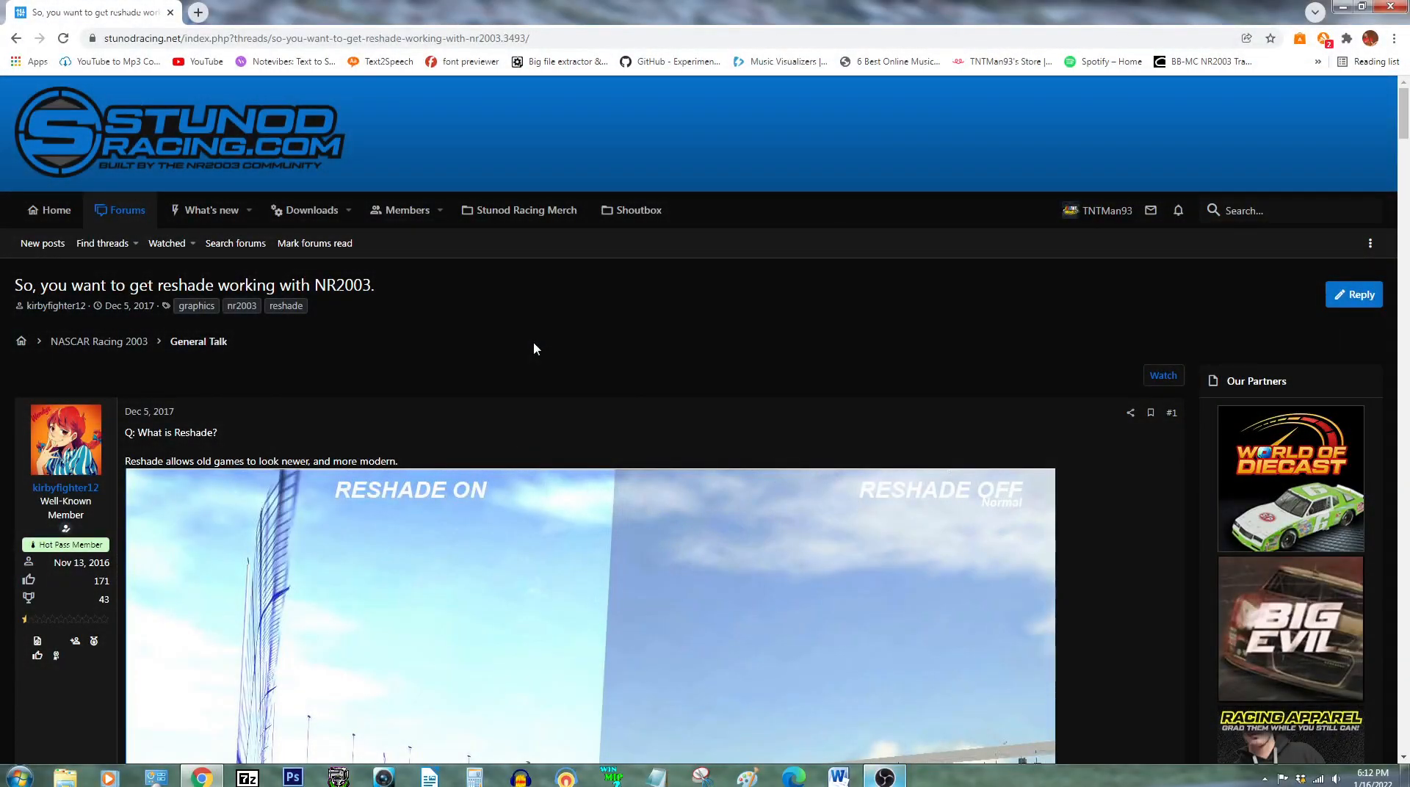
# Scroll the NR2003 ReShade forum thread down to its numbered 'How do I install' steps
pyautogui.scroll(-3)
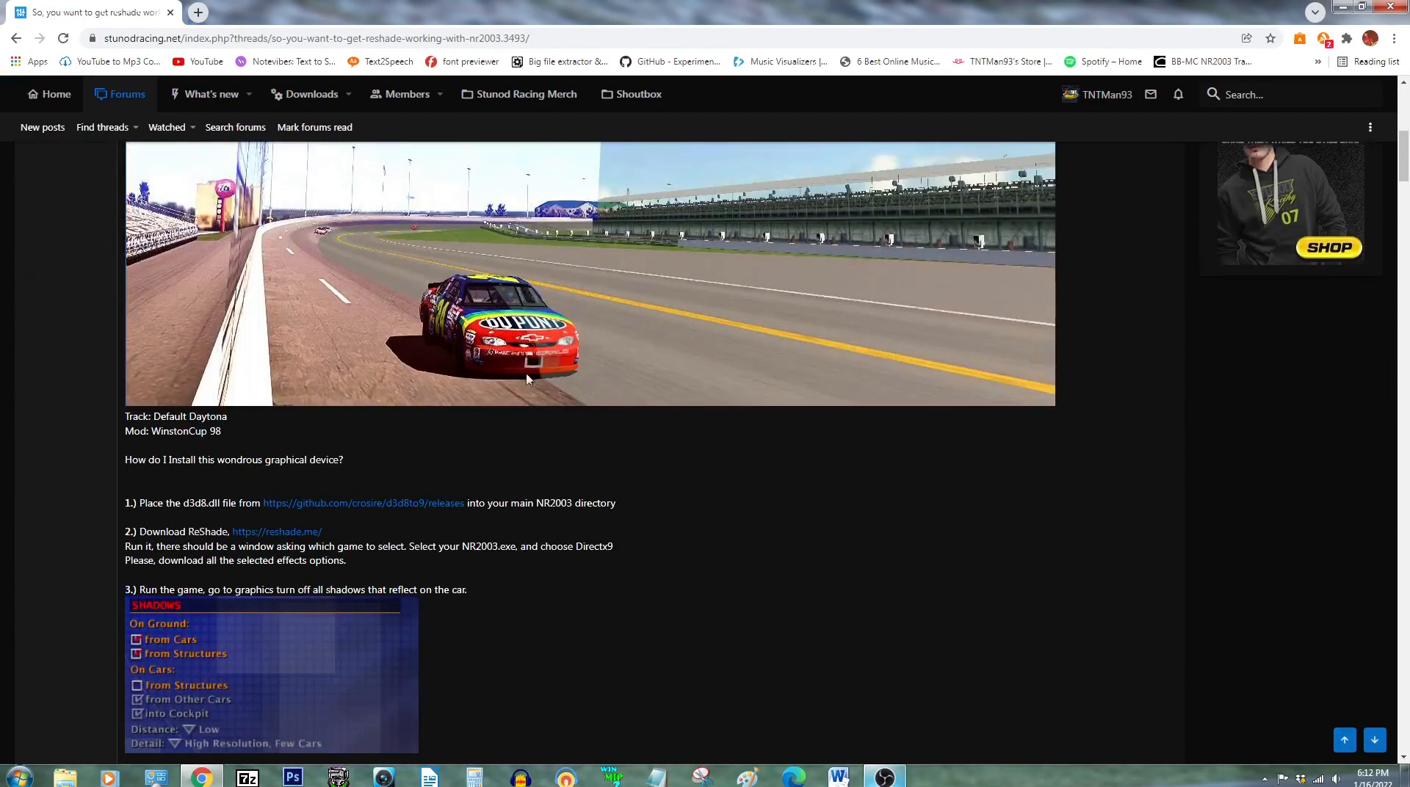
pyautogui.moveTo(378, 511)
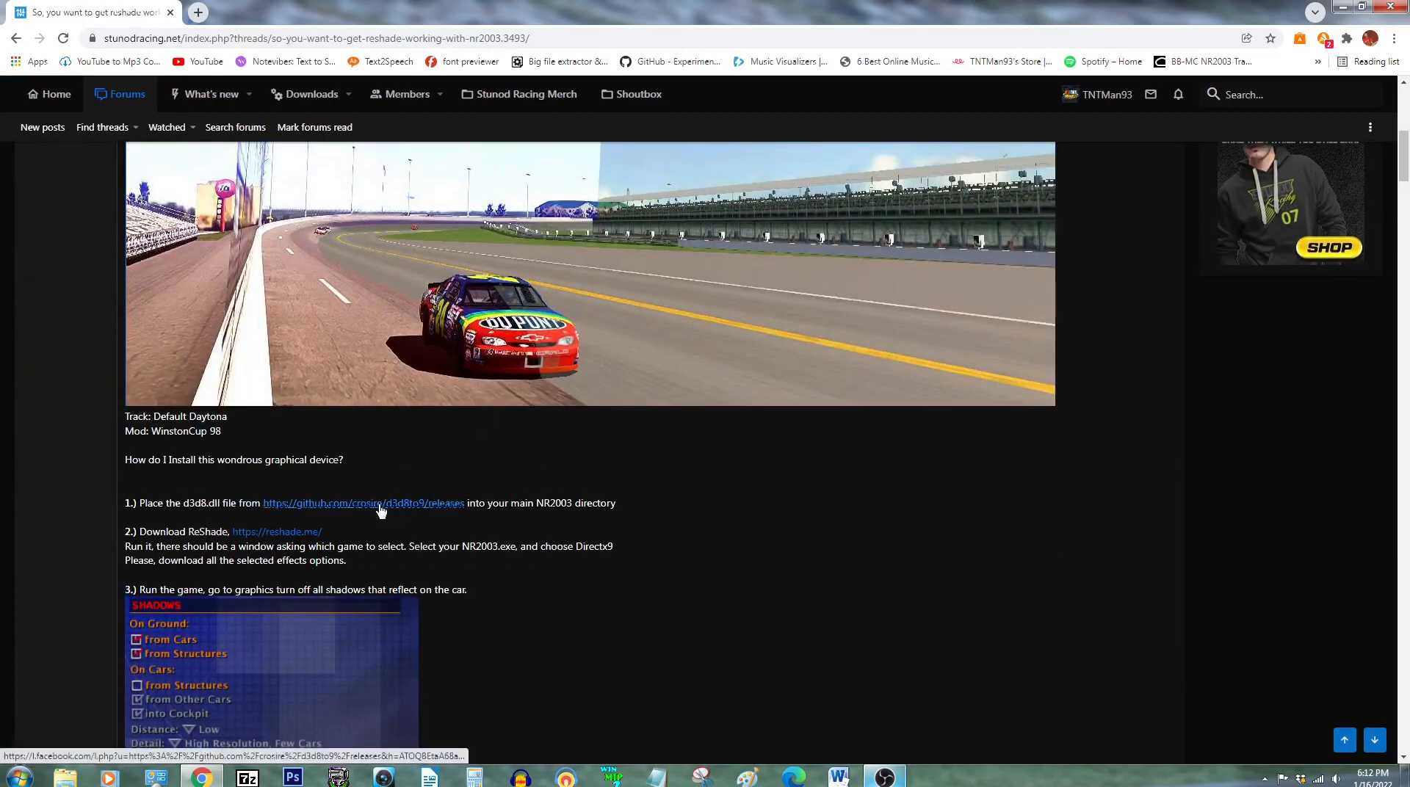
# Save d3d8.dll from the d3d8to9 v1.11.0 release into C:\Papyrus\NASCAR Racing 2003 Season Demo
pyautogui.click(363, 503)
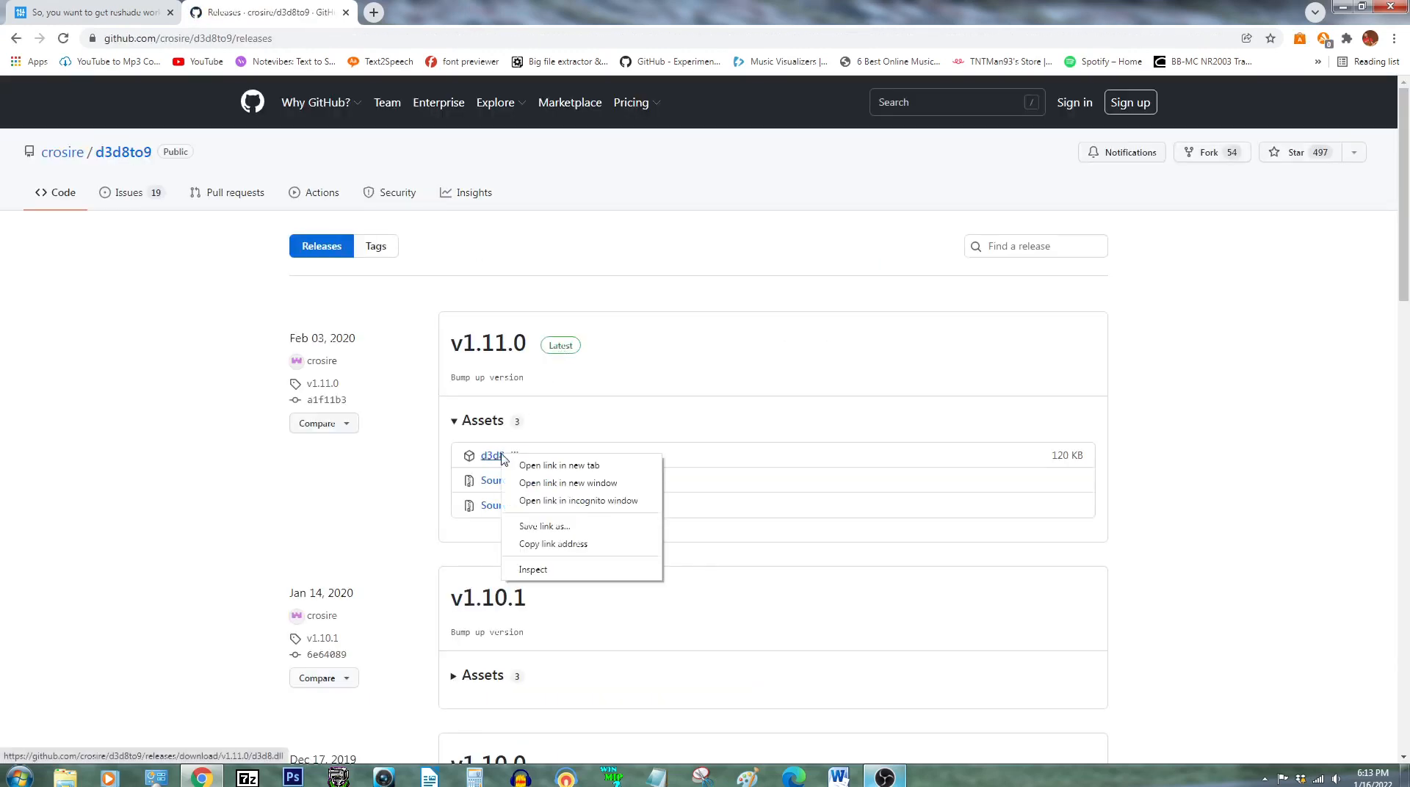
pyautogui.moveTo(543, 526)
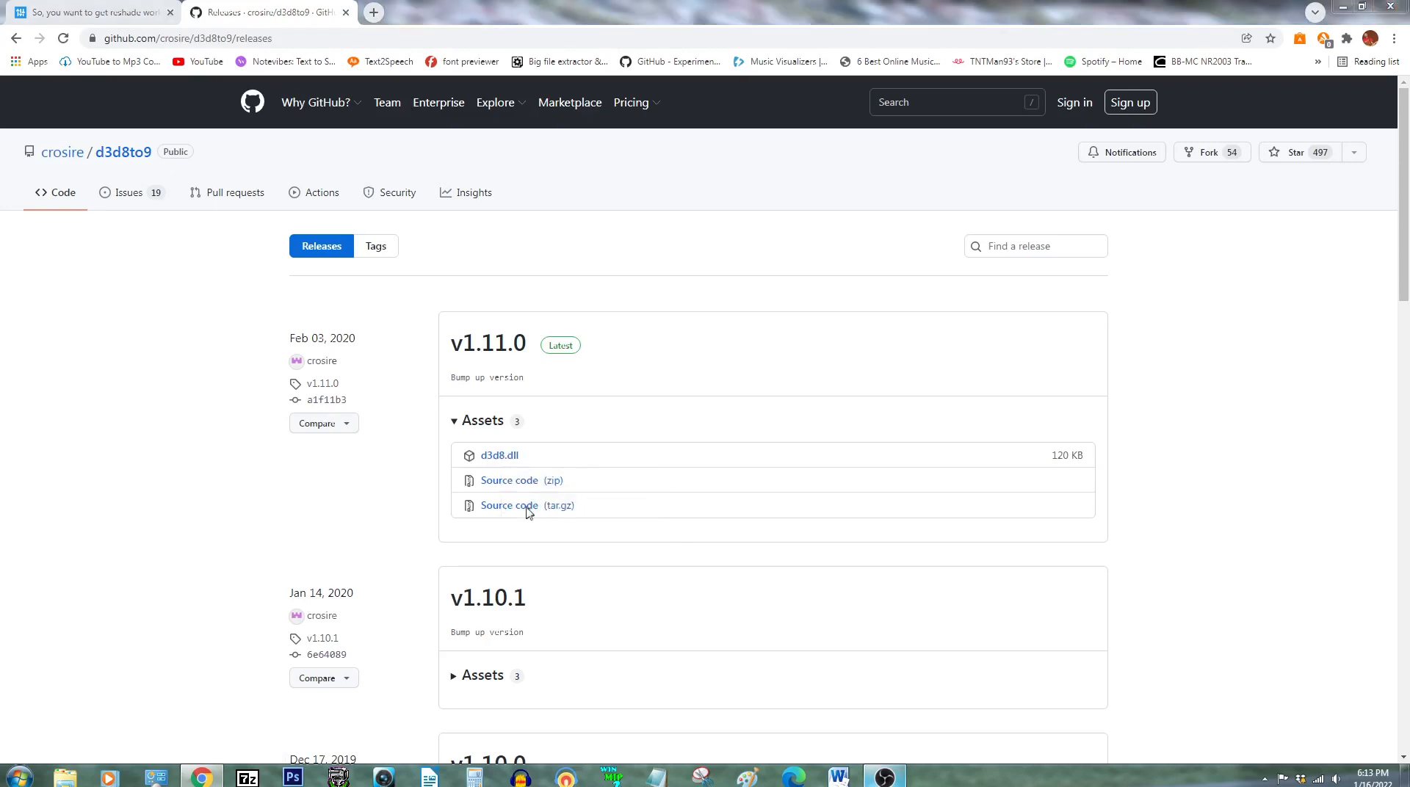
pyautogui.click(500, 454)
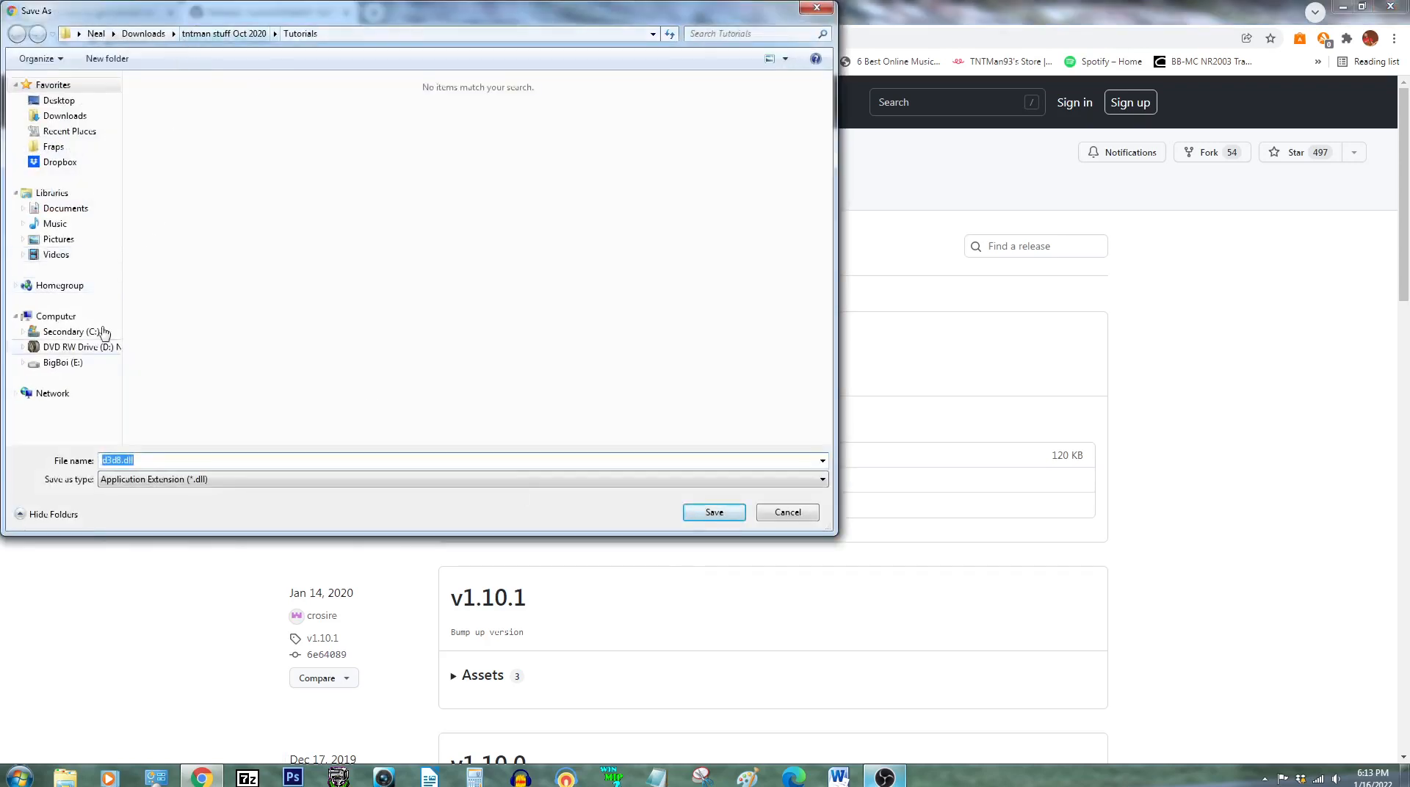
pyautogui.click(15, 393)
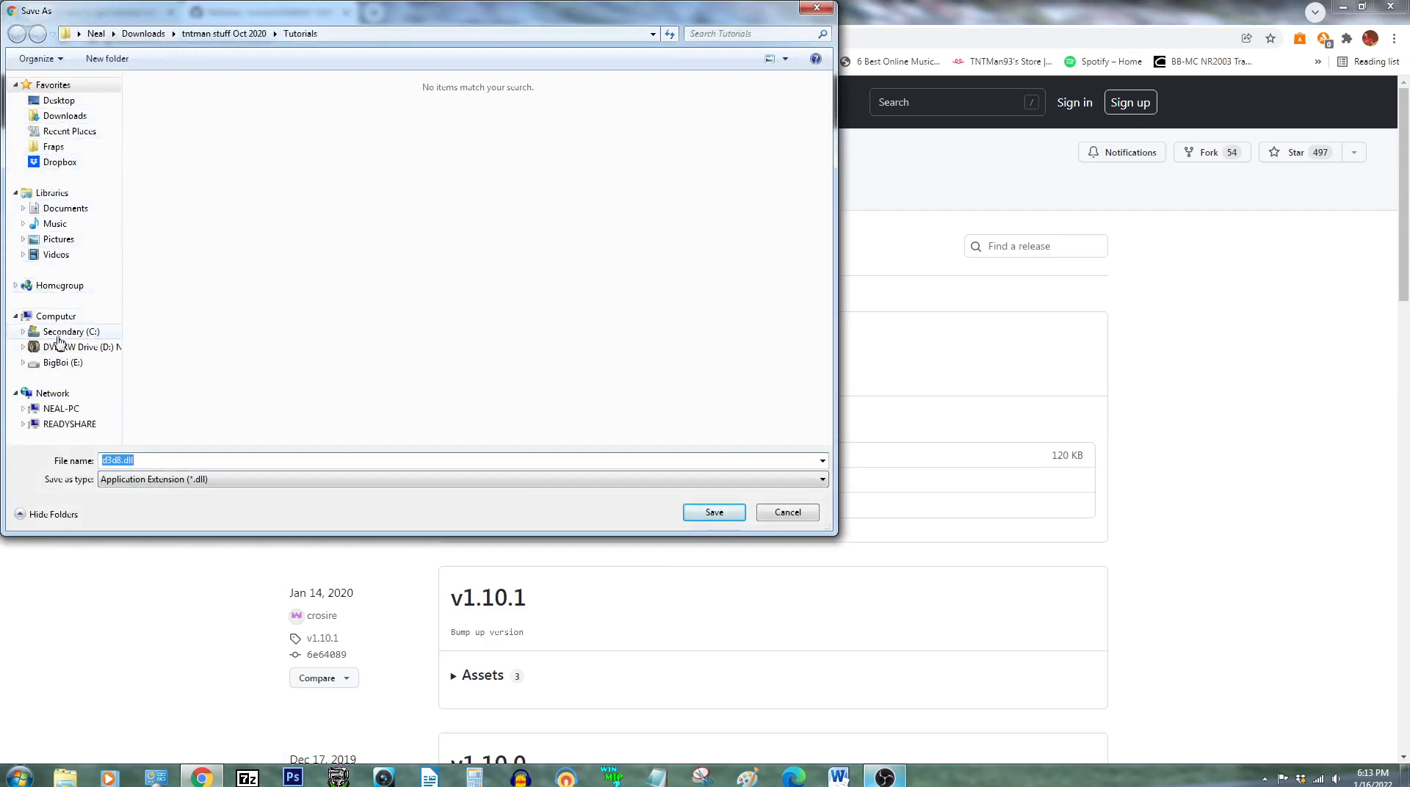
pyautogui.click(70, 331)
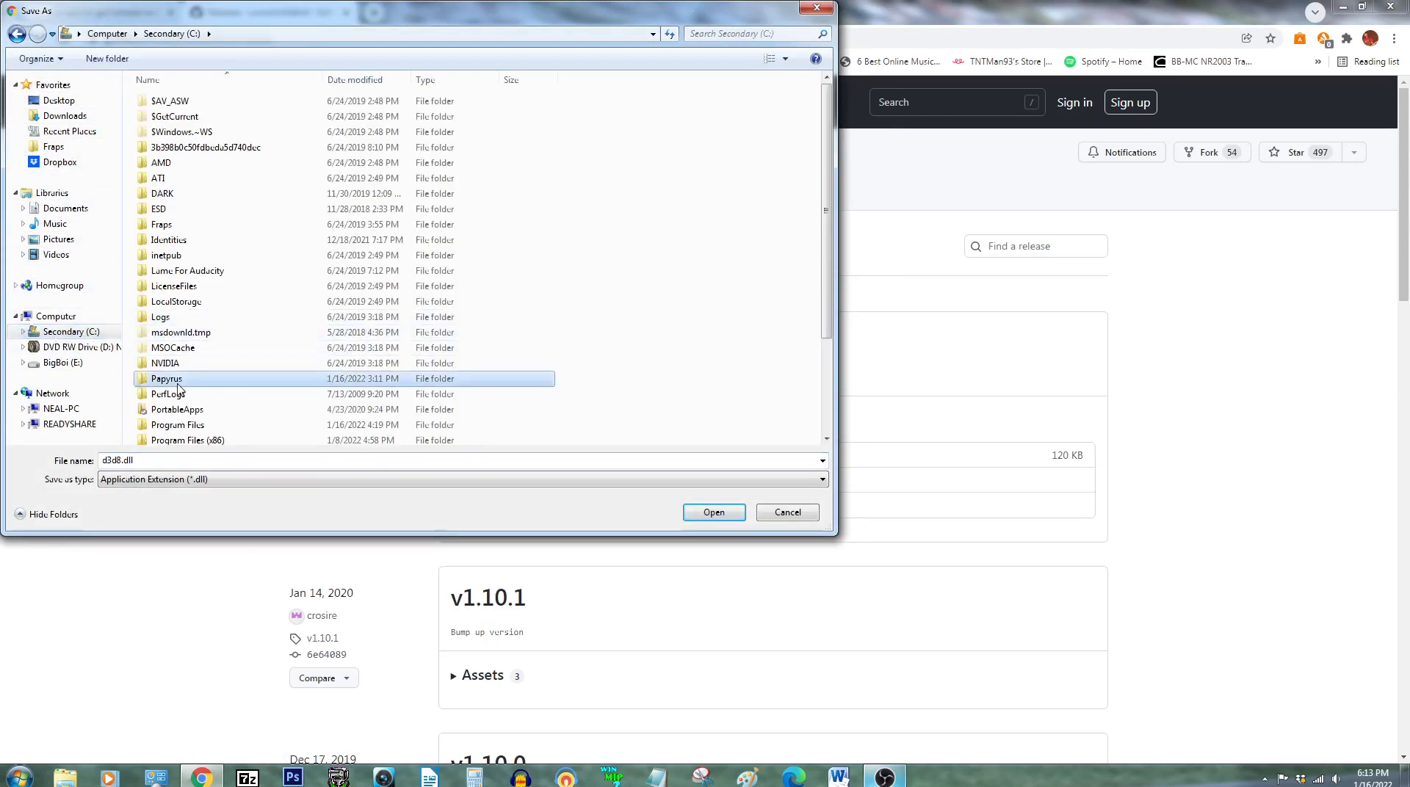
pyautogui.doubleClick(166, 378)
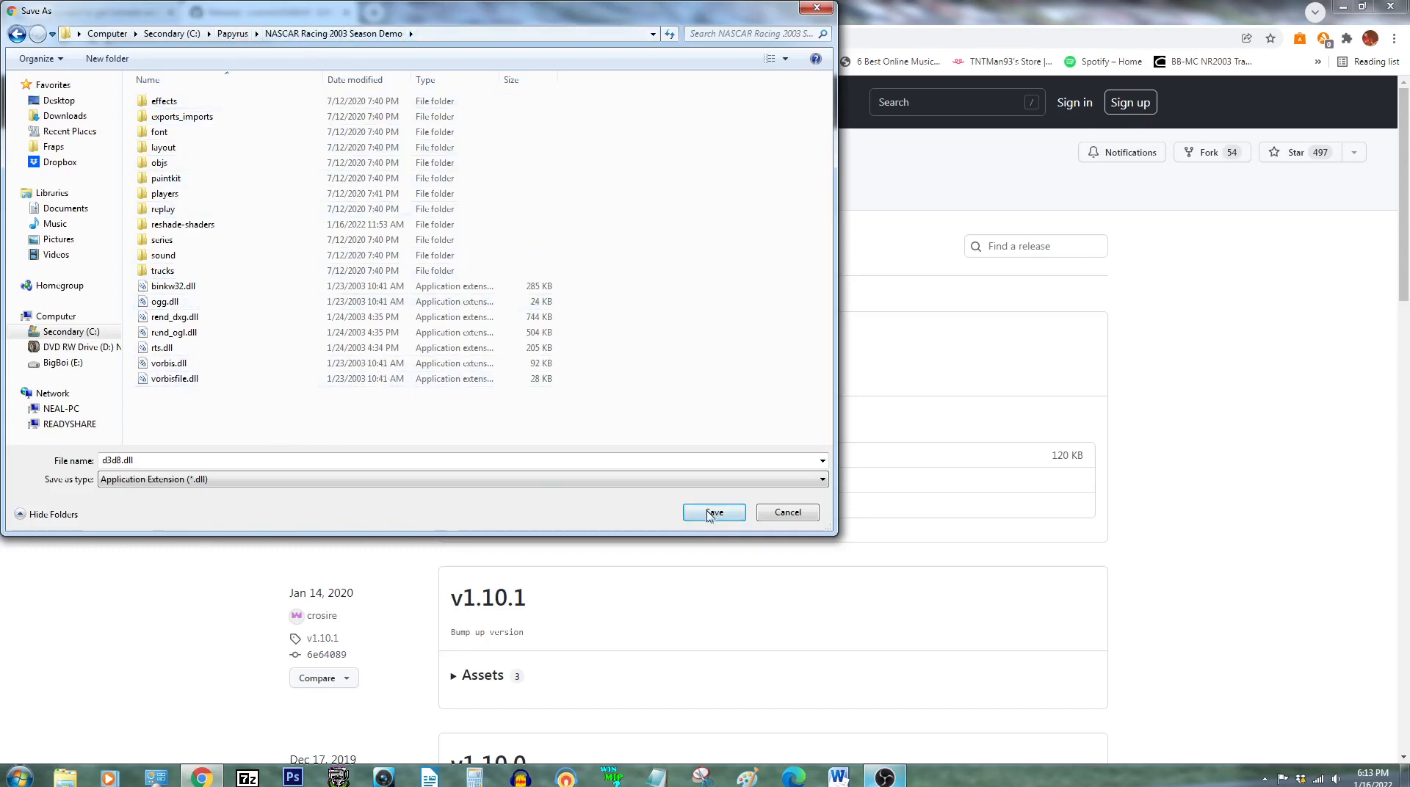
pyautogui.click(713, 512)
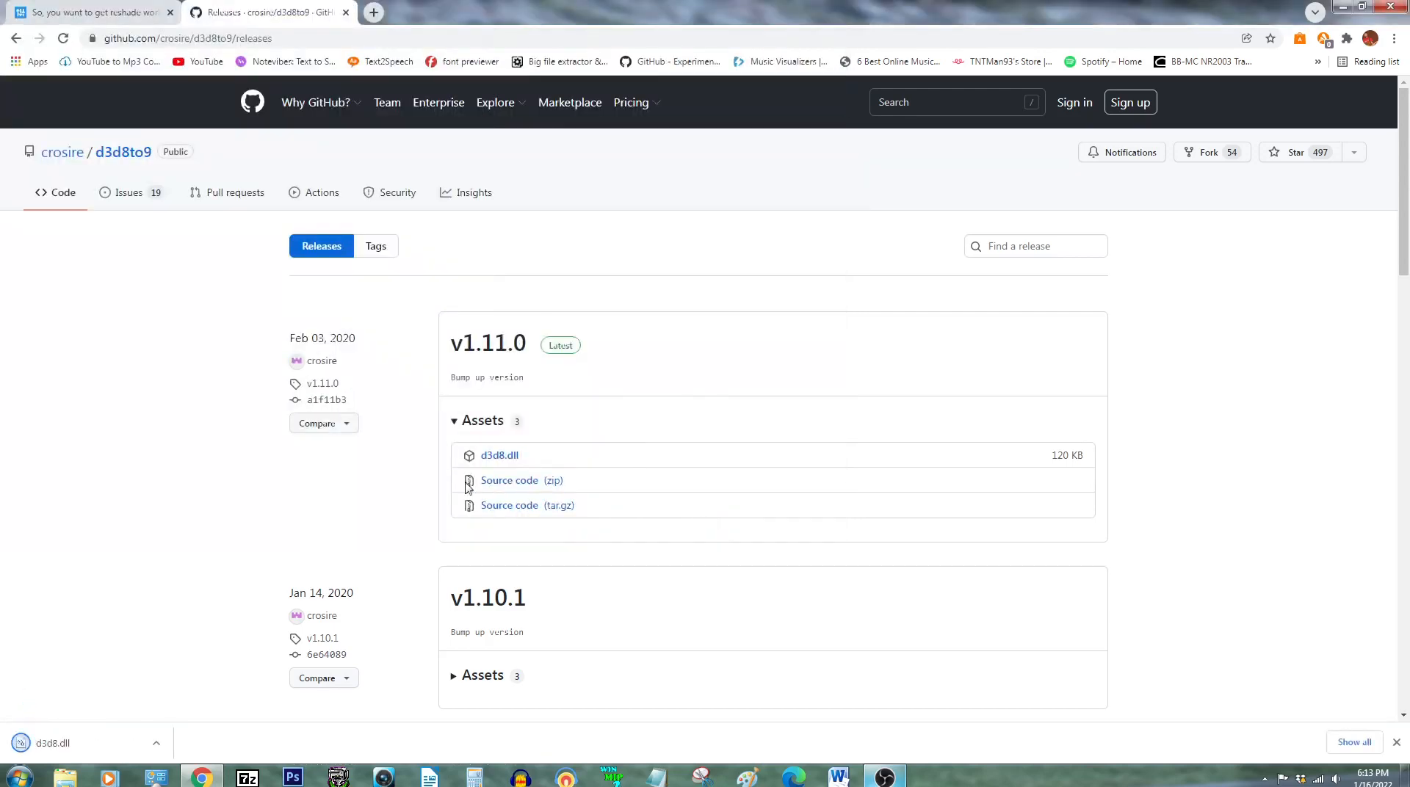
# Download the ReShade 4.9.1 installer from reshade.me and run the downloaded setup file
pyautogui.click(88, 12)
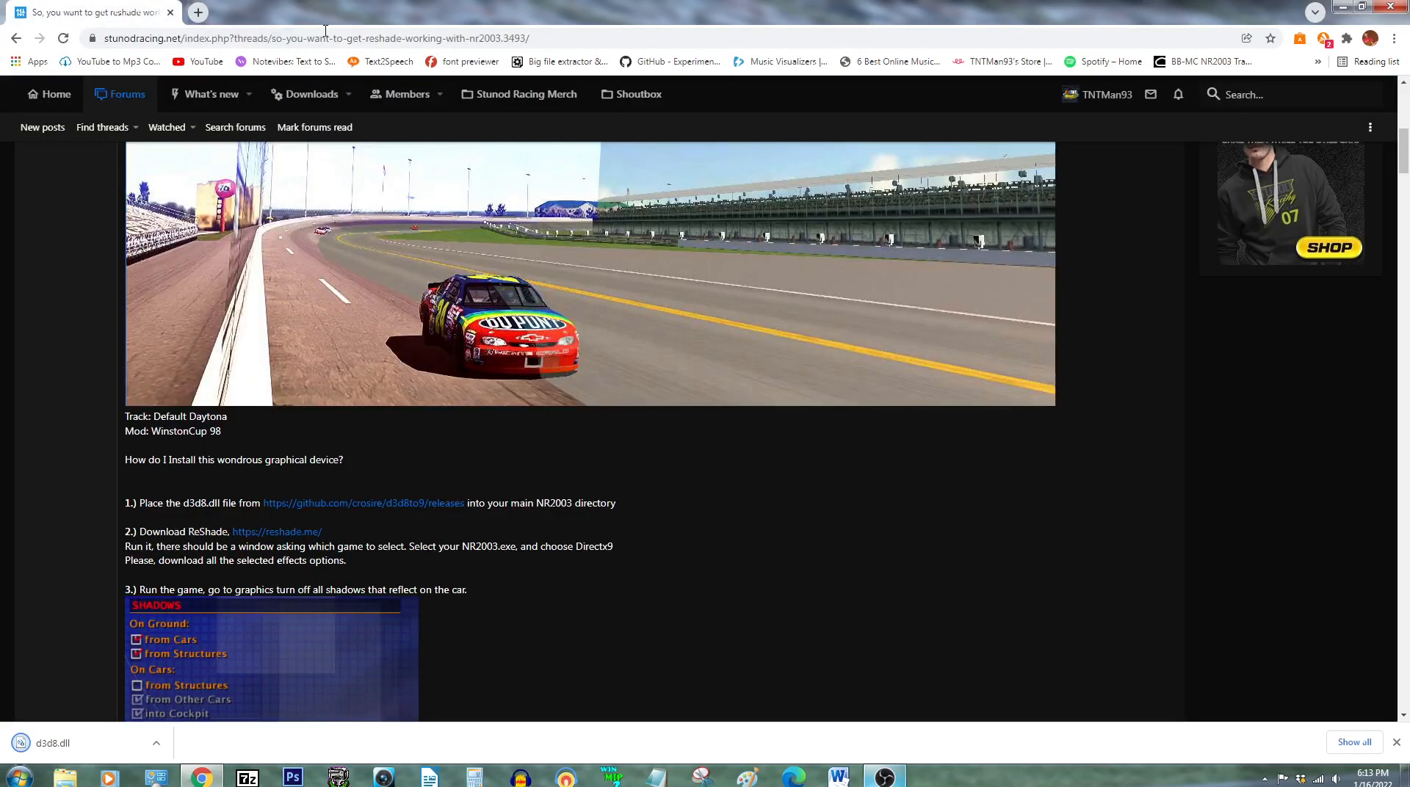
pyautogui.moveTo(306, 531)
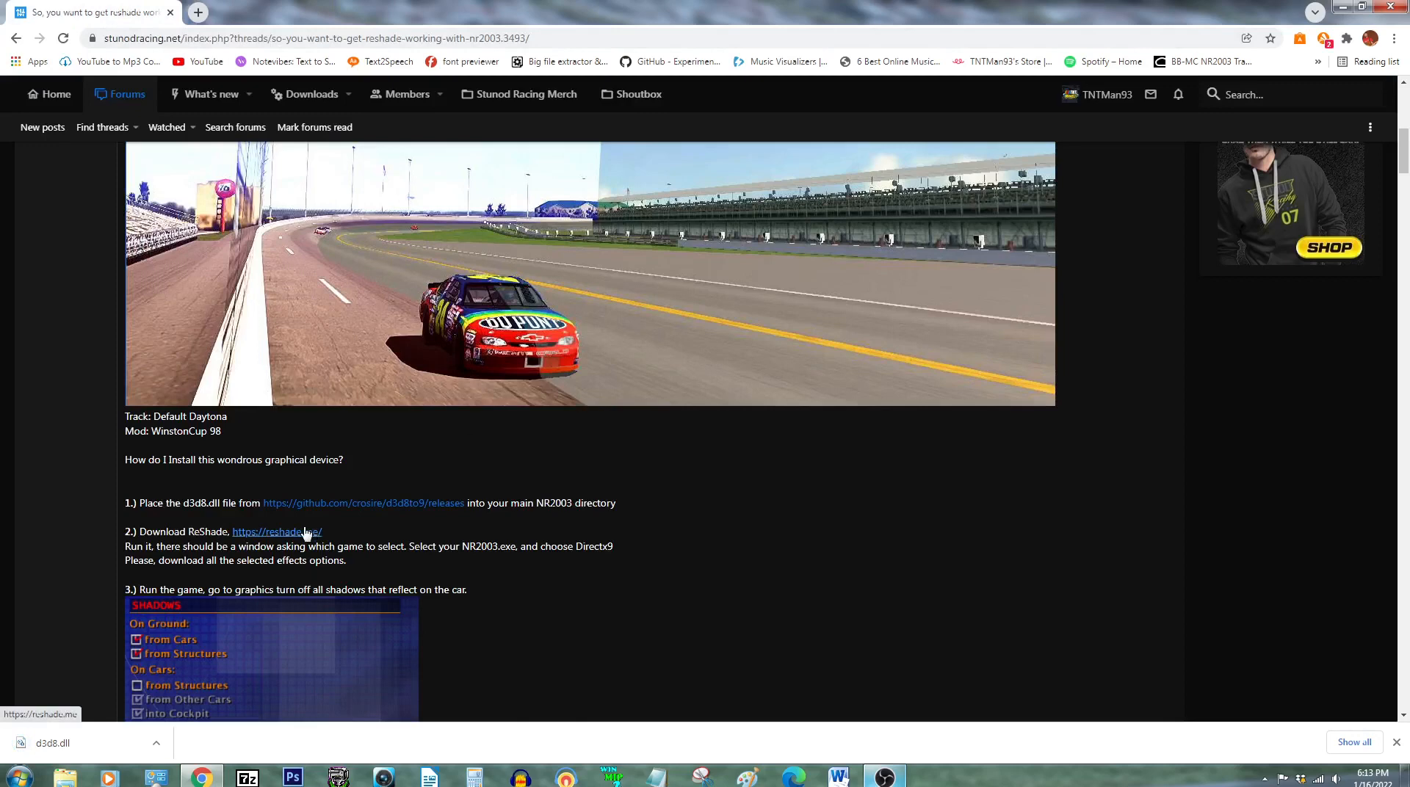
pyautogui.click(276, 531)
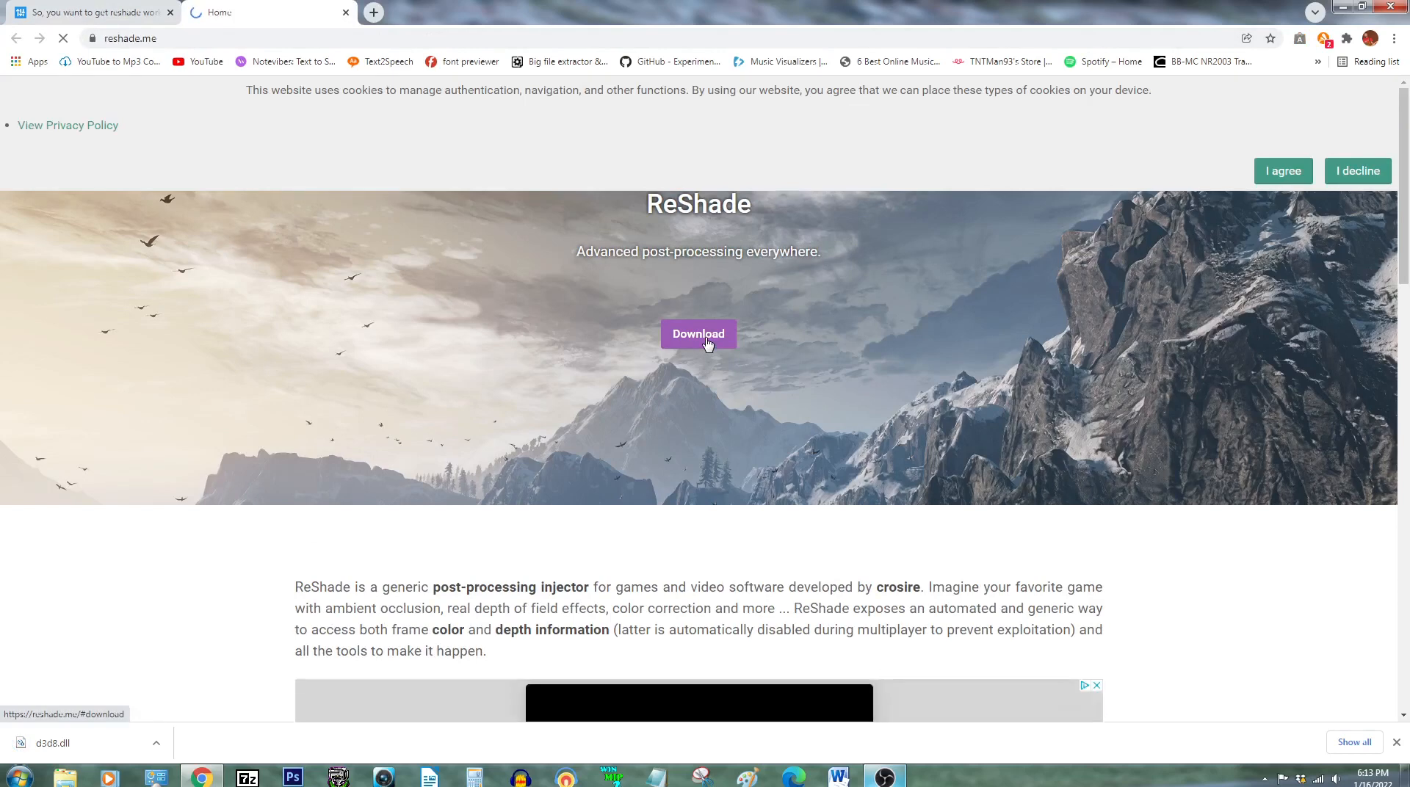
pyautogui.click(697, 335)
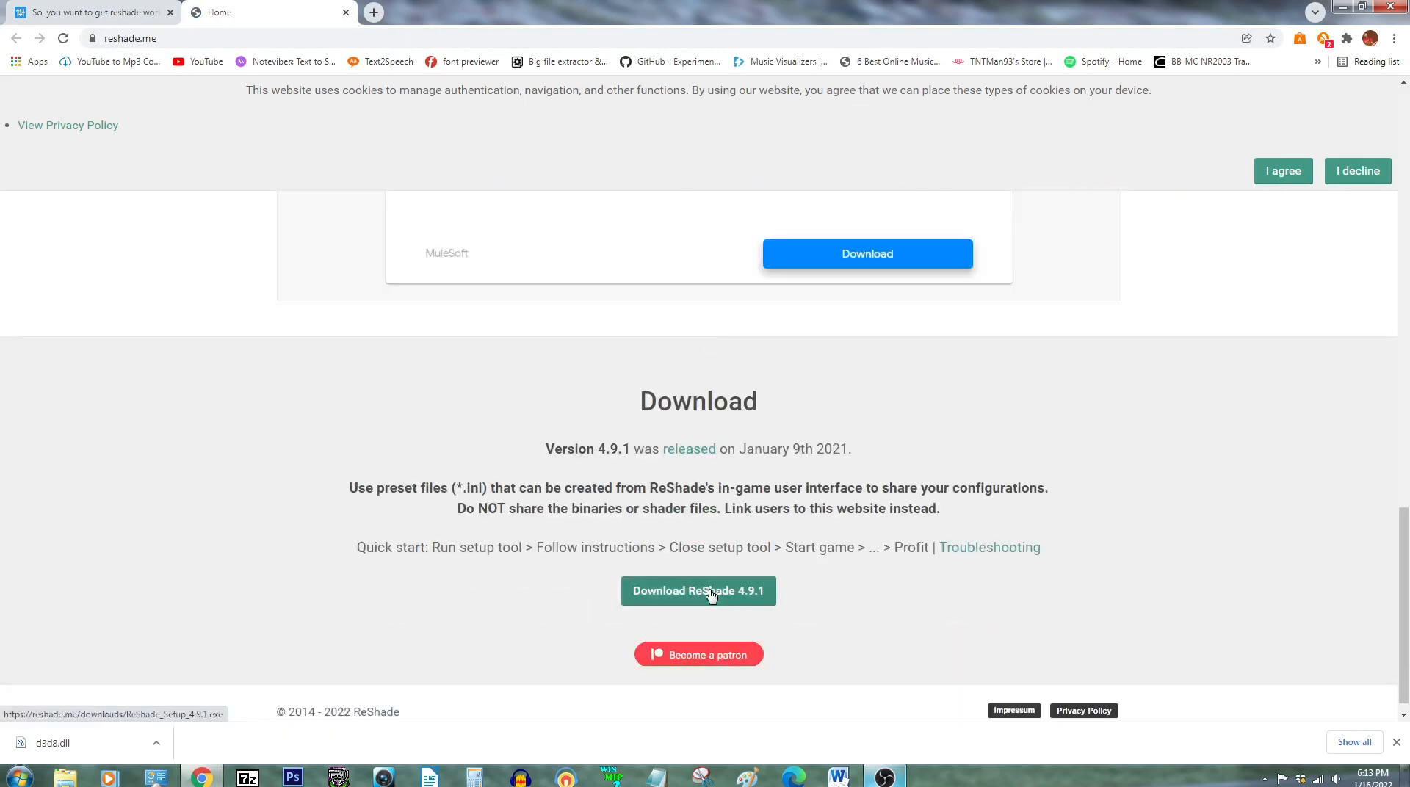
pyautogui.click(697, 591)
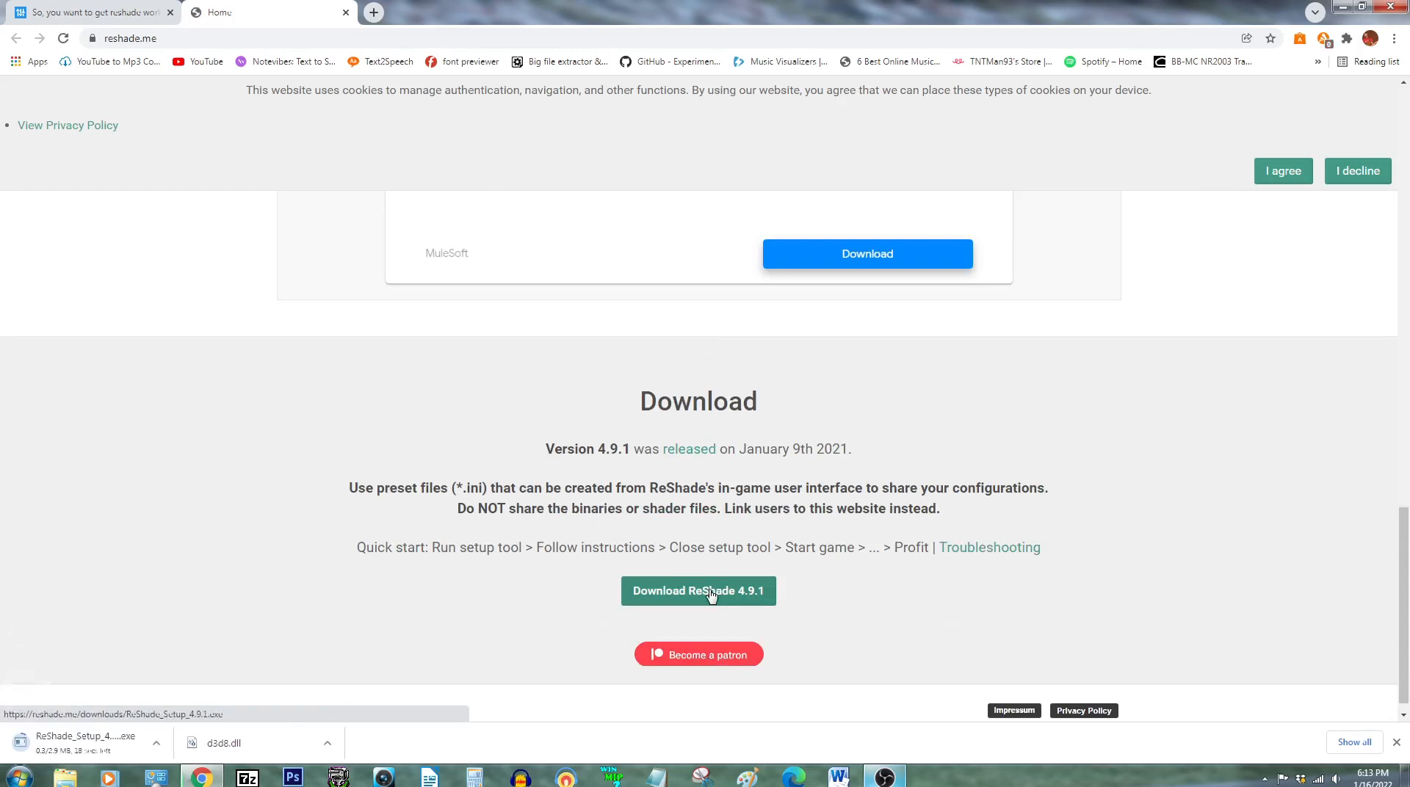
pyautogui.click(698, 591)
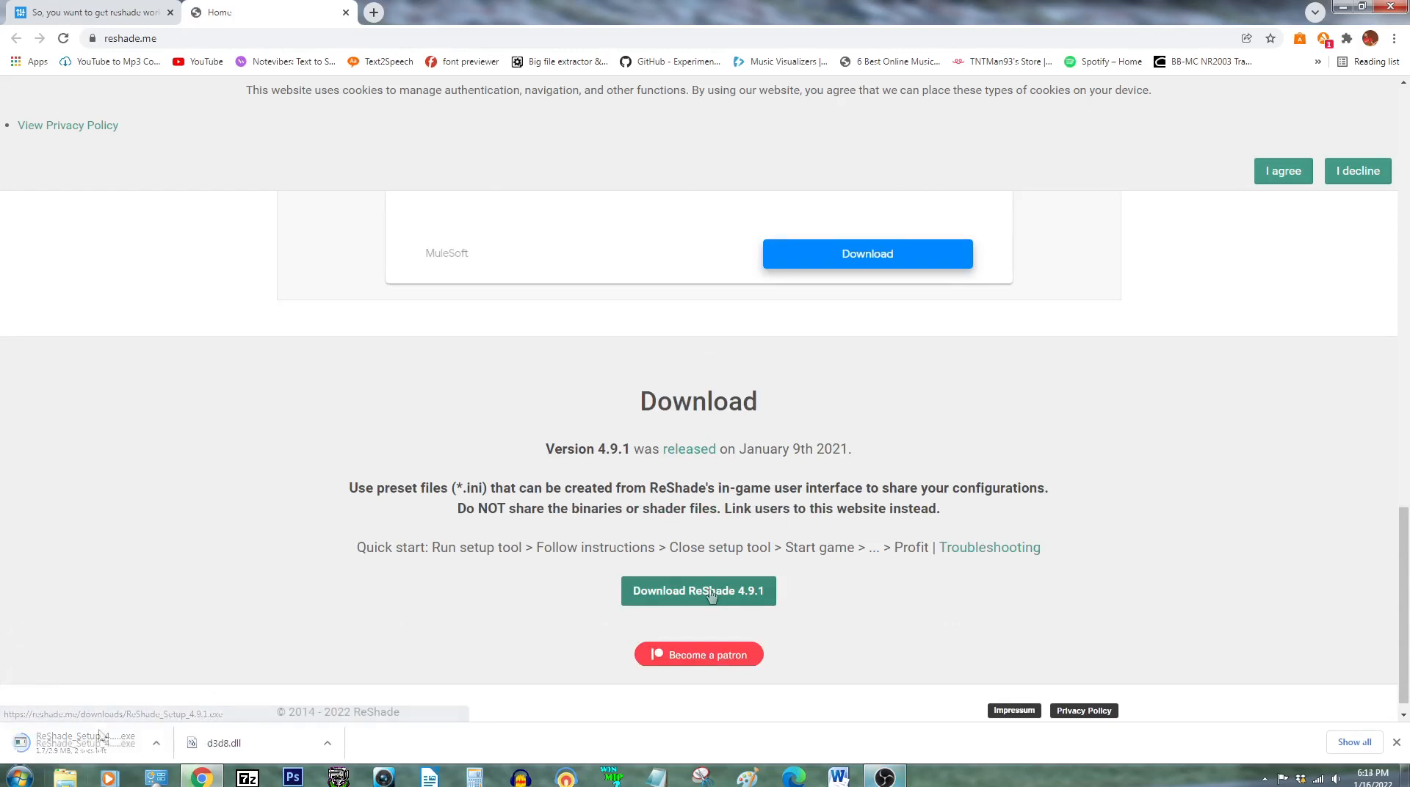
pyautogui.click(81, 737)
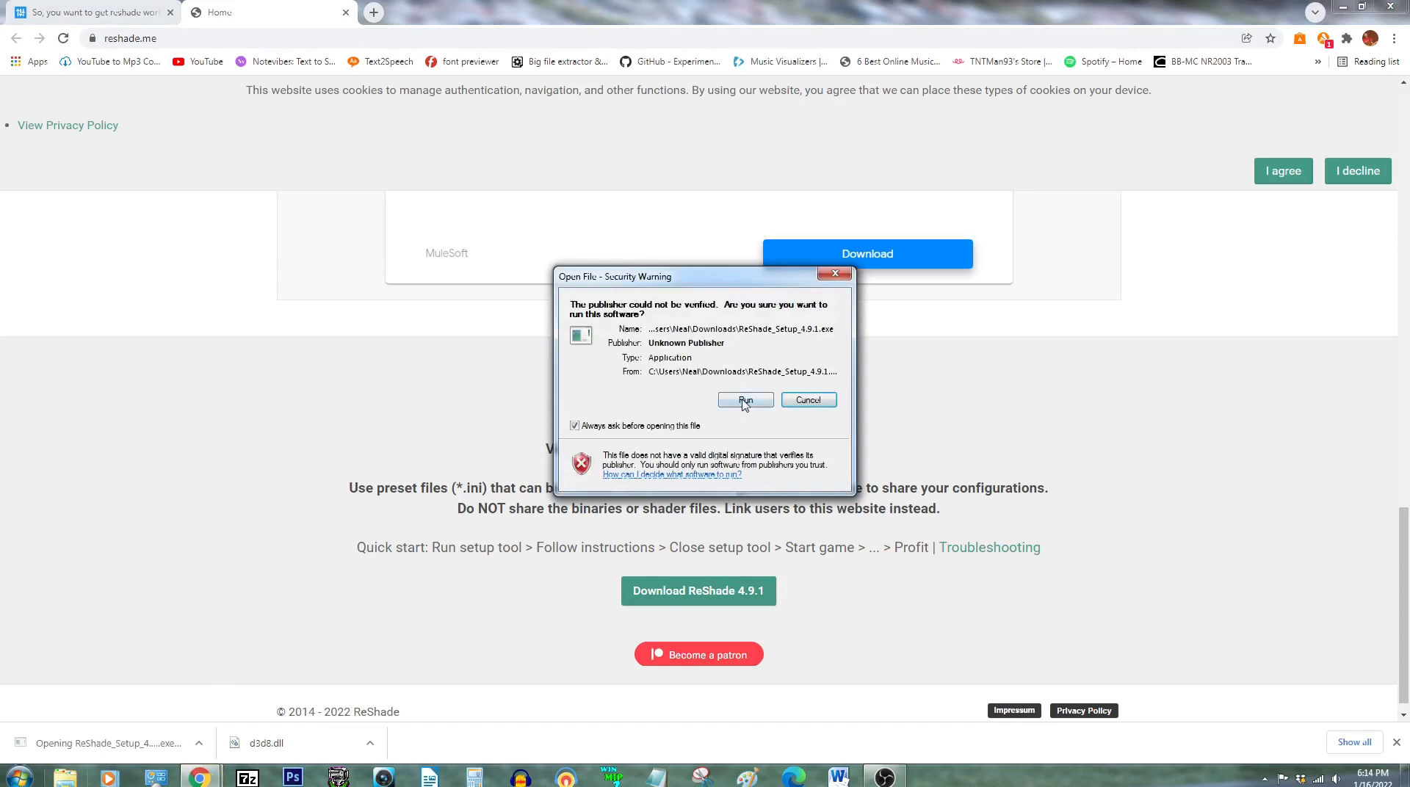
# Allow the unverified ReShade setup to run and pick NR2003.exe as the game
pyautogui.click(744, 401)
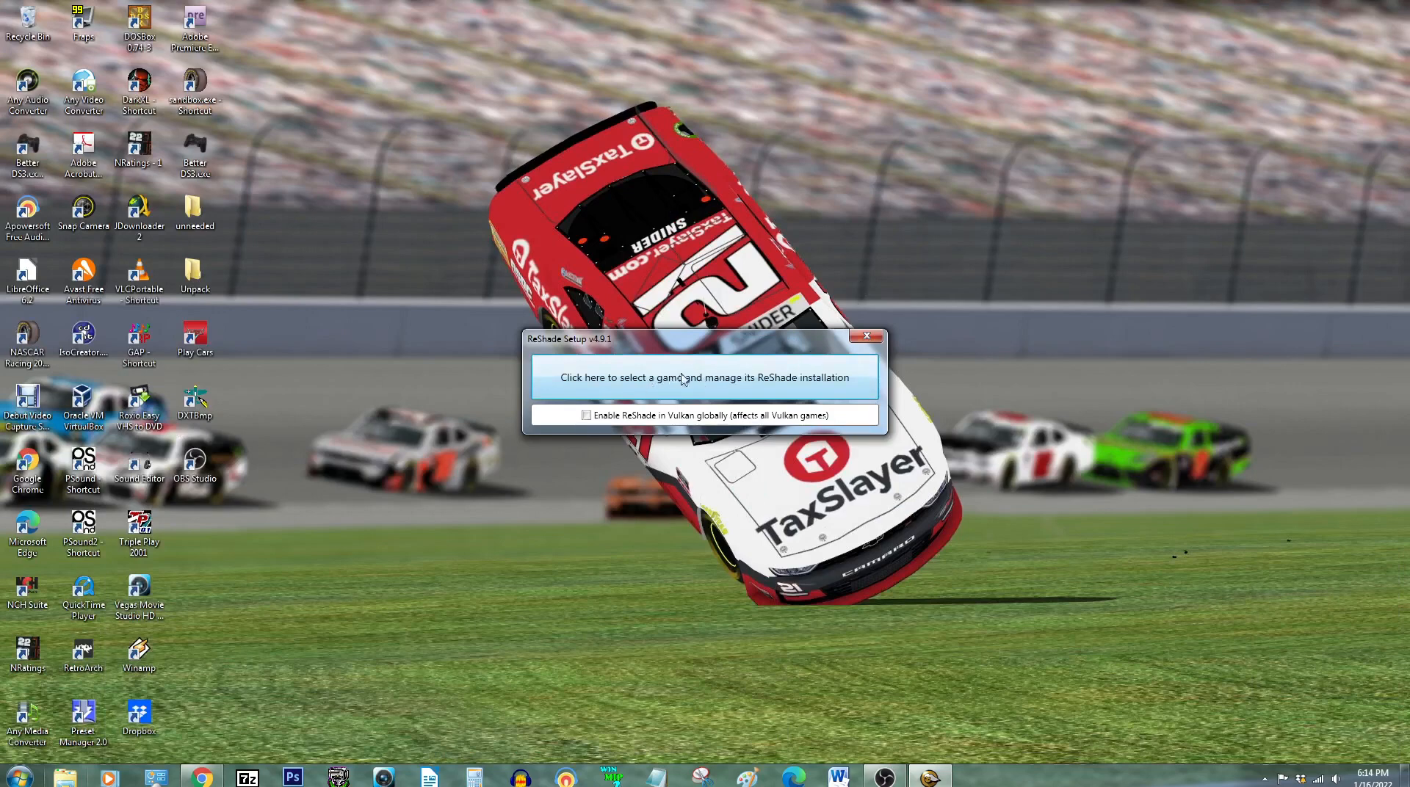
pyautogui.moveTo(647, 393)
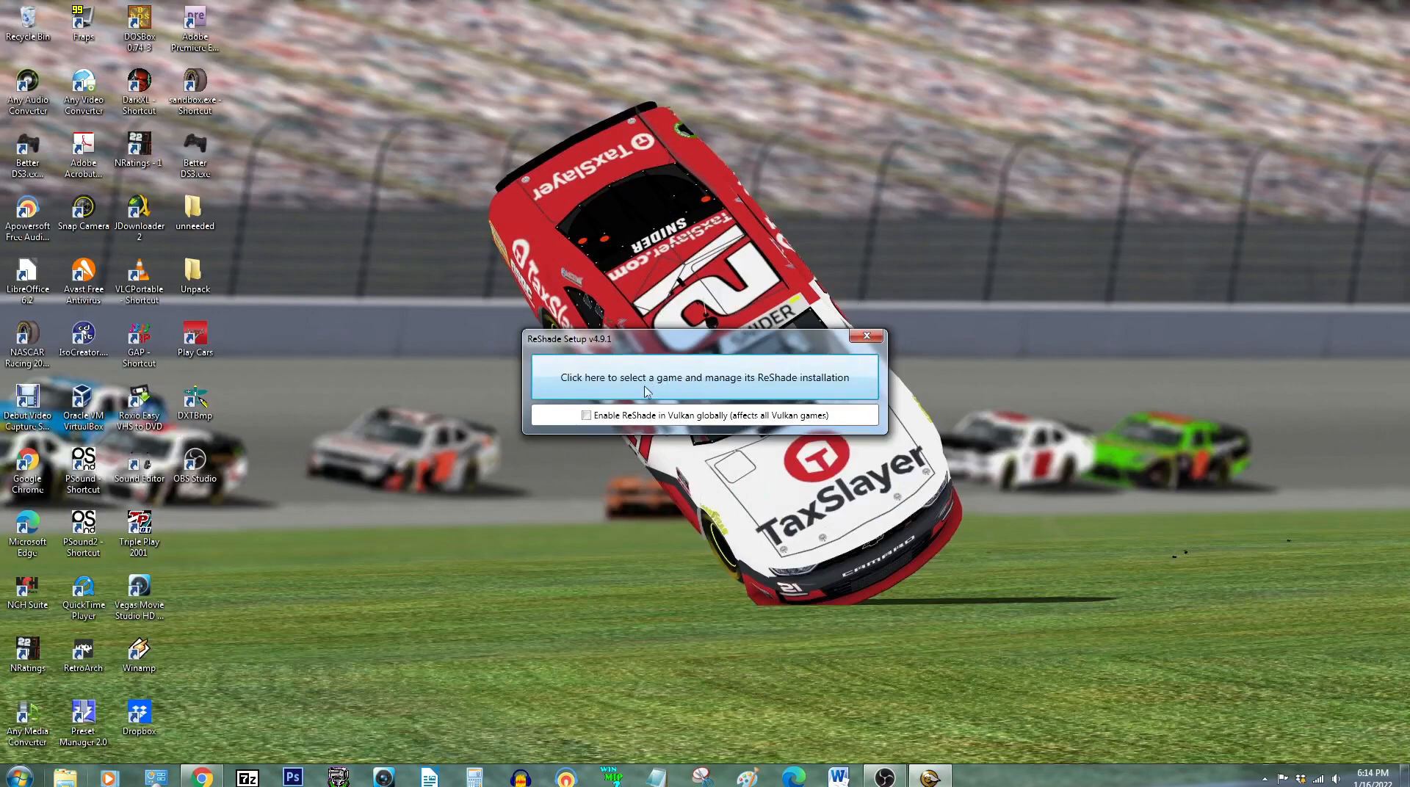
pyautogui.click(703, 377)
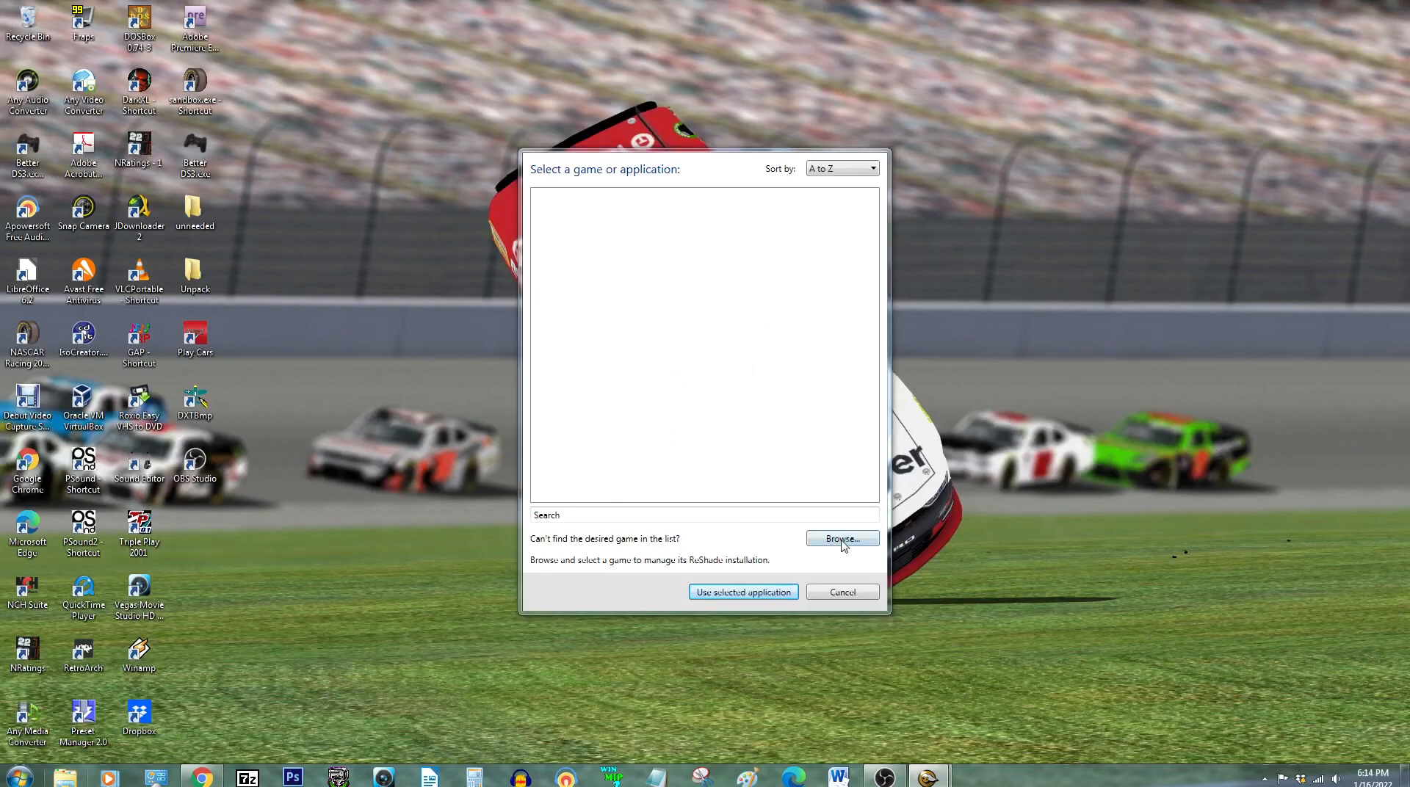
pyautogui.click(840, 538)
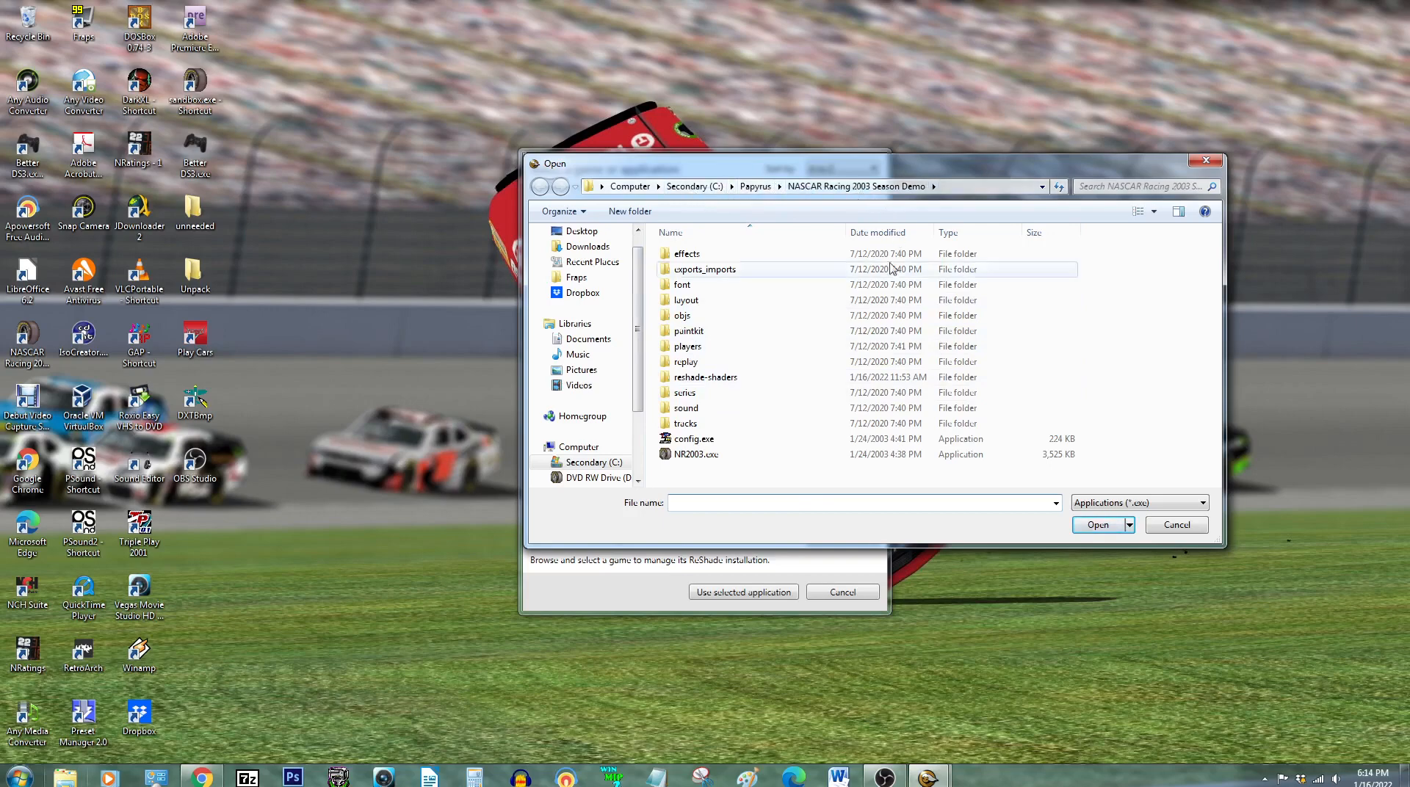
pyautogui.click(696, 454)
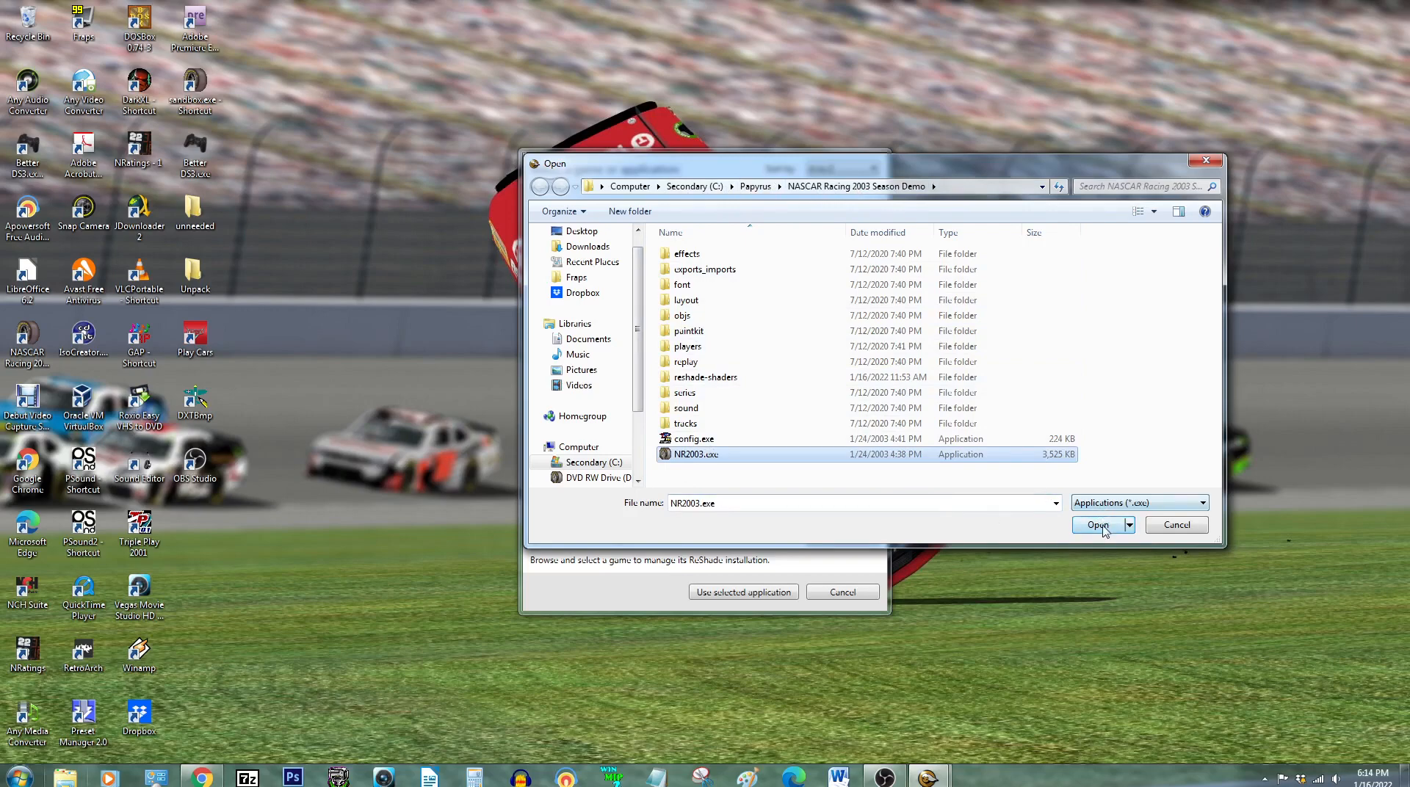
# Set NR2003 to Direct3D 9 and tick the OtisFX package with Standard effects and SweetFX
pyautogui.click(1097, 525)
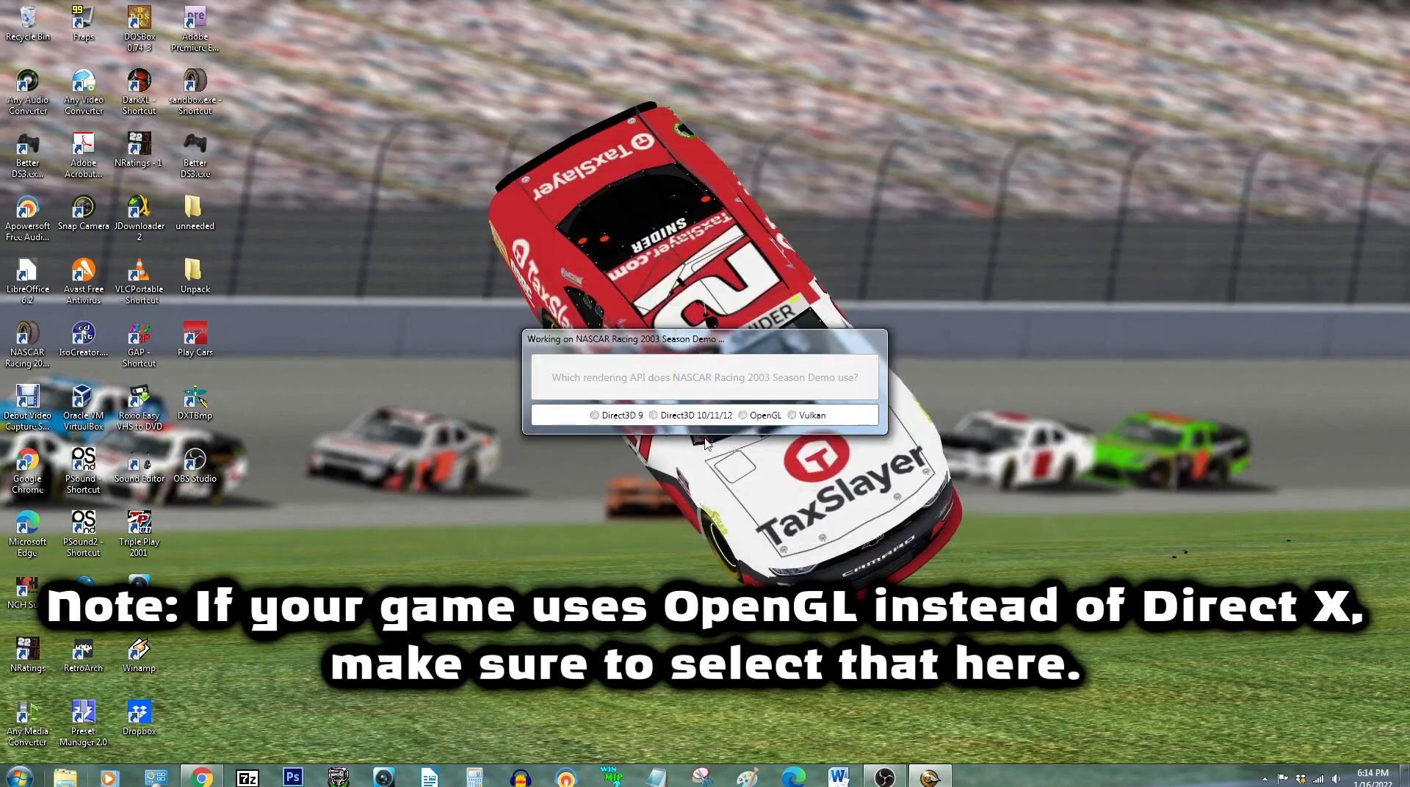
pyautogui.click(593, 415)
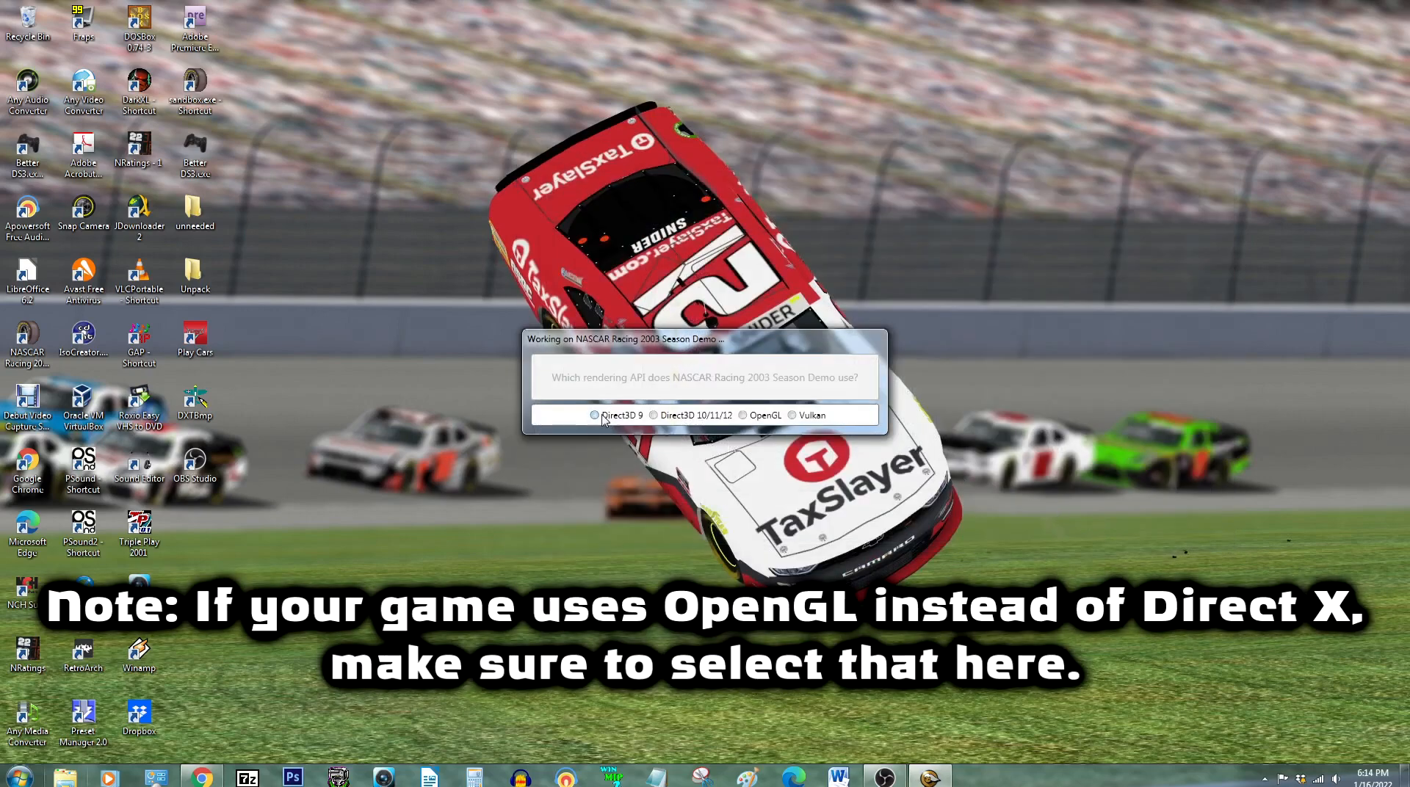
pyautogui.click(593, 415)
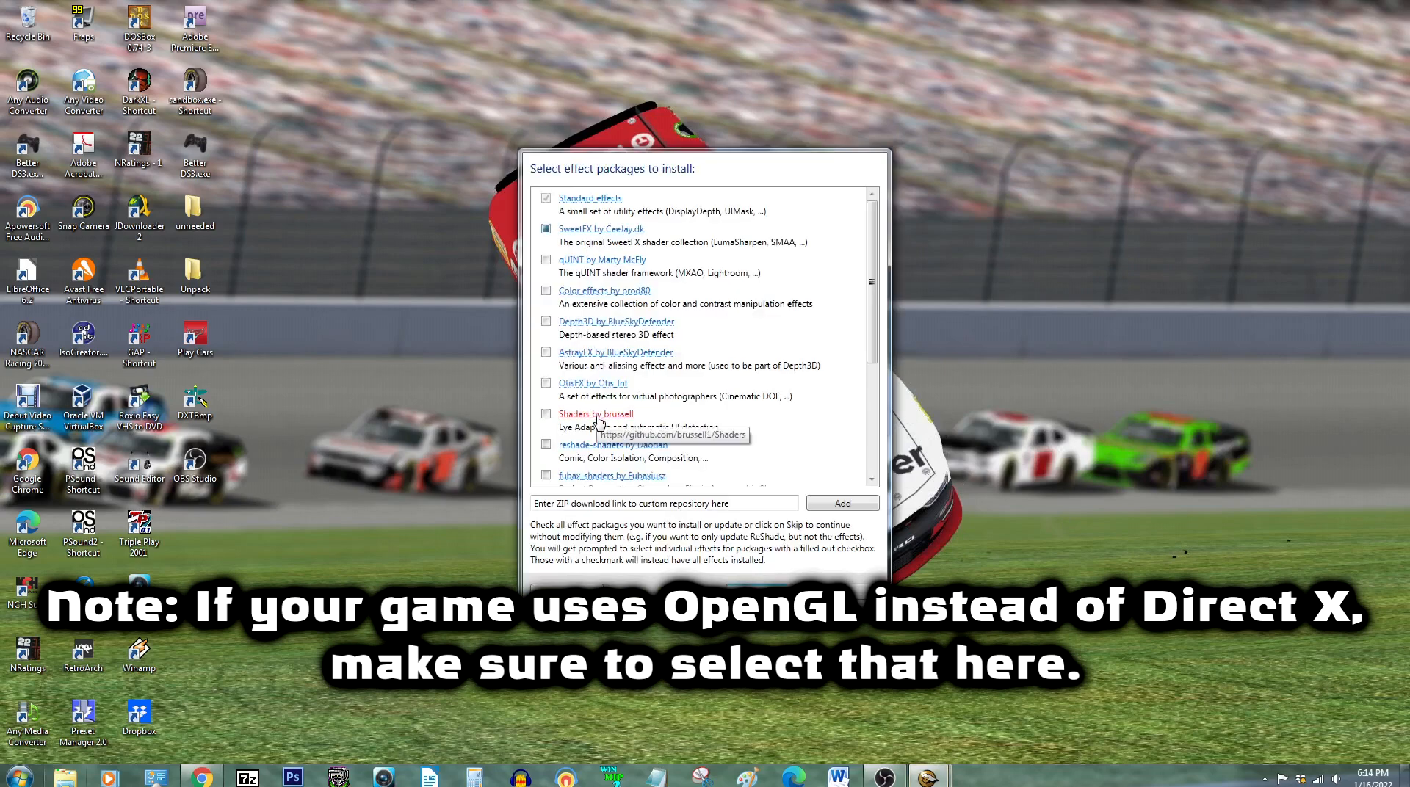
pyautogui.moveTo(611, 236)
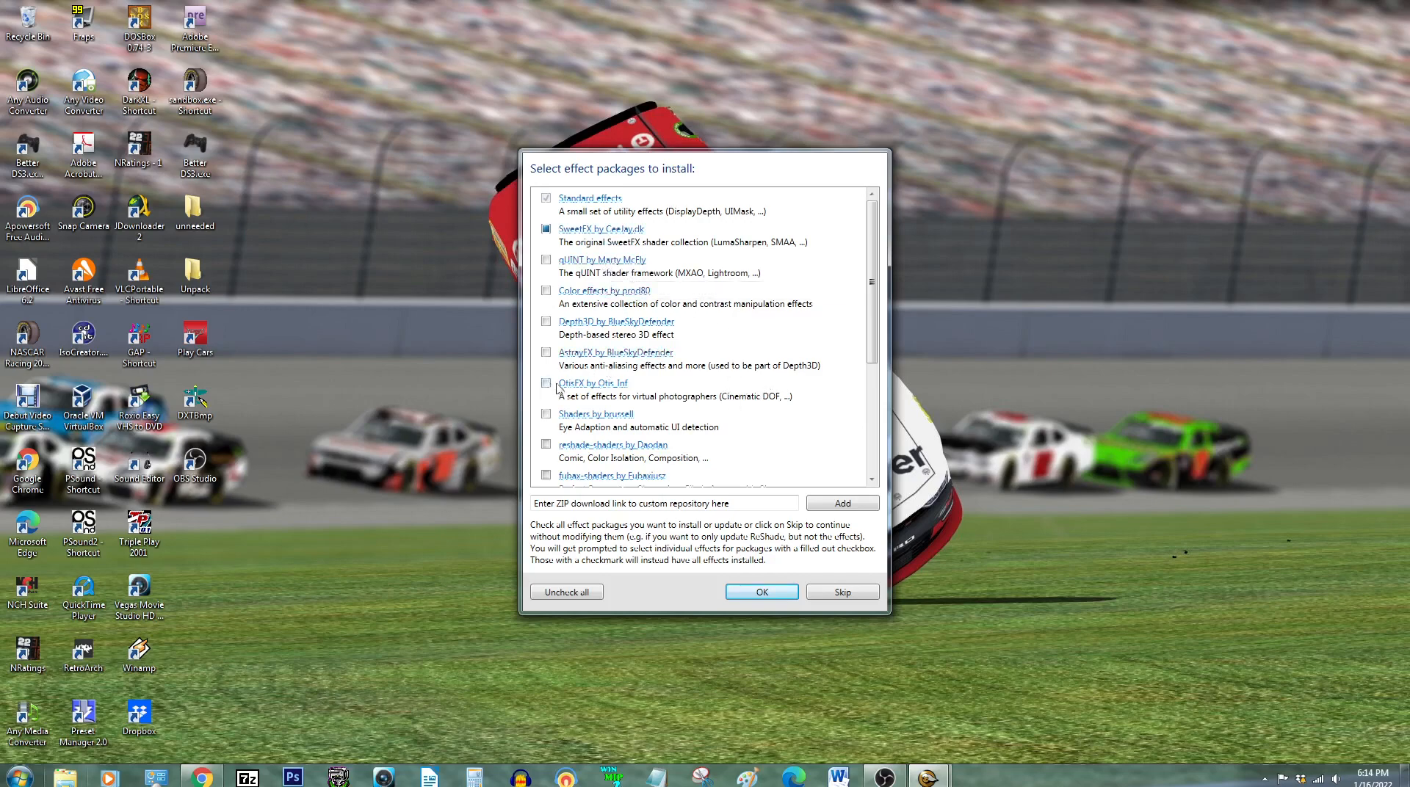
pyautogui.click(546, 383)
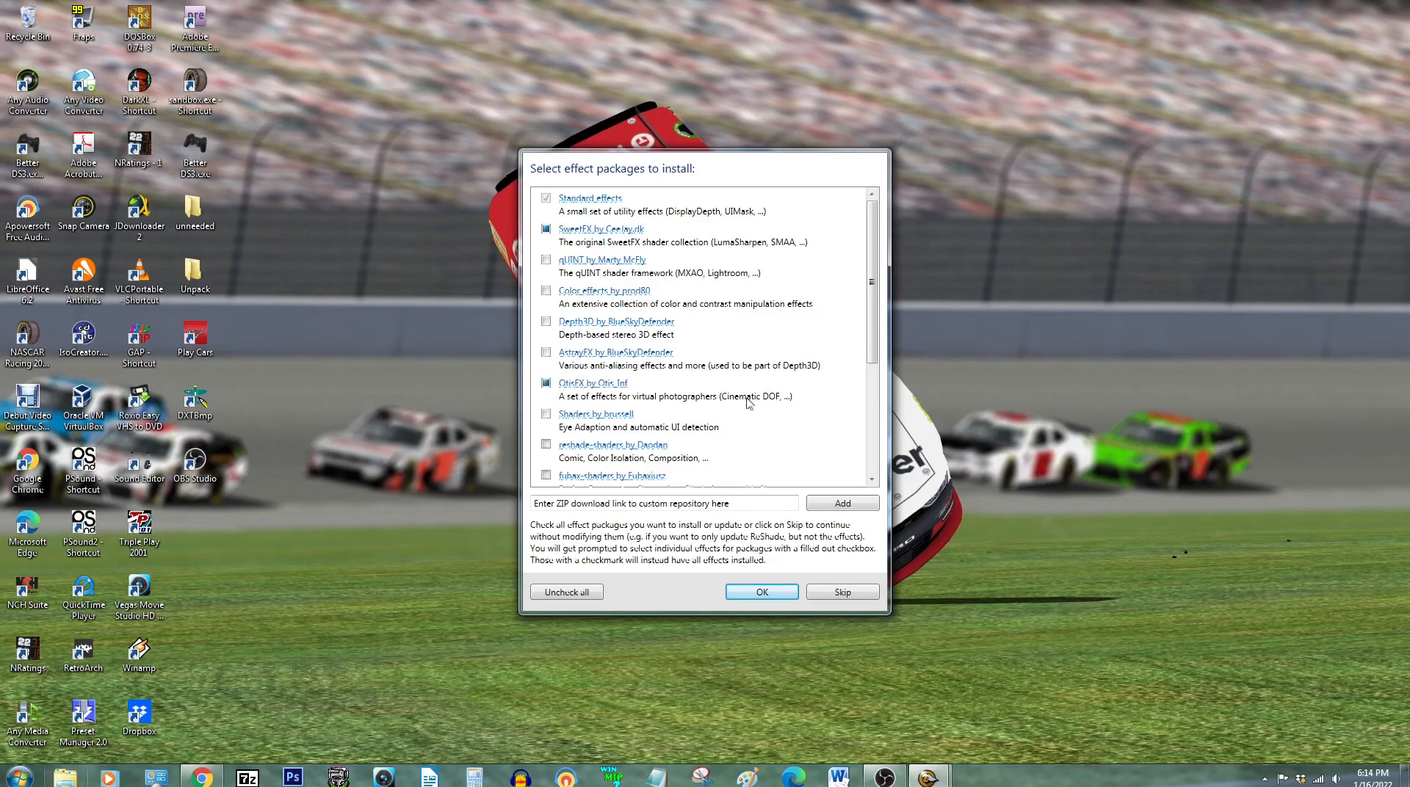
pyautogui.moveTo(701, 408)
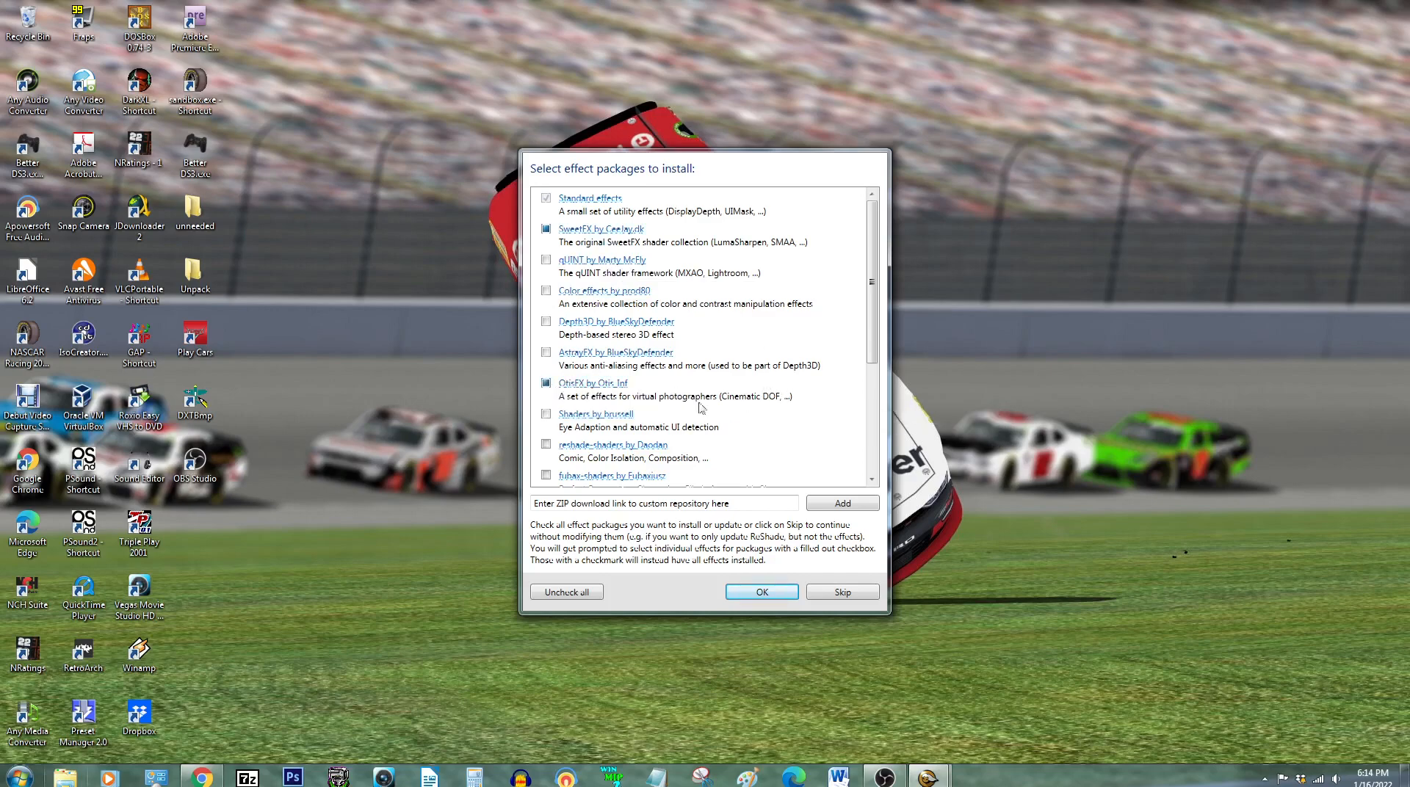
pyautogui.moveTo(734, 273)
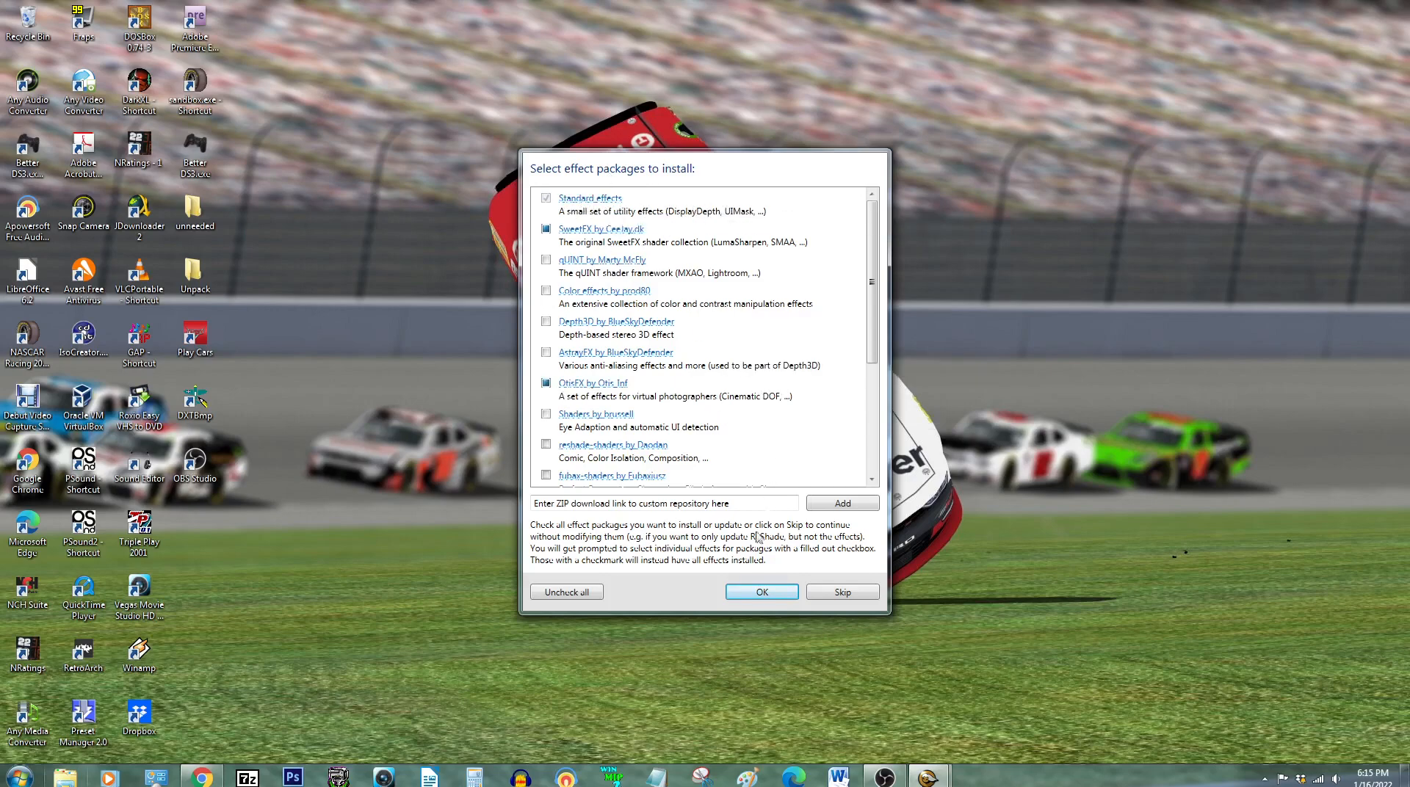
# Accept the chosen packages and all SweetFX and OtisFX effect files, then close the success window
pyautogui.click(761, 591)
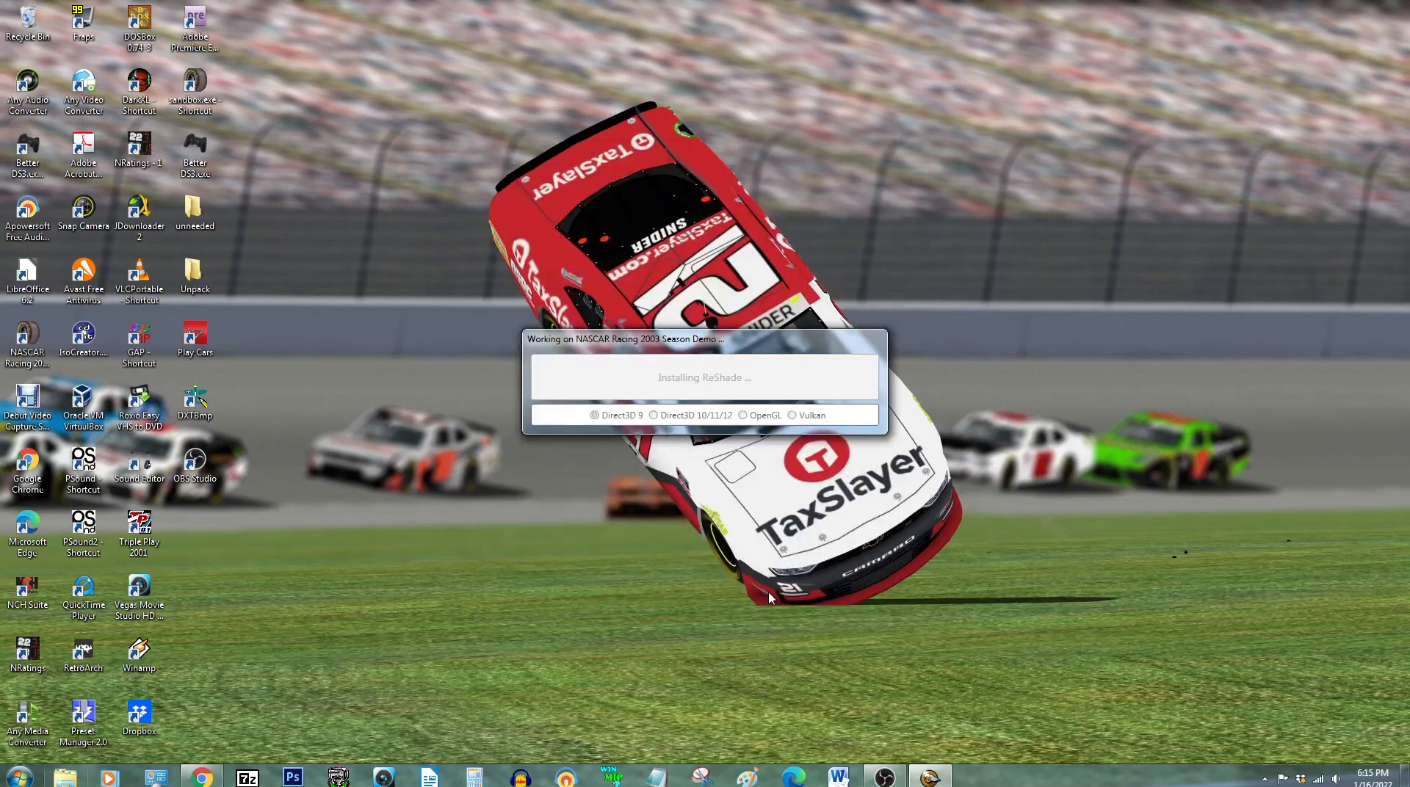
pyautogui.moveTo(761, 454)
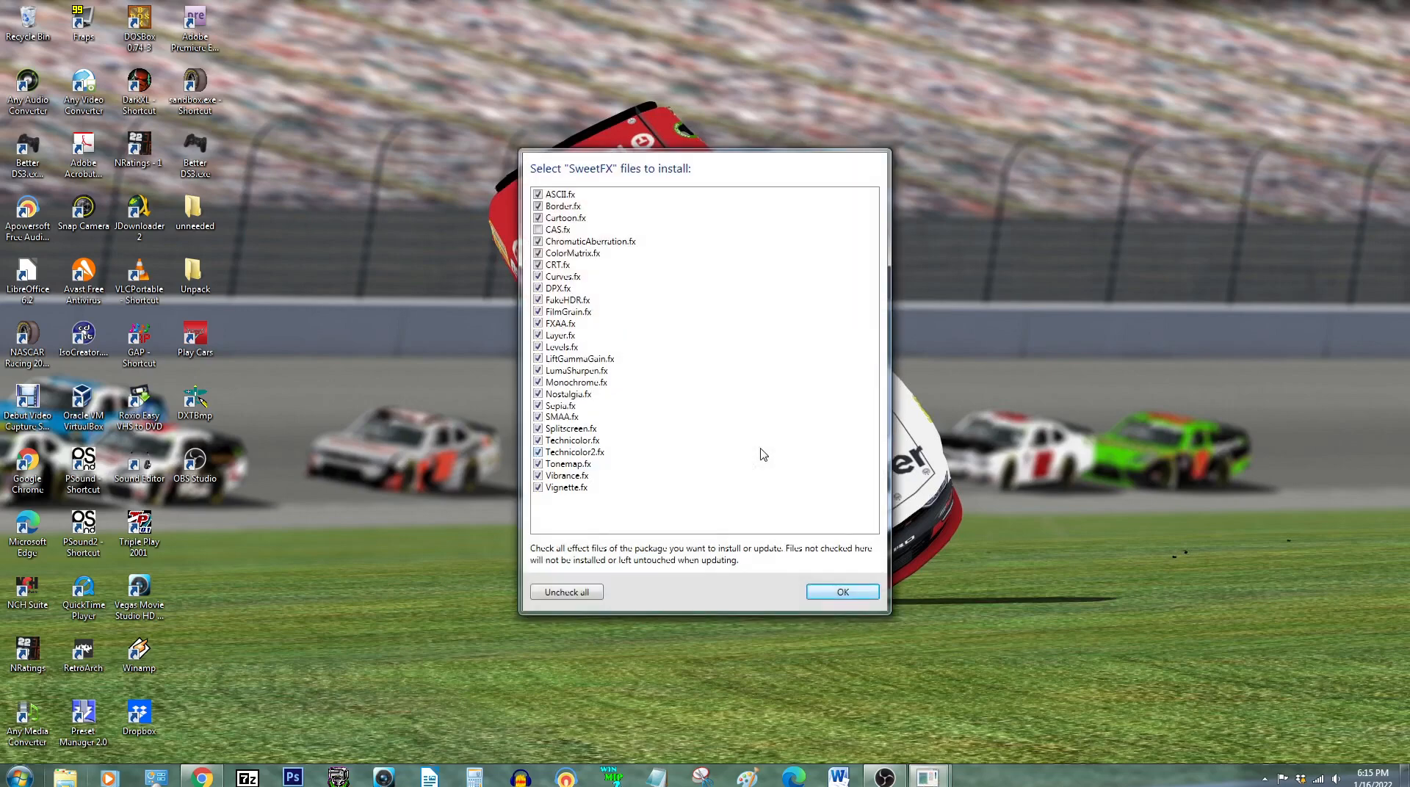
pyautogui.moveTo(623, 255)
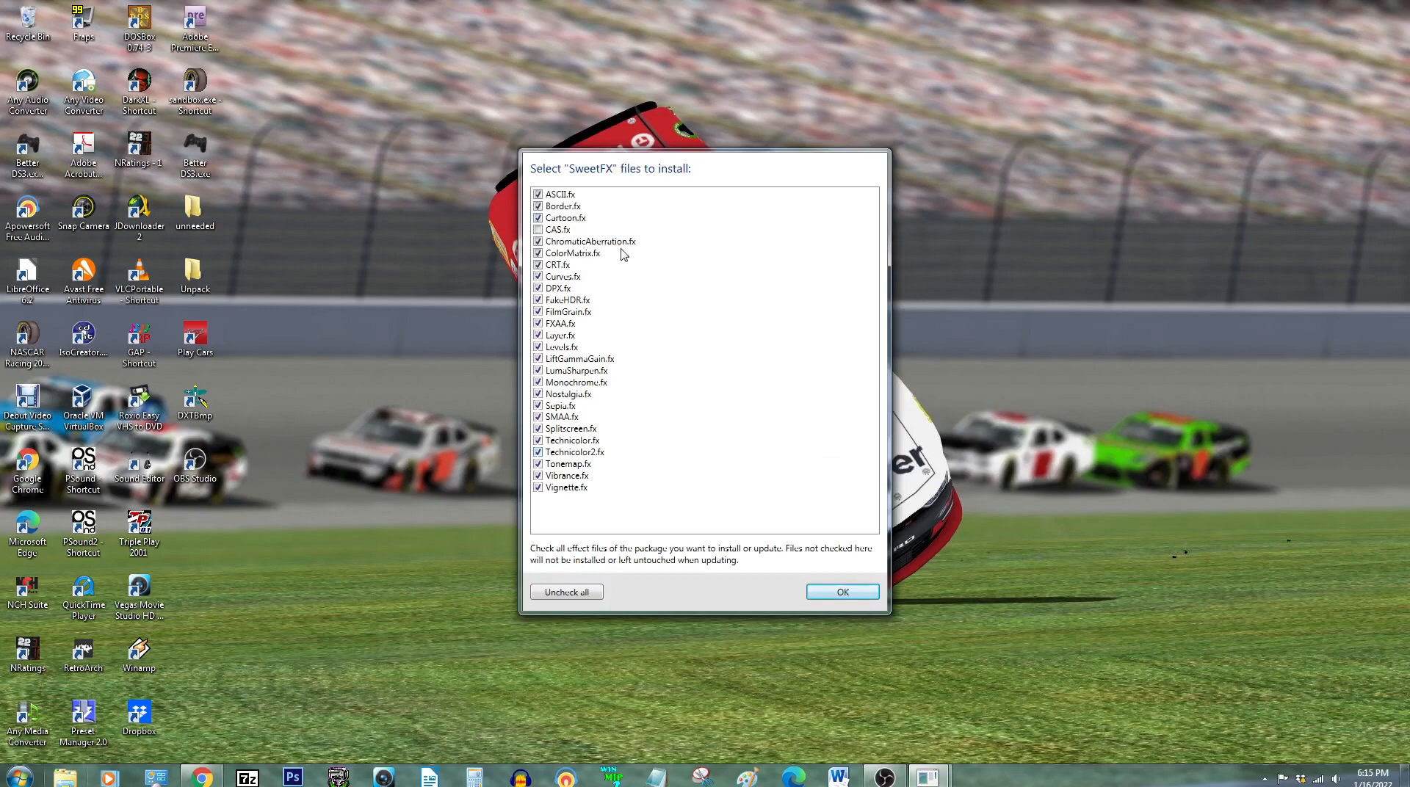
pyautogui.moveTo(693, 397)
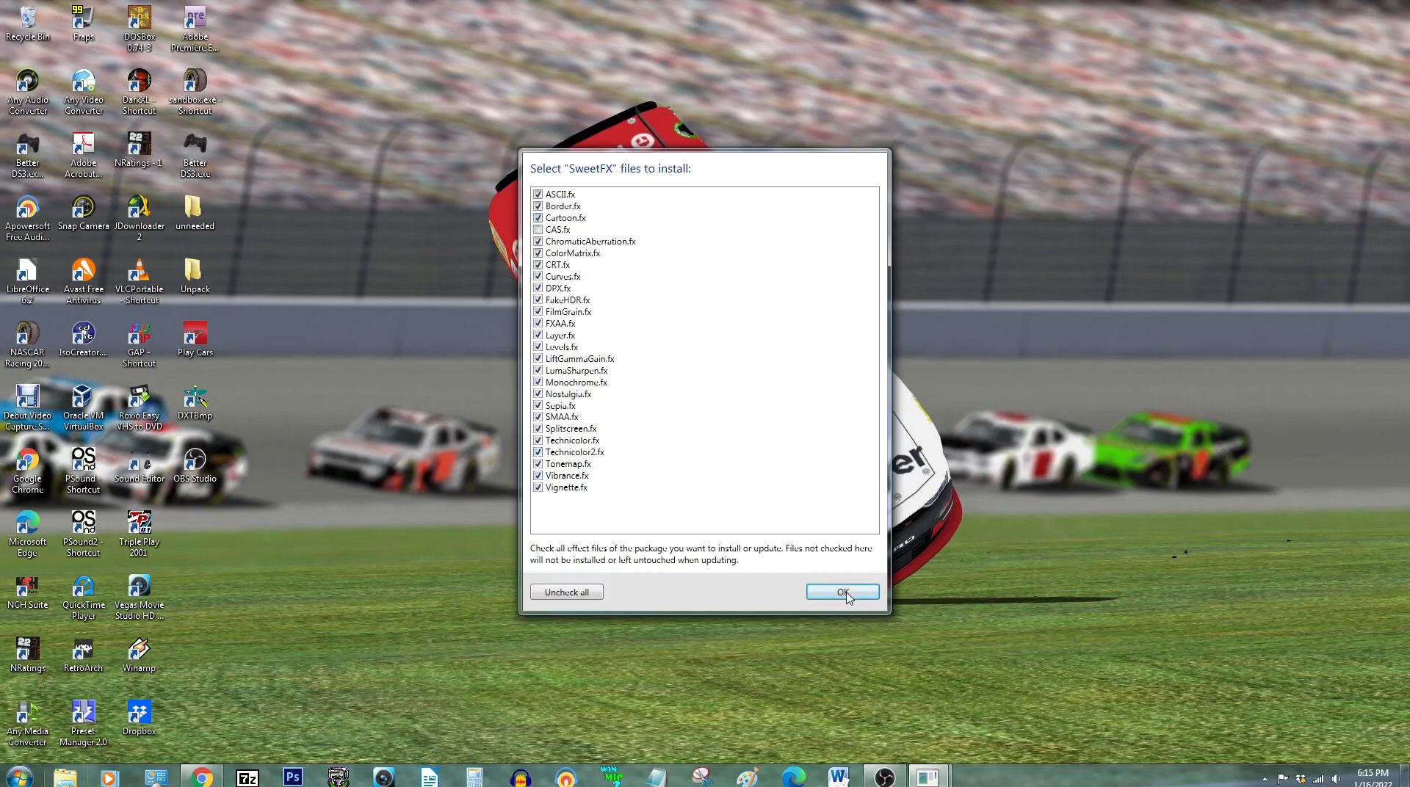
pyautogui.click(841, 591)
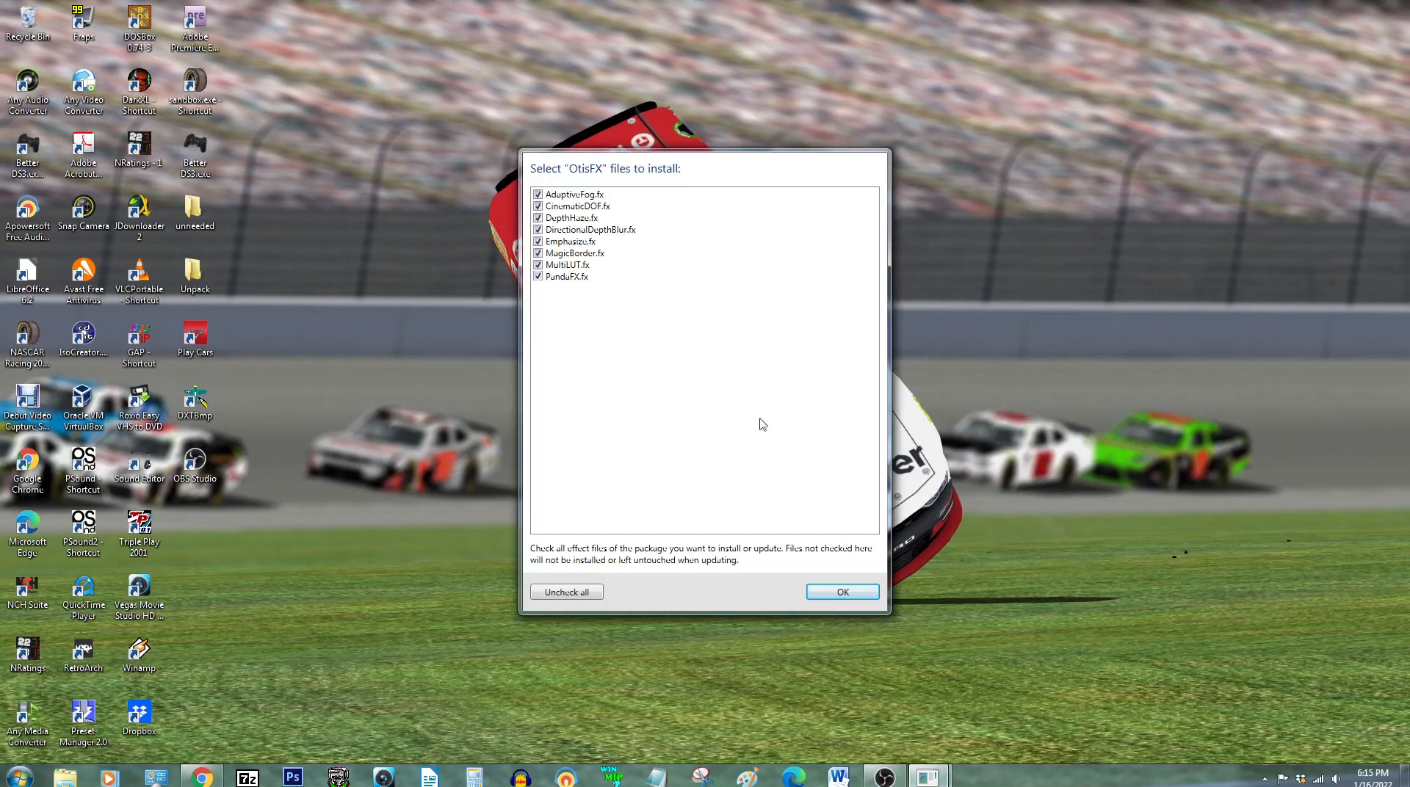
pyautogui.click(841, 591)
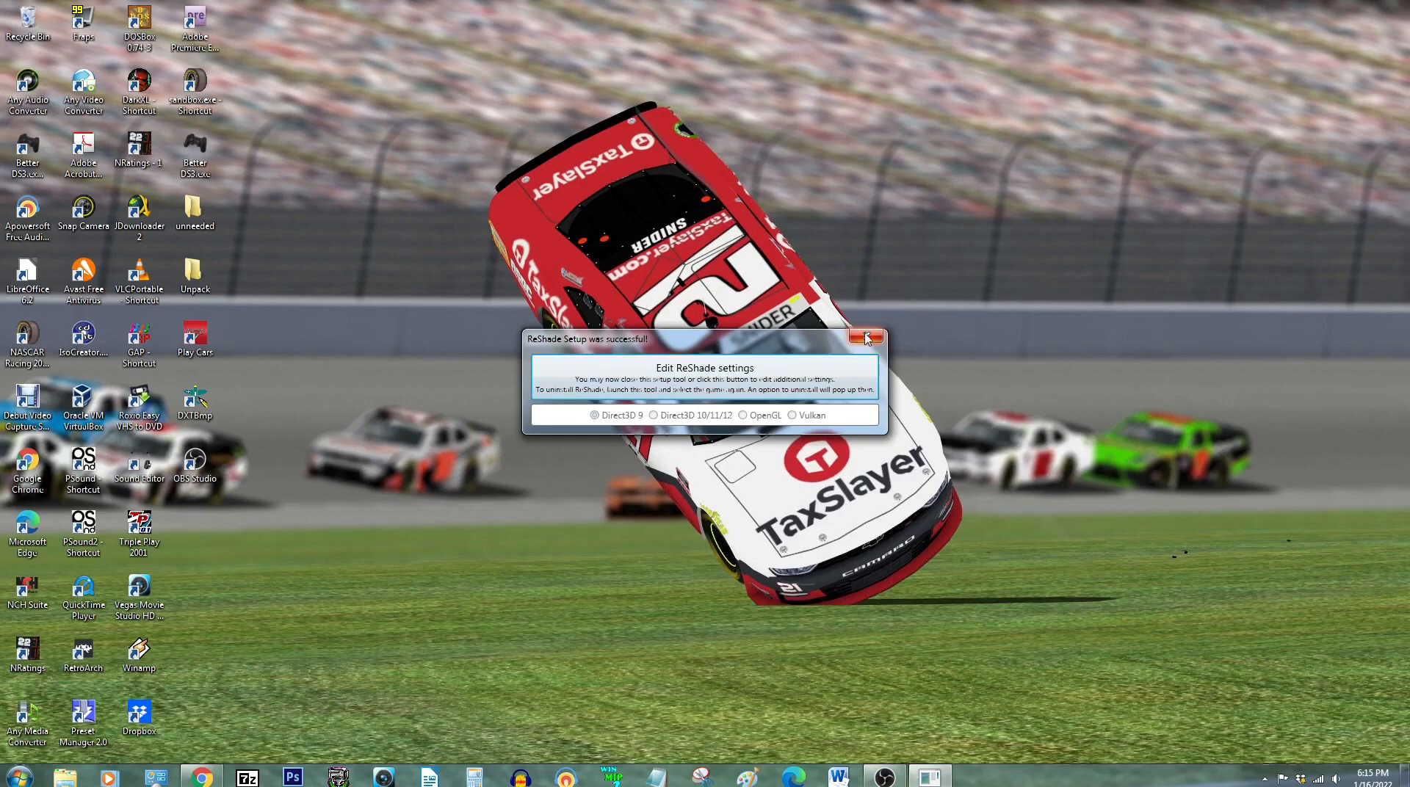
pyautogui.click(866, 340)
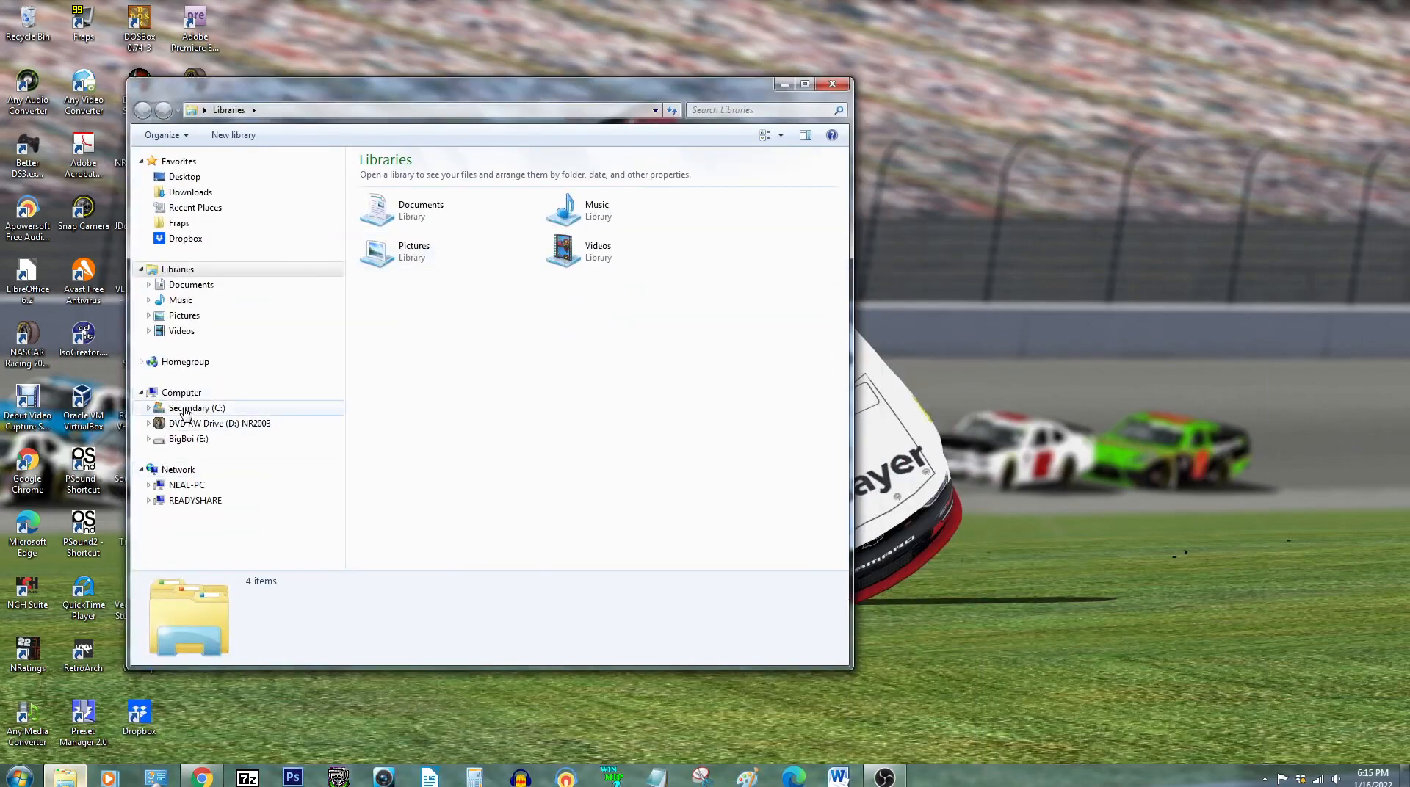
# Launch NR2003.exe from C:\Papyrus\NASCAR Racing 2003 Season Demo in Windows Explorer
pyautogui.click(196, 408)
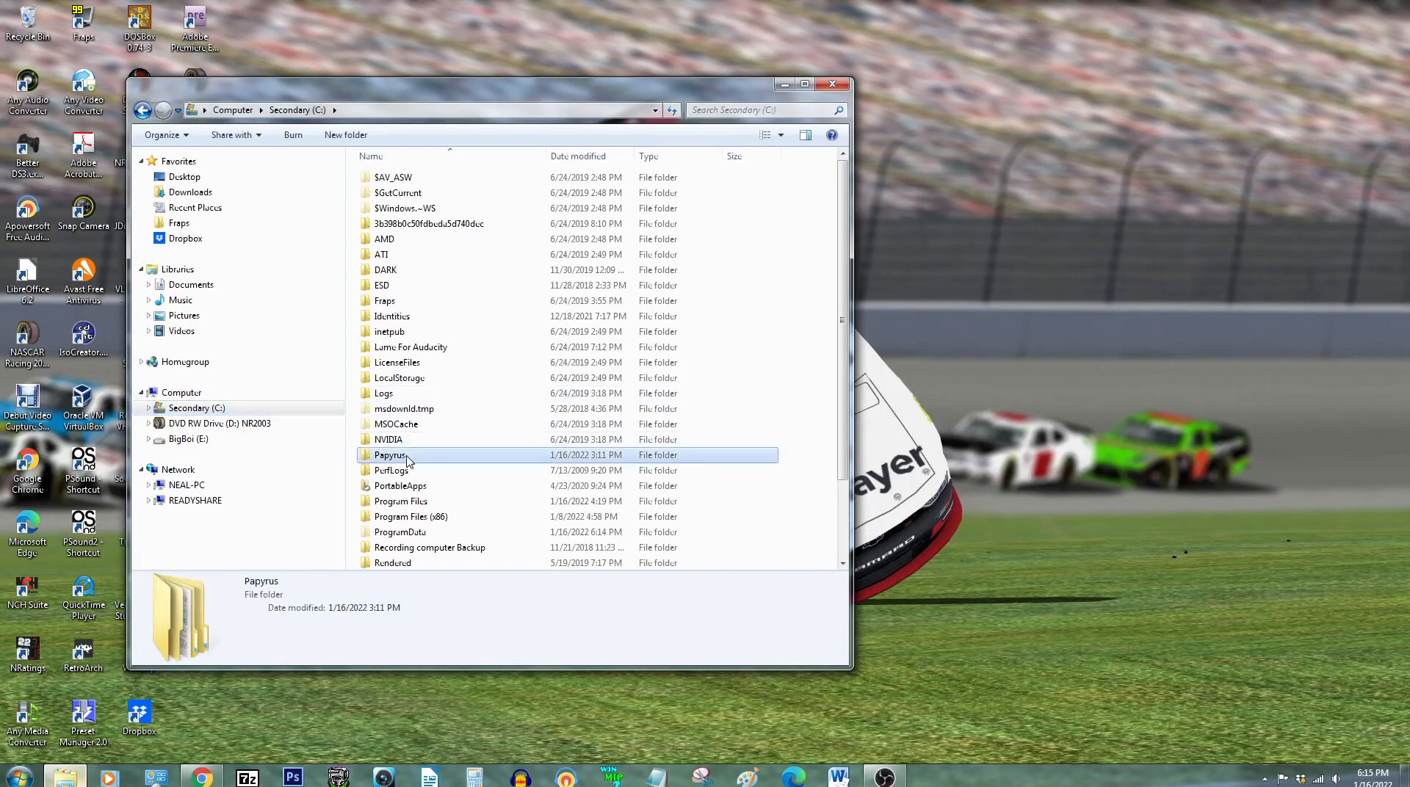
pyautogui.doubleClick(389, 454)
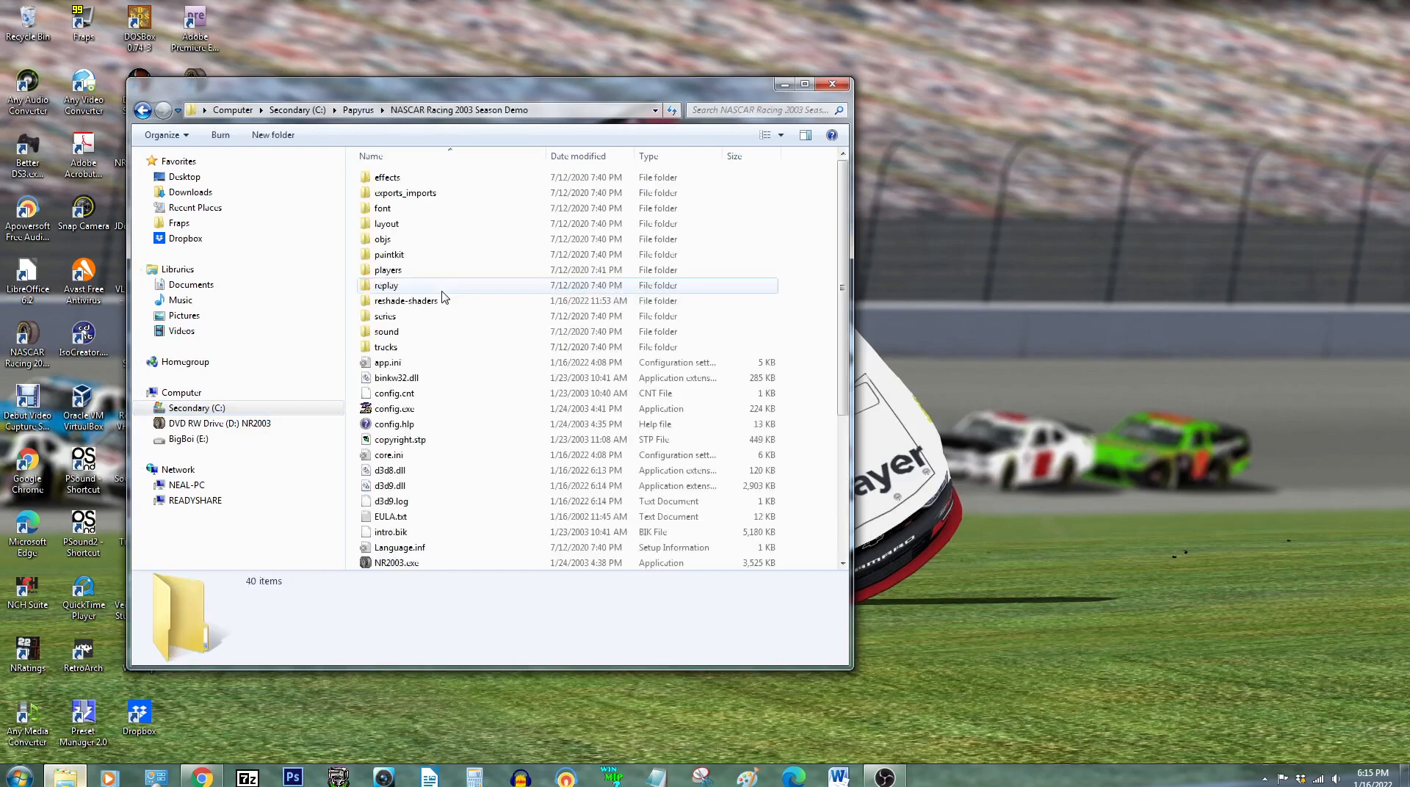
pyautogui.click(396, 563)
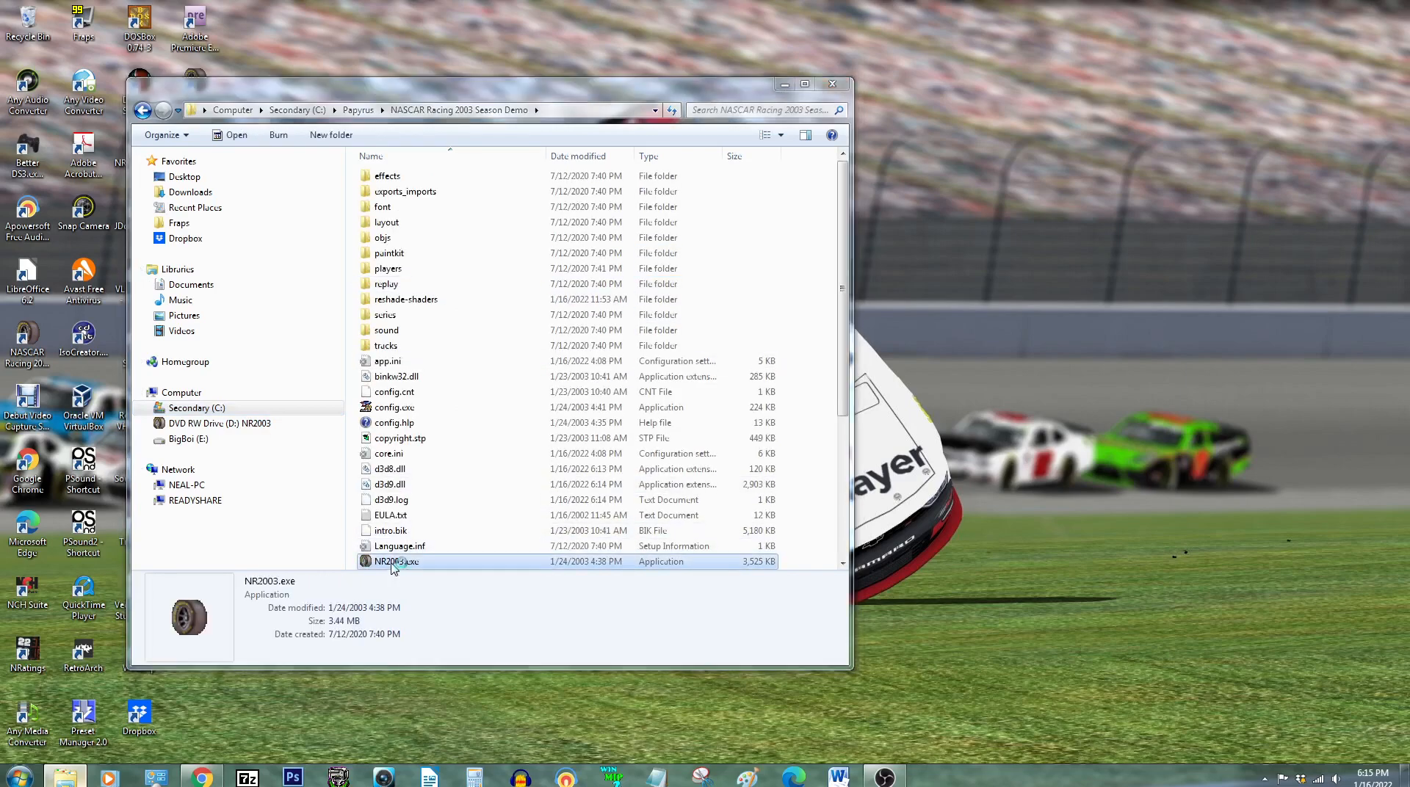
pyautogui.doubleClick(396, 560)
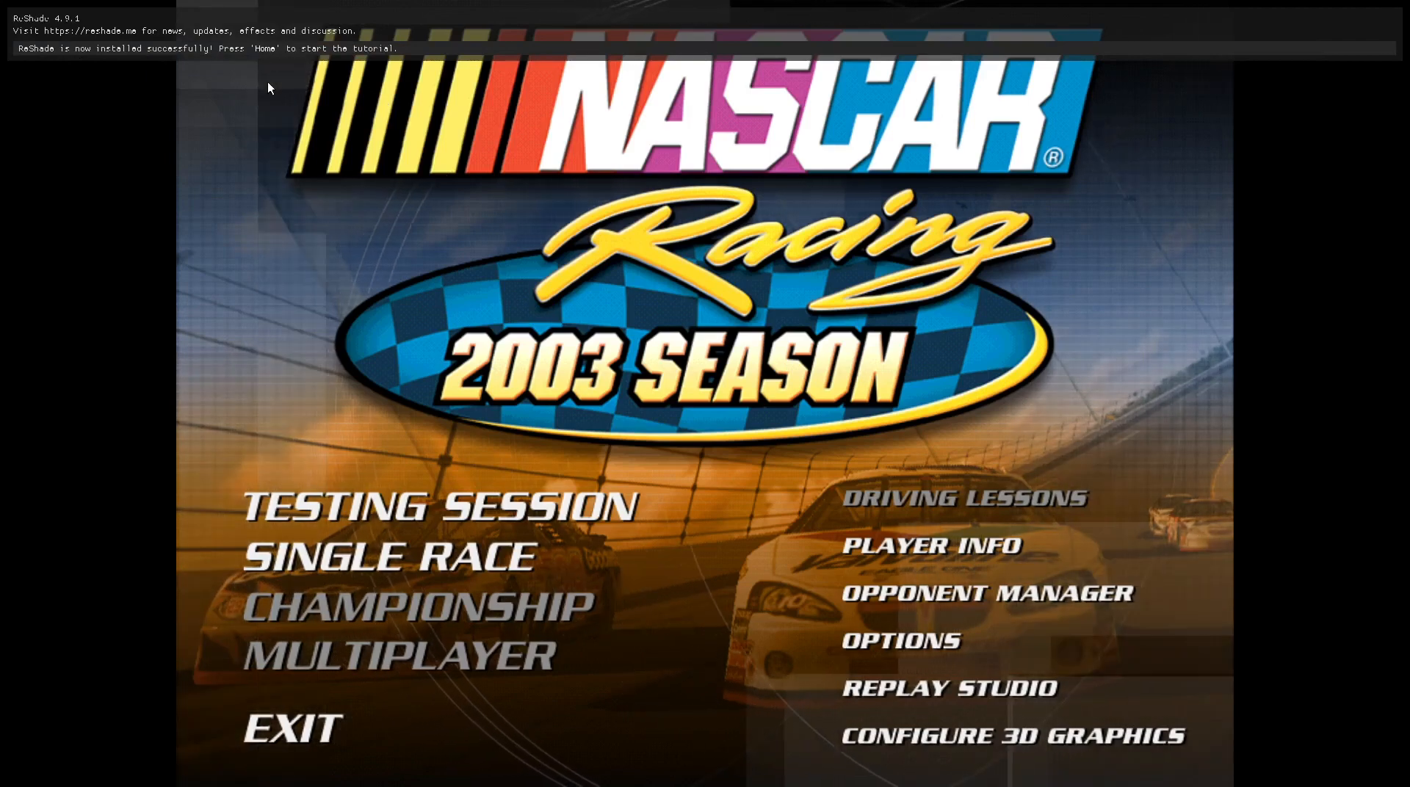
# Advance ReShade's first-run tutorial to the effects list, scroll it, and close the overlay
pyautogui.press('Home')
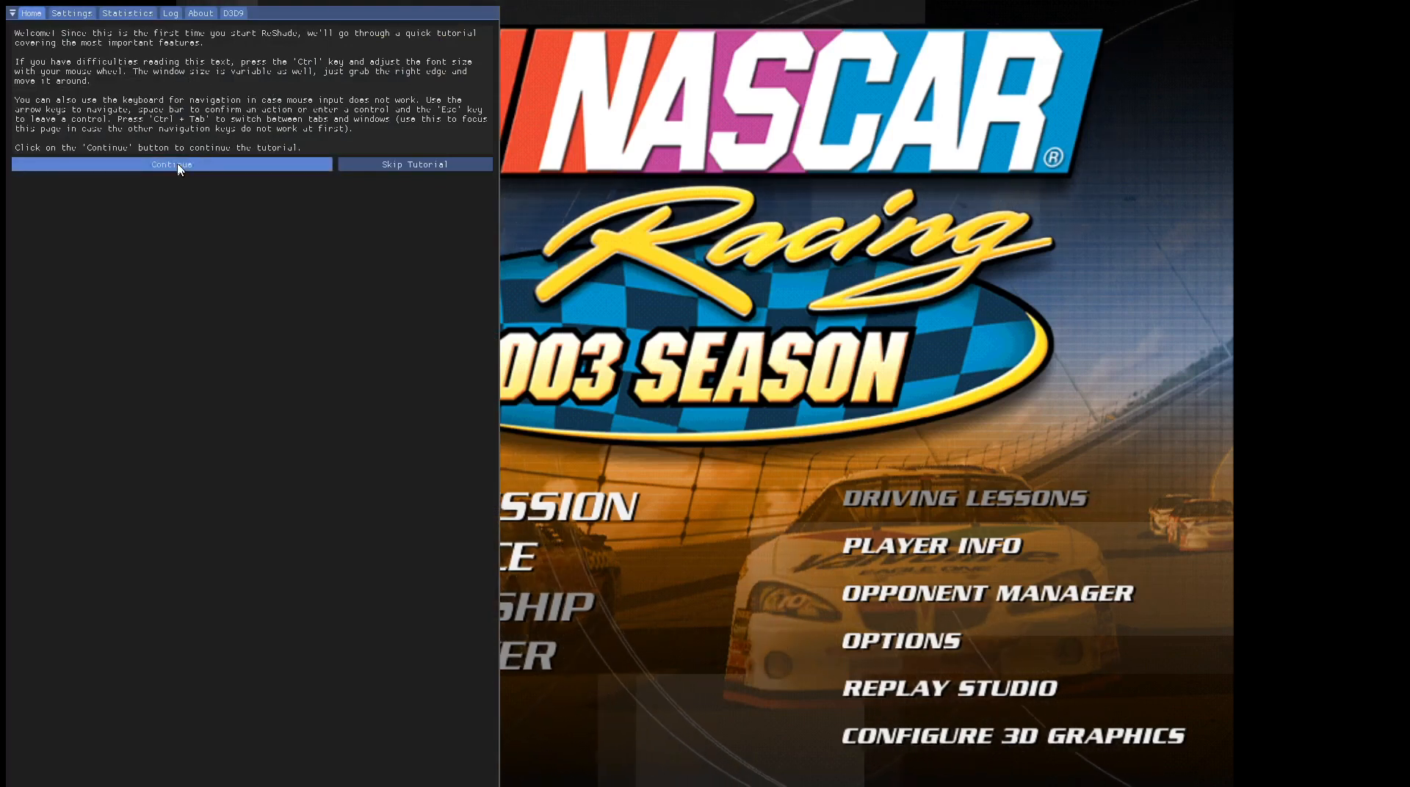
pyautogui.click(171, 164)
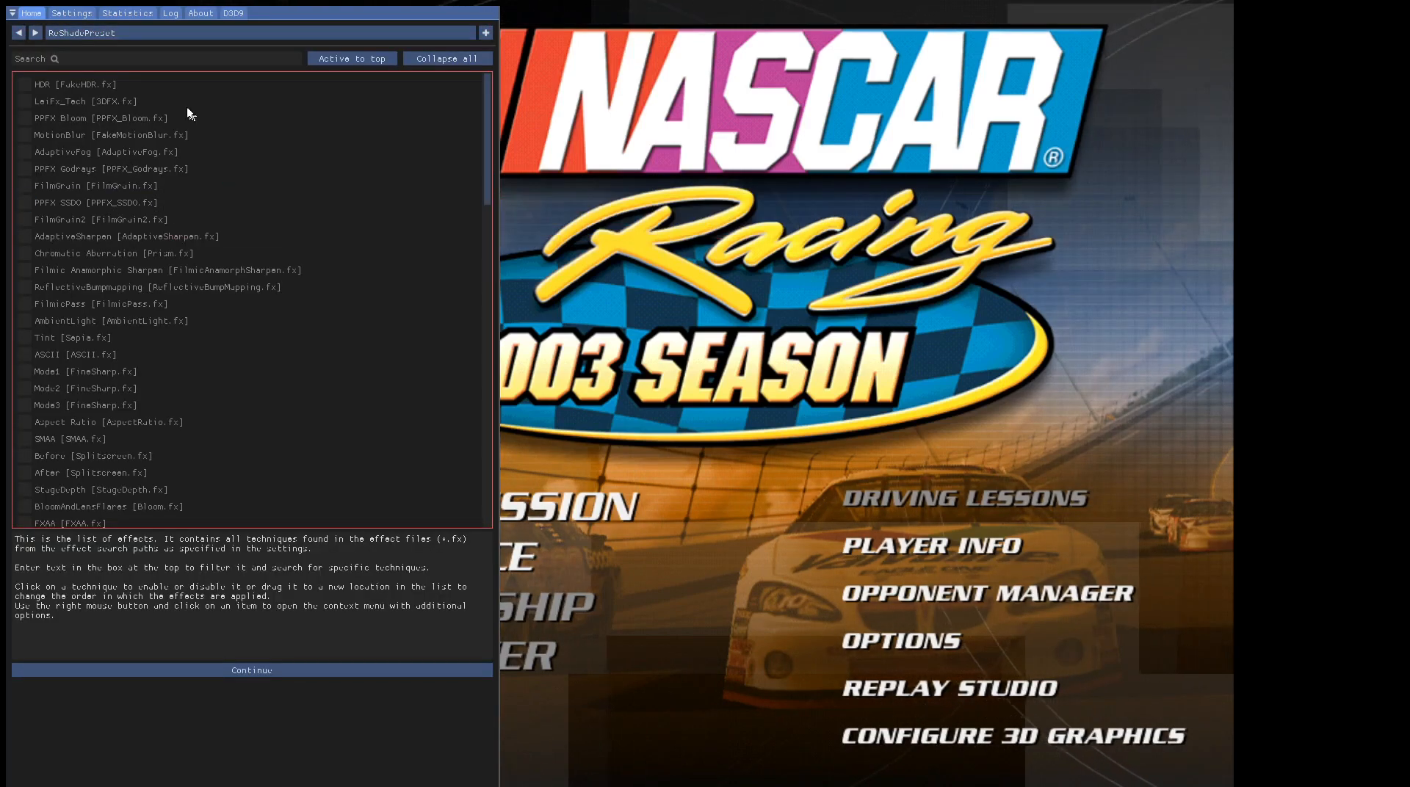
pyautogui.click(23, 337)
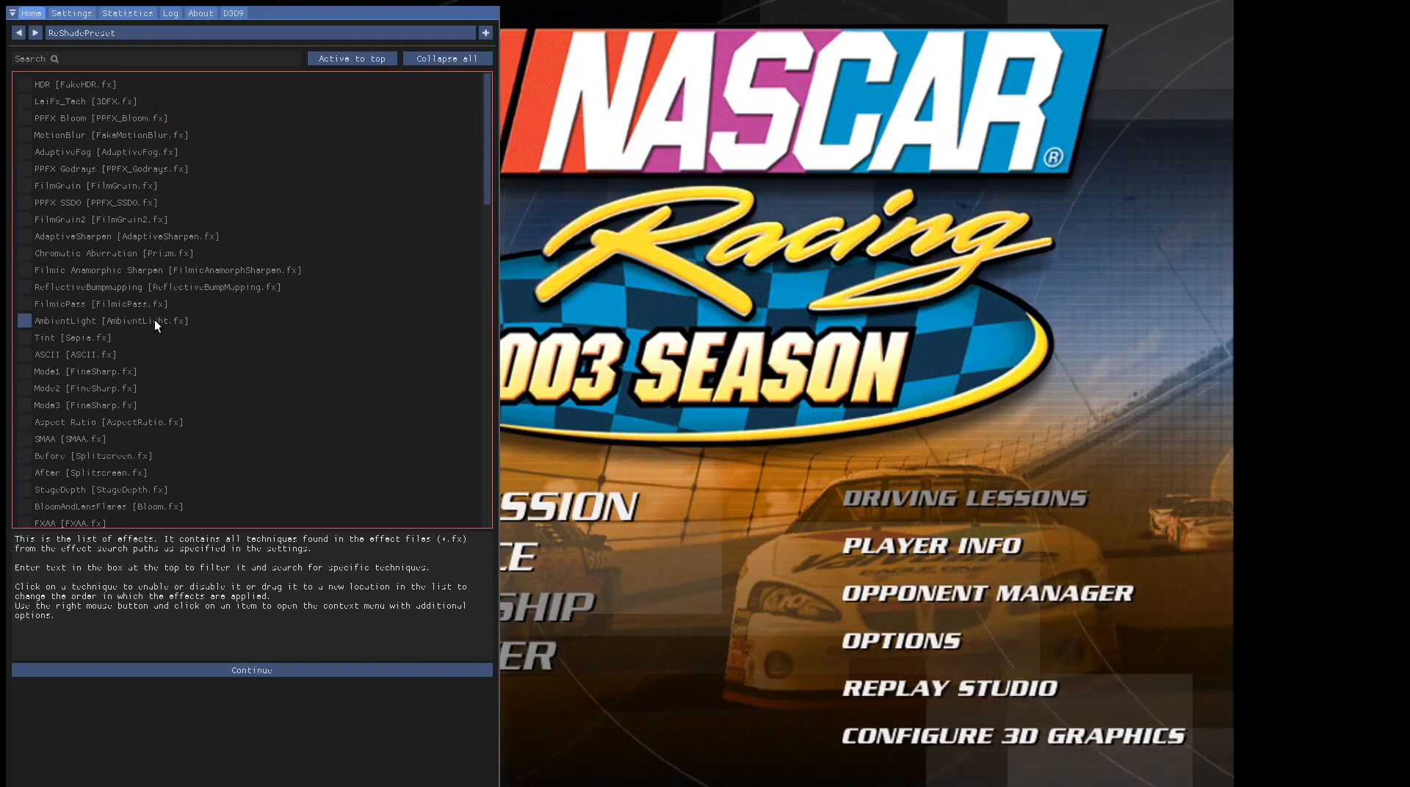
pyautogui.scroll(-3)
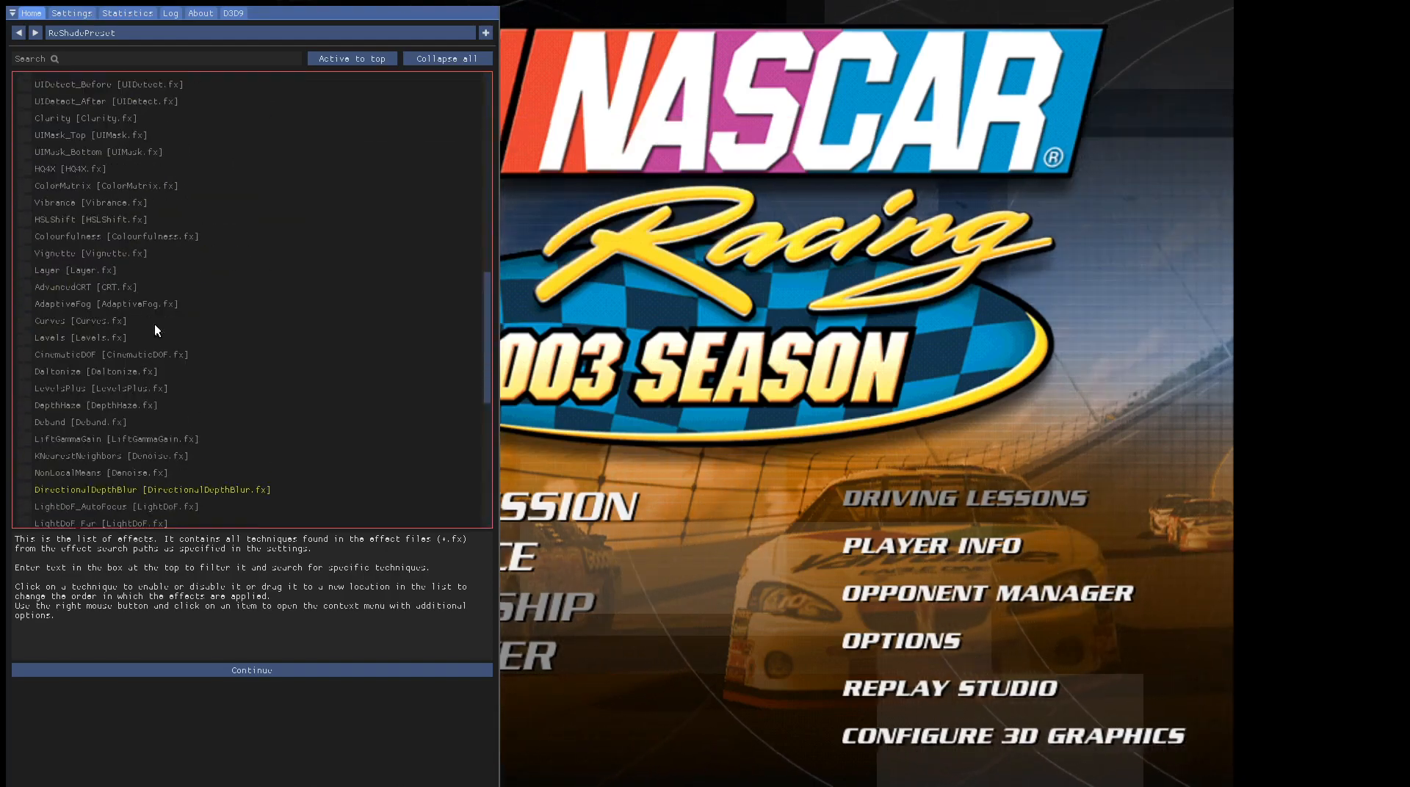
pyautogui.scroll(-3)
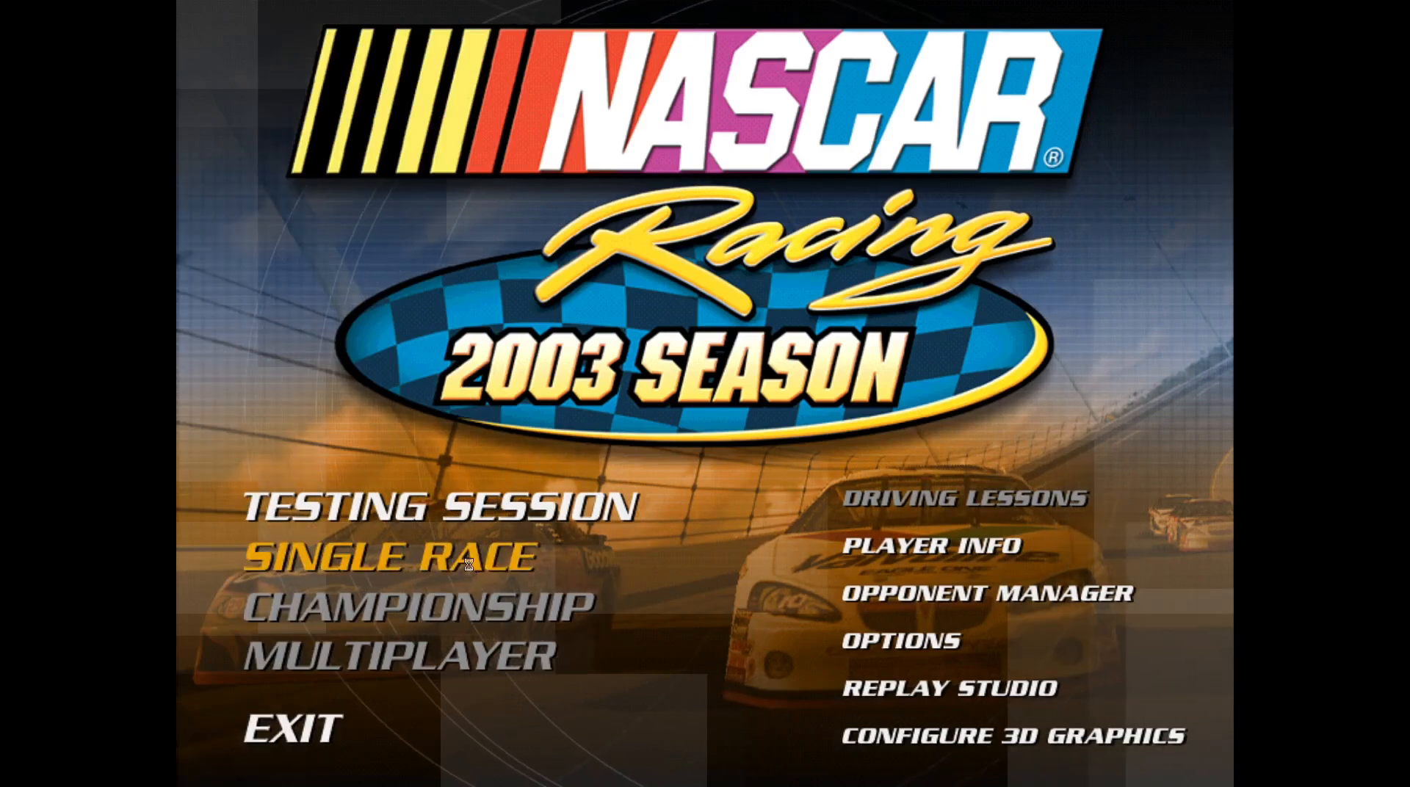
# Start a Talladega single race, filter ReShade effects by 'depth' and enable DisplayDepth
pyautogui.click(398, 556)
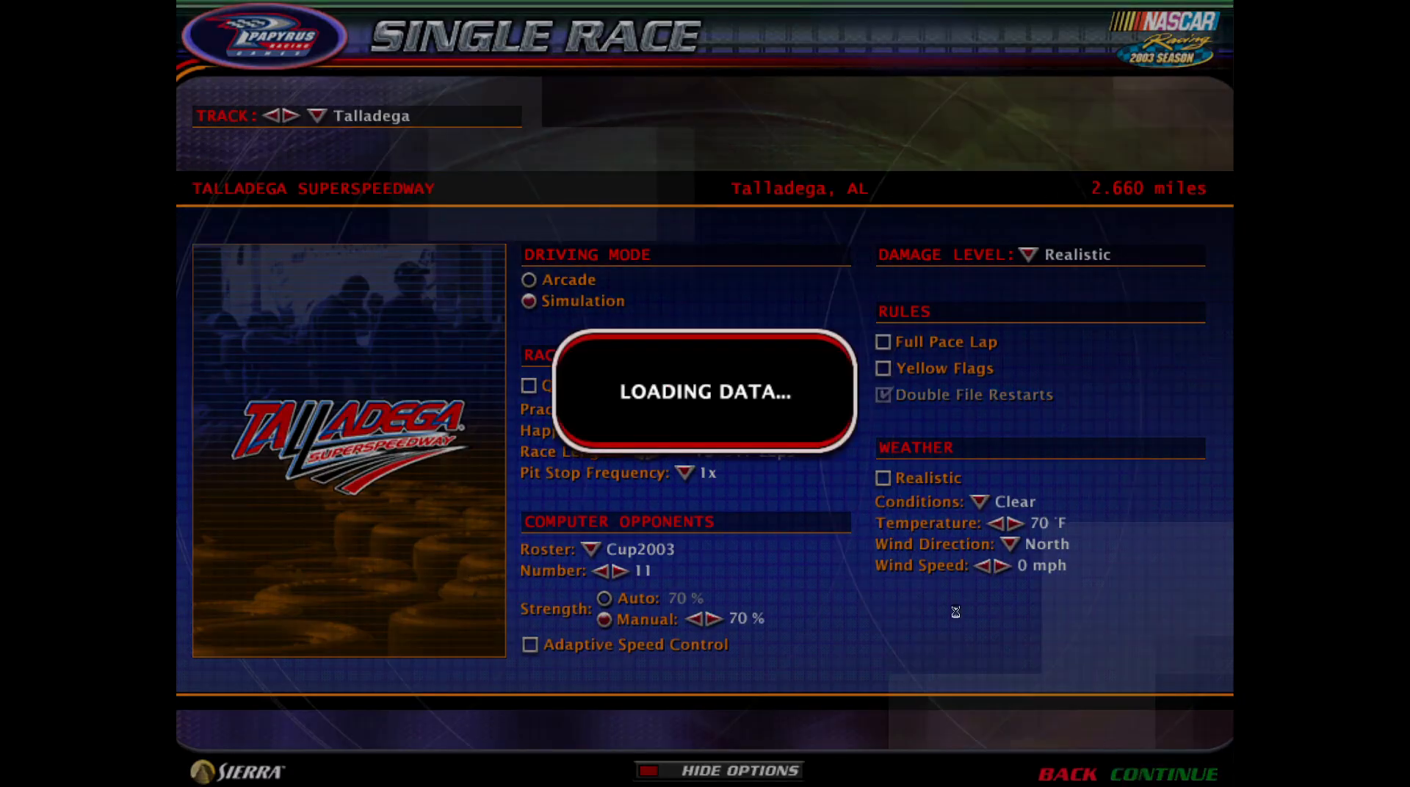
pyautogui.click(1169, 774)
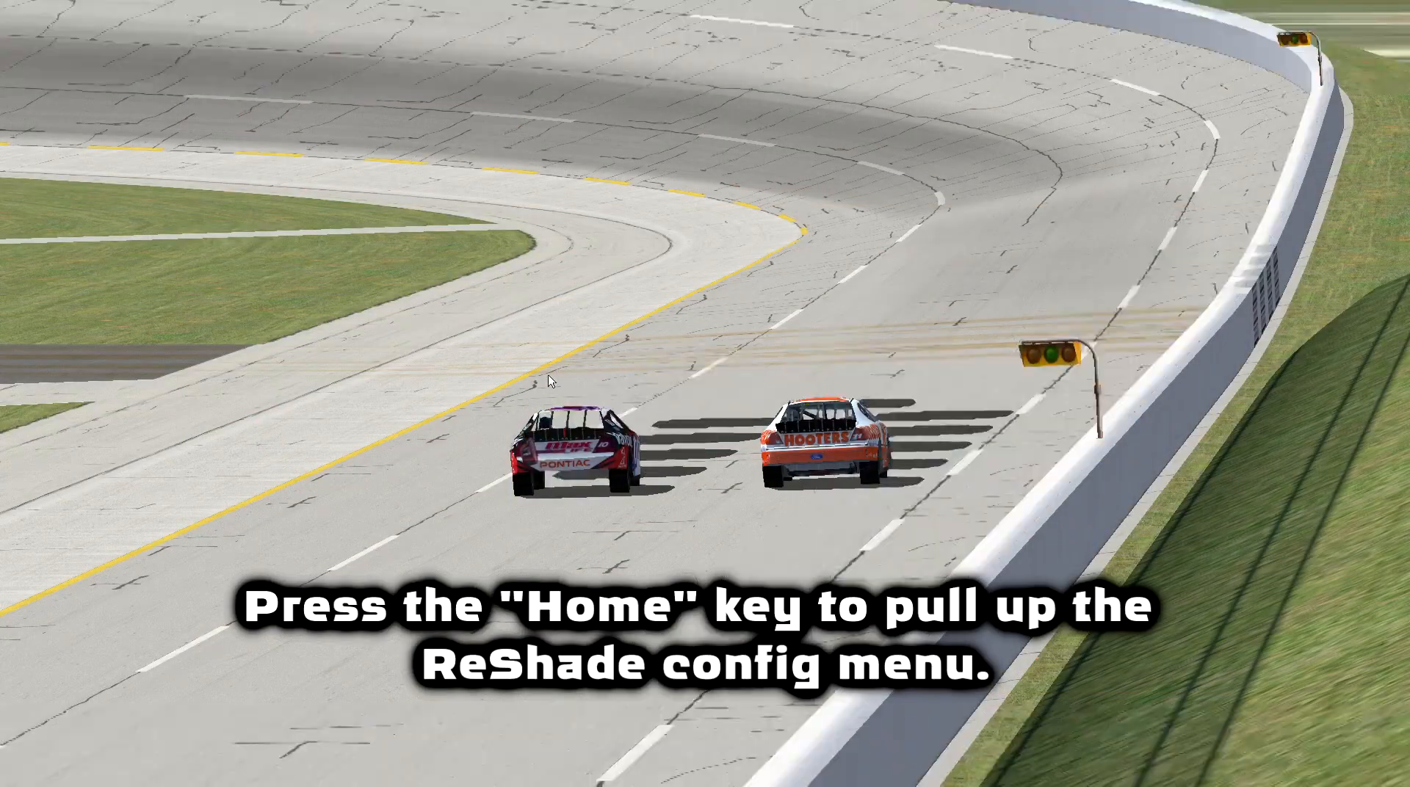
pyautogui.press('Home')
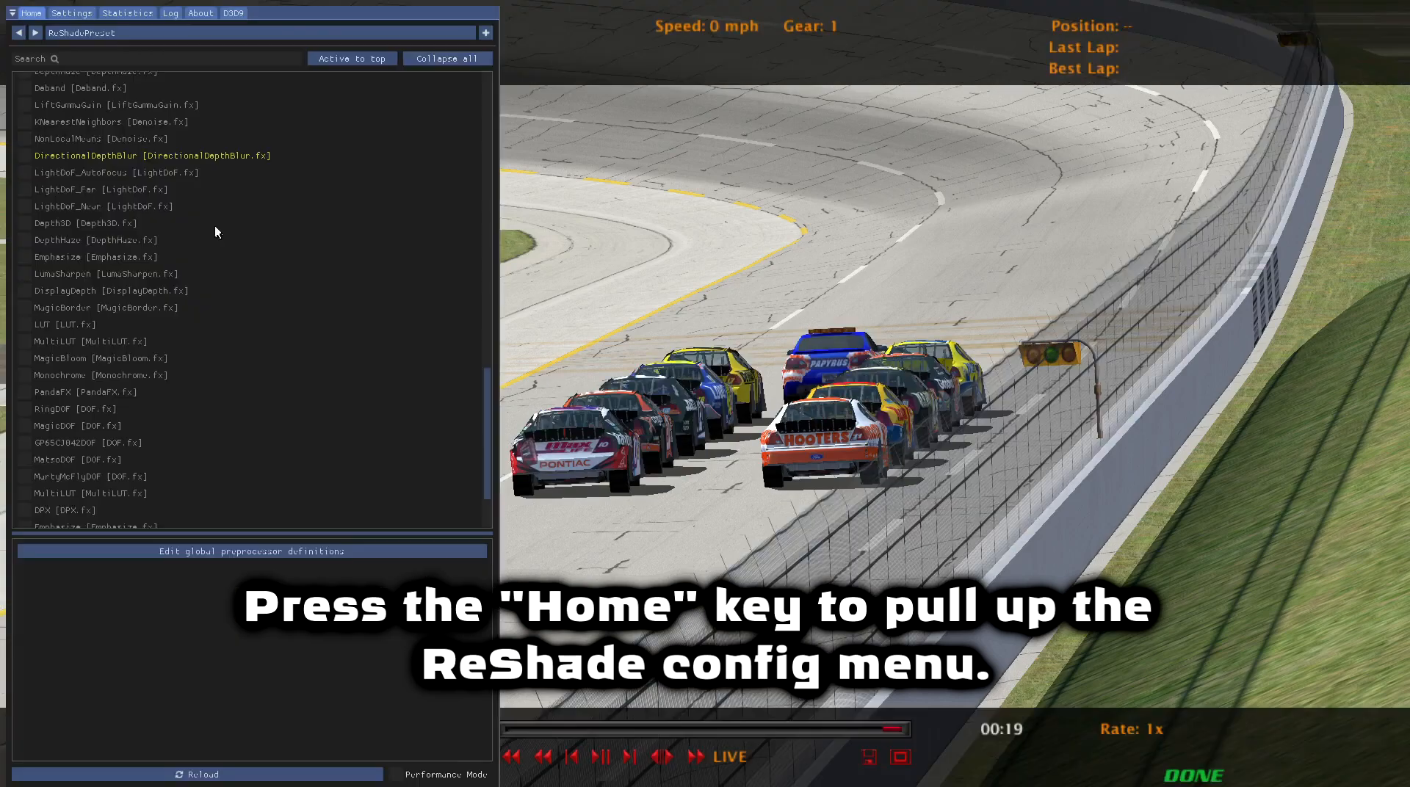
pyautogui.moveTo(145, 271)
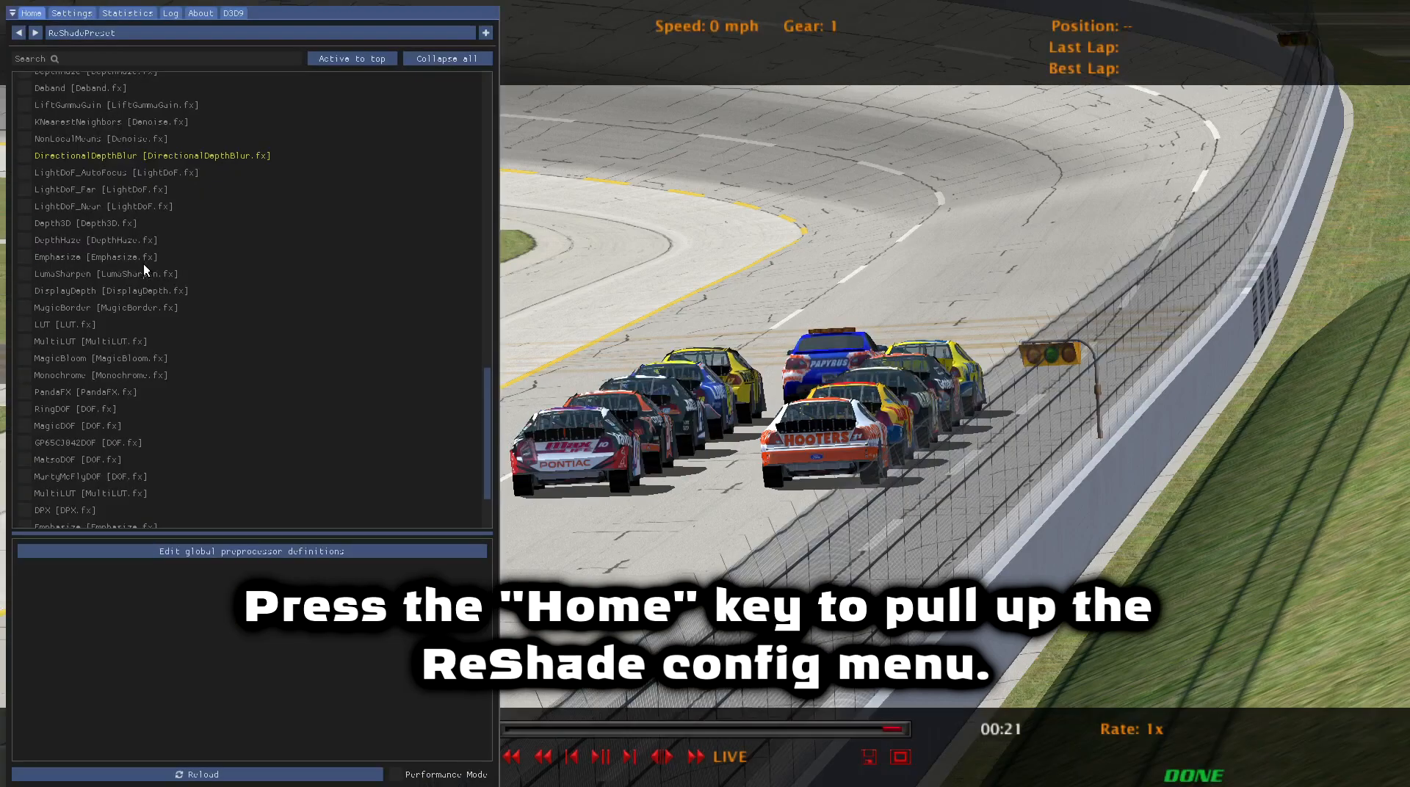
pyautogui.write('depth')
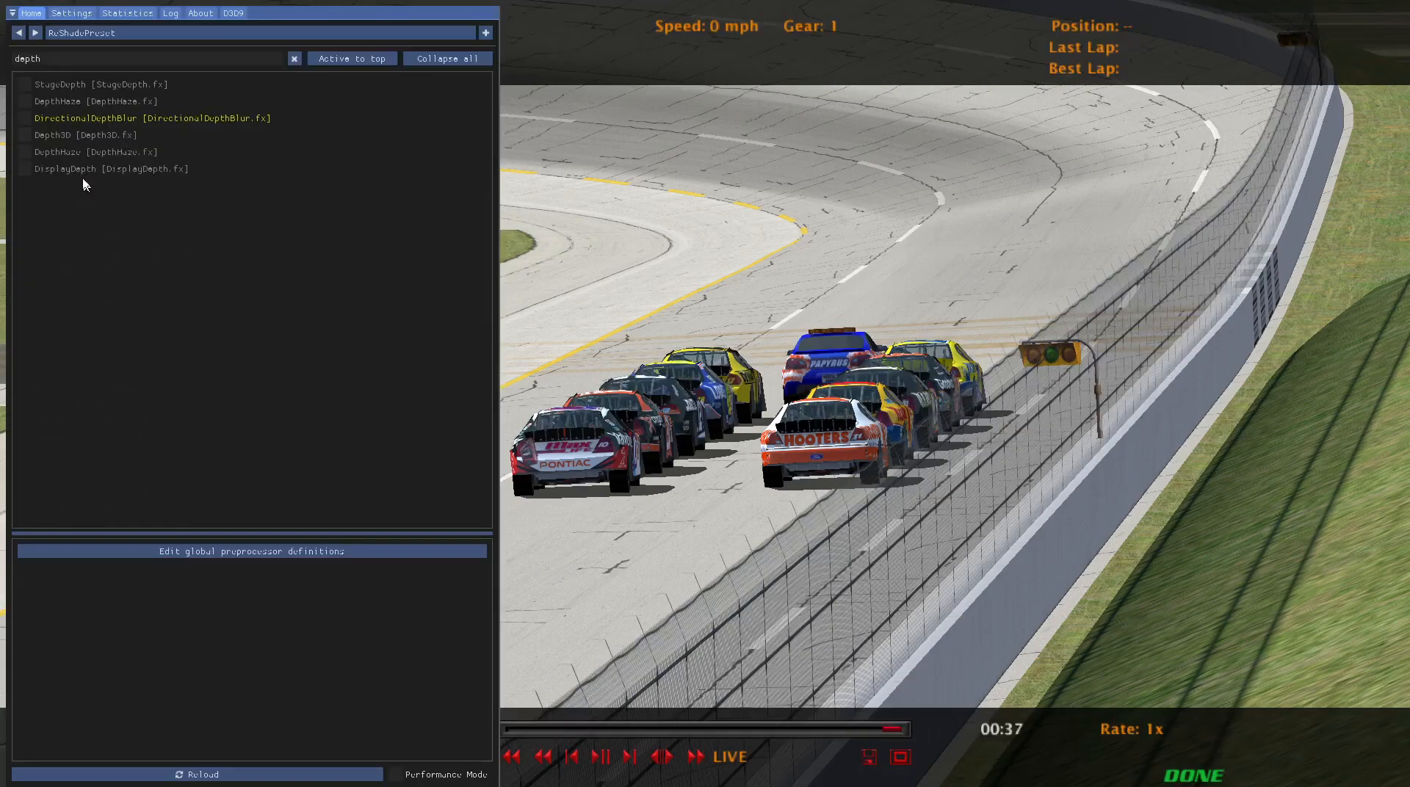
pyautogui.click(25, 169)
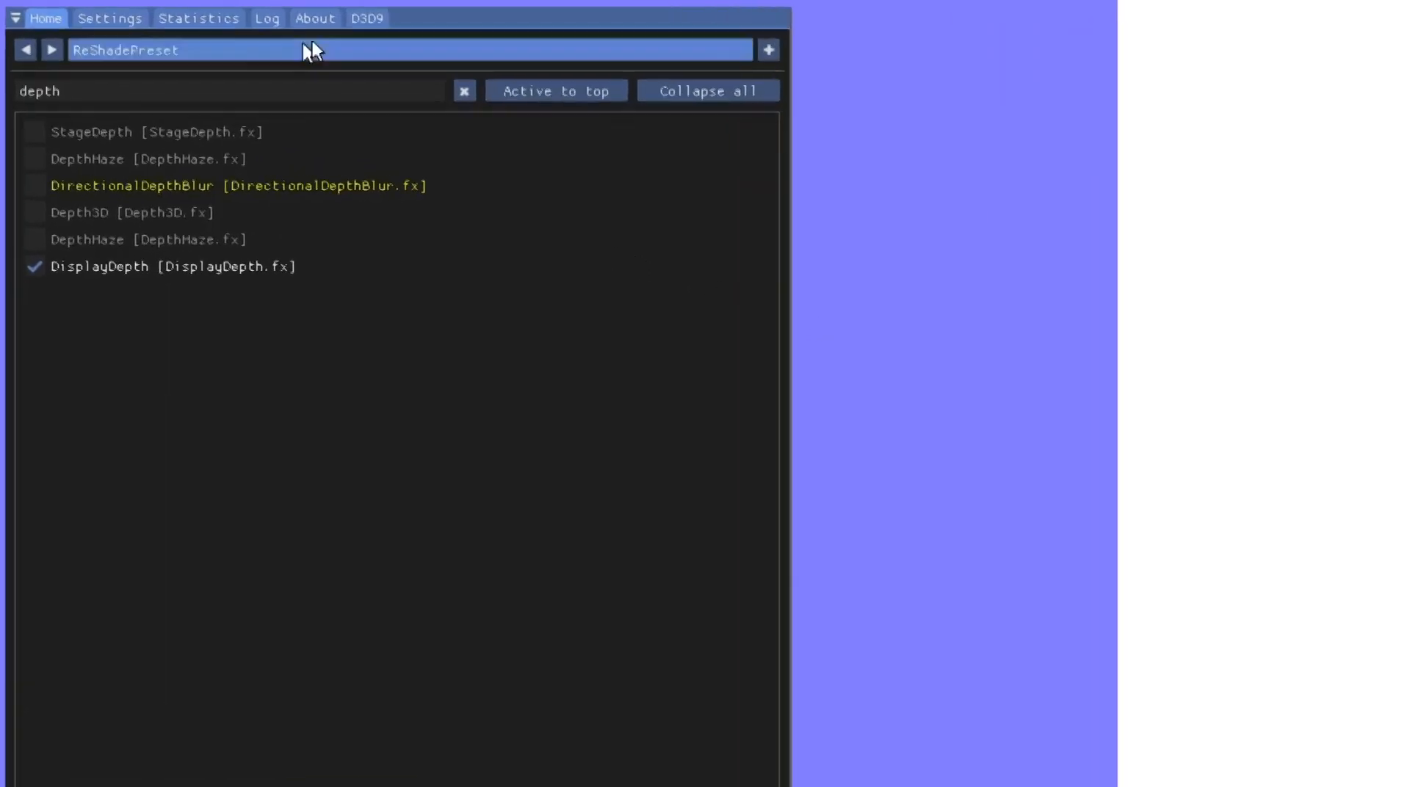
pyautogui.click(365, 19)
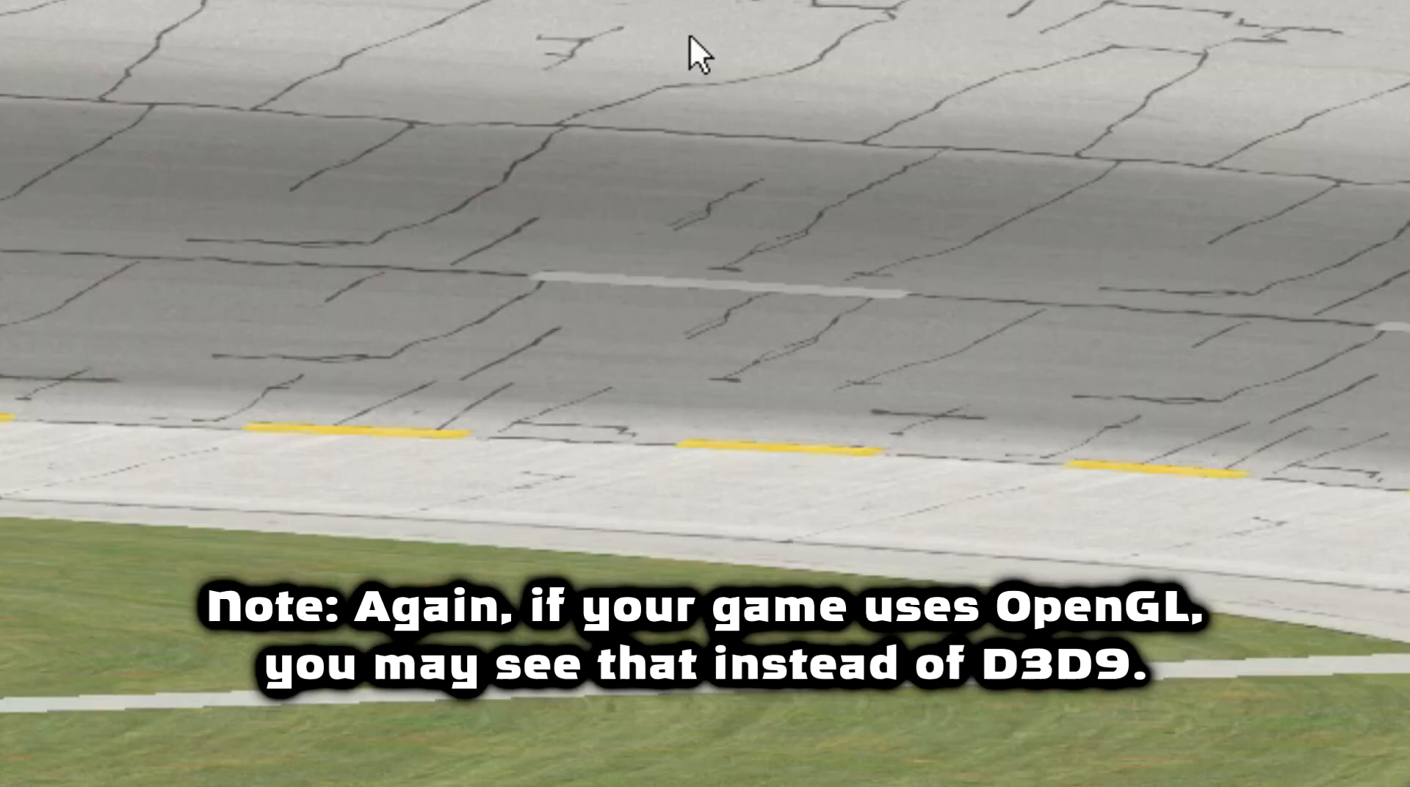
# Review ReShade's D3D9 depth buffer options, then return to the Home effect list
pyautogui.click(675, 31)
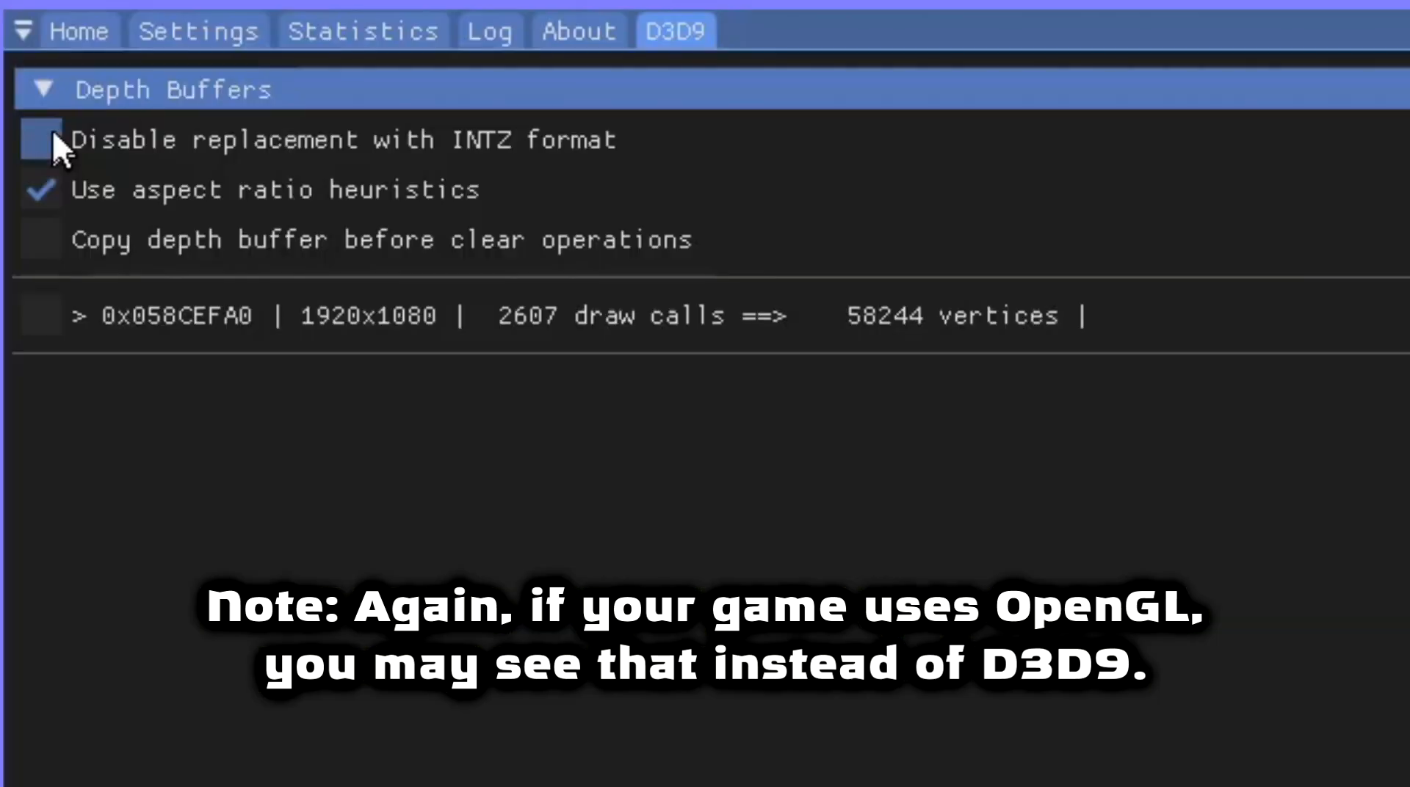
pyautogui.click(40, 139)
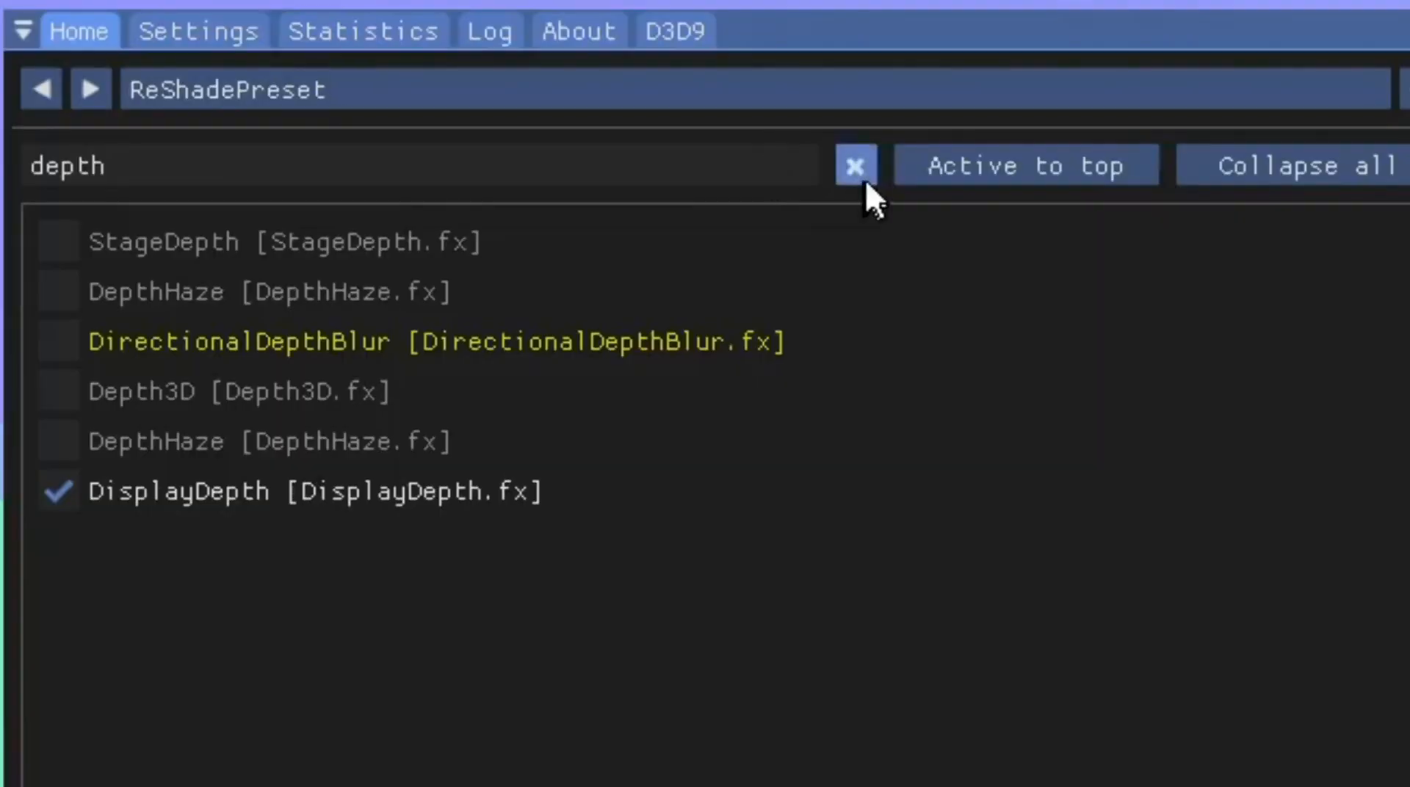
# Swap DisplayDepth for CinematicDOF [CinematicDOF.fx], found by searching 'dof'
pyautogui.click(853, 164)
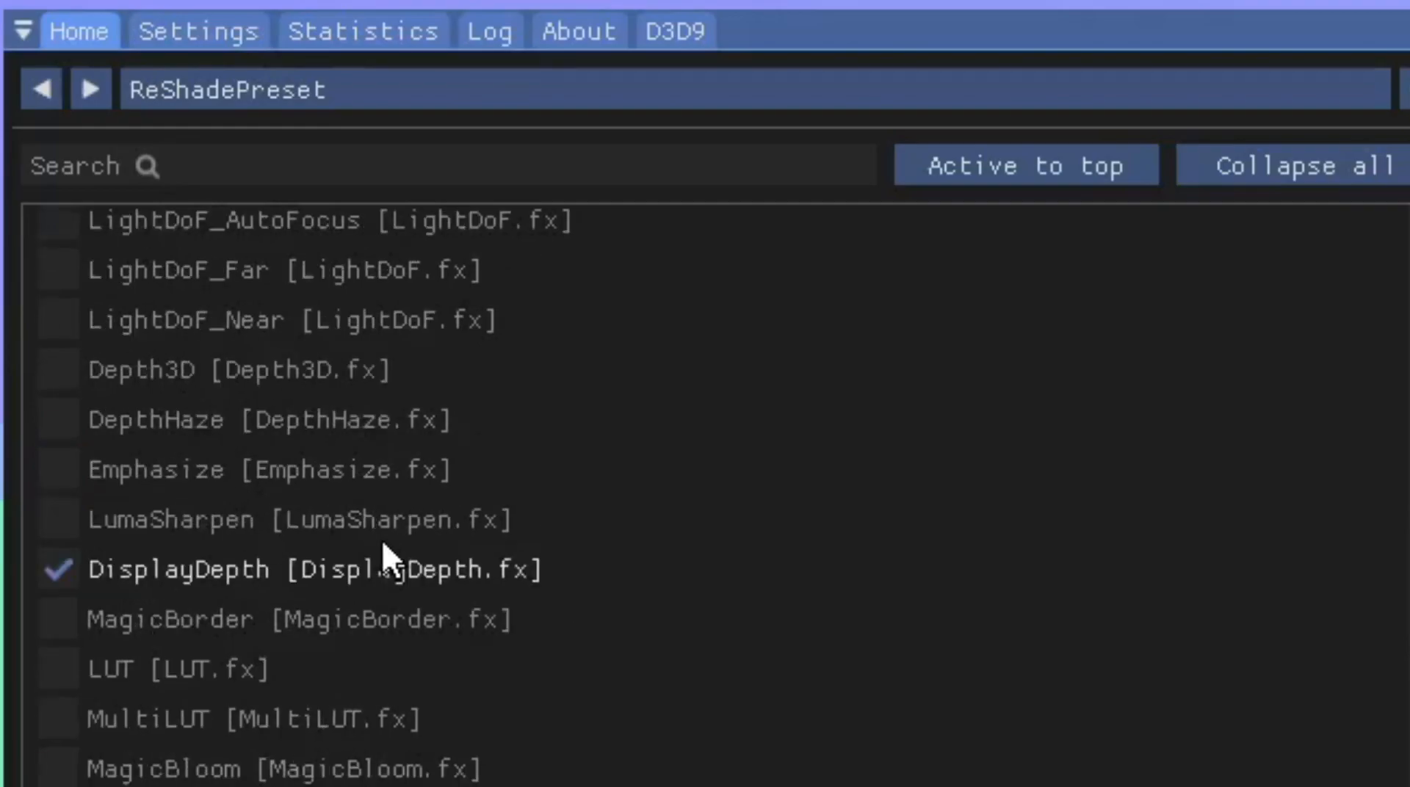
pyautogui.click(56, 568)
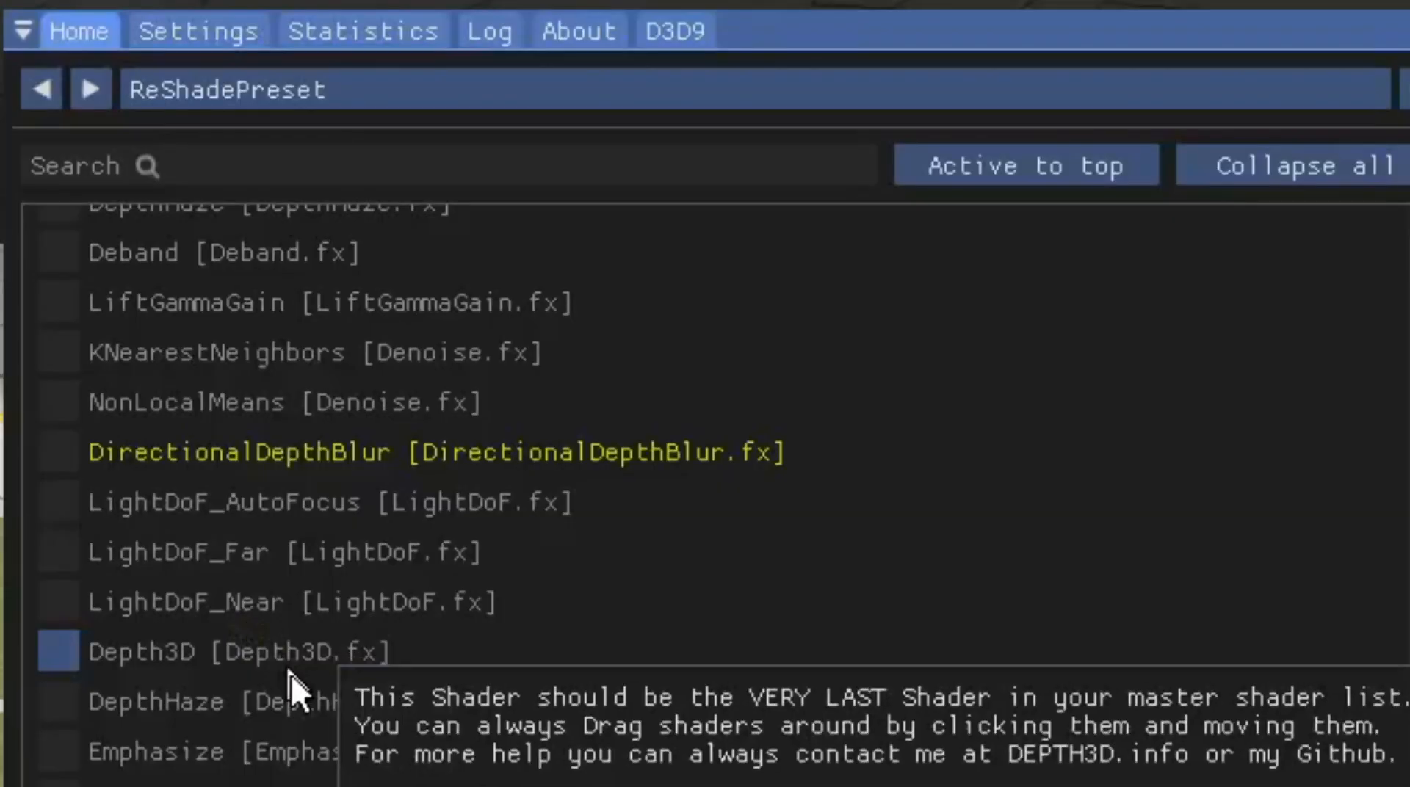
pyautogui.write('dofl')
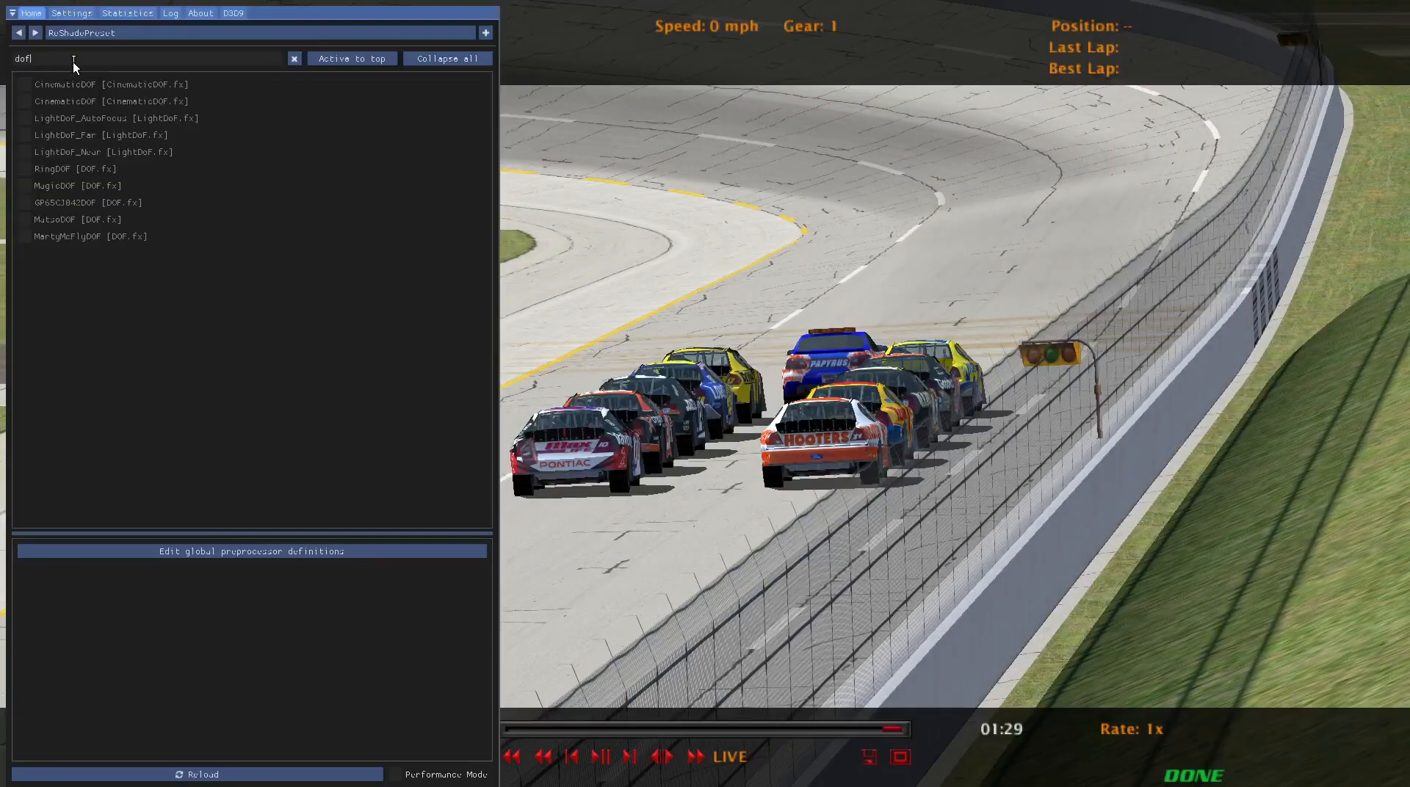
pyautogui.click(25, 83)
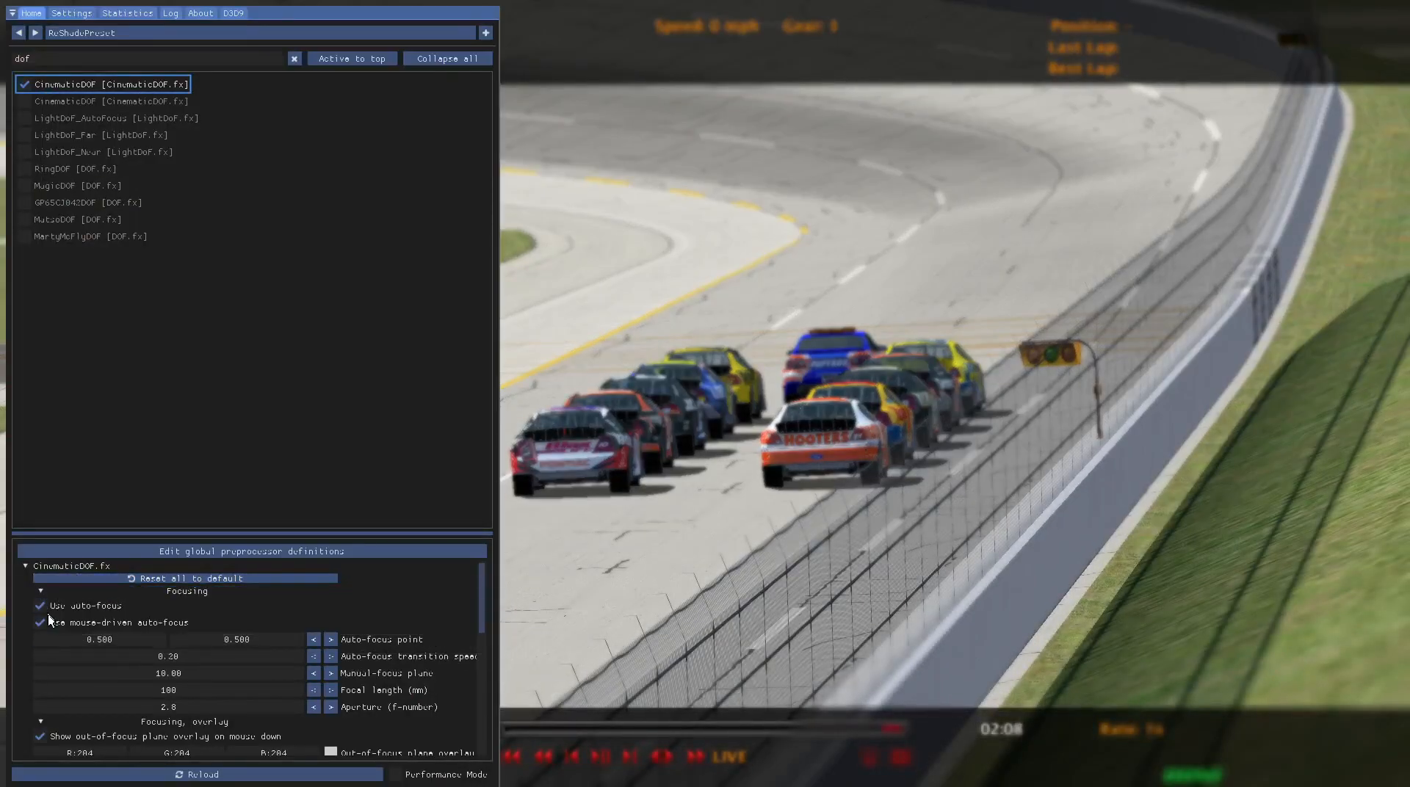
# Disable CinematicDOF's mouse-driven auto-focus and preview the out-of-focus plane overlay
pyautogui.click(40, 622)
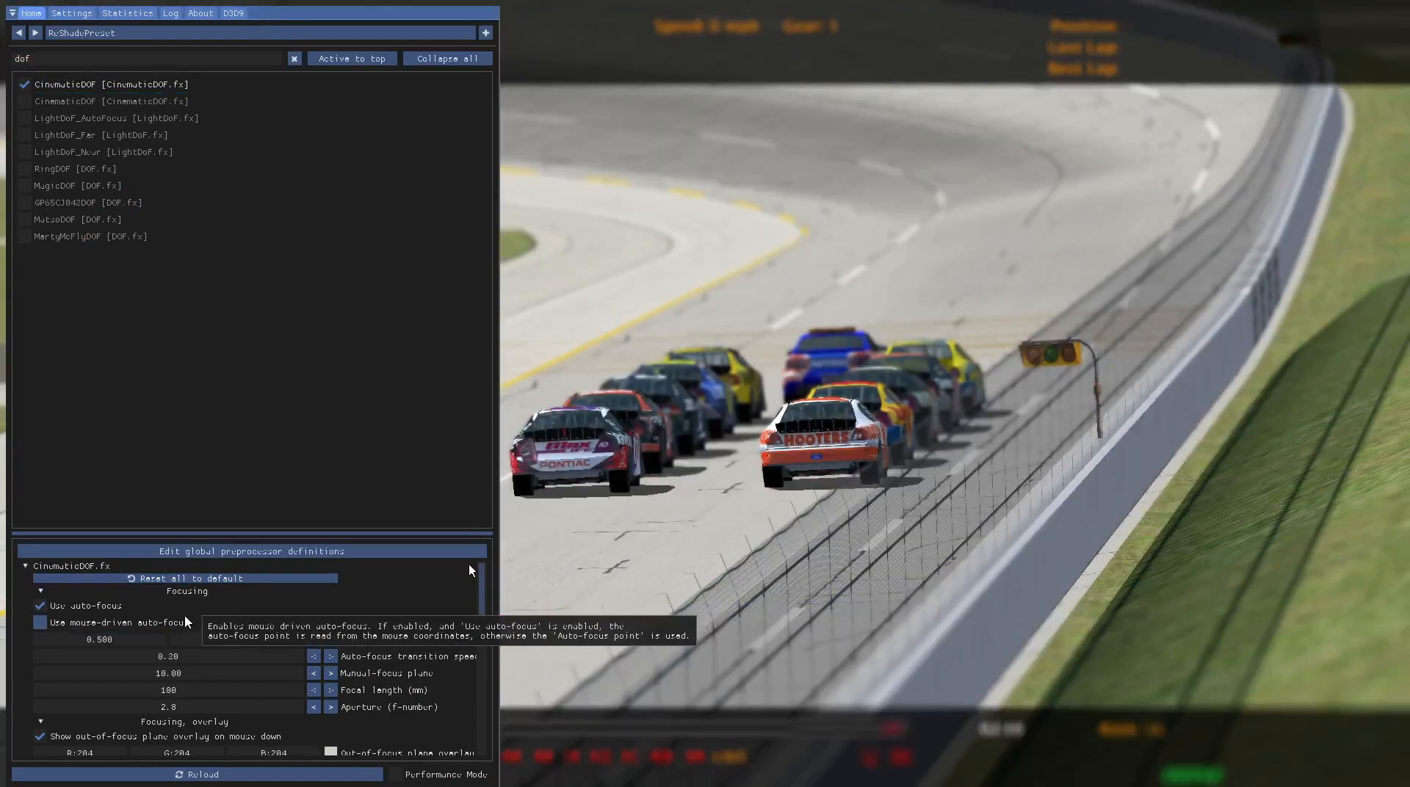
pyautogui.click(40, 622)
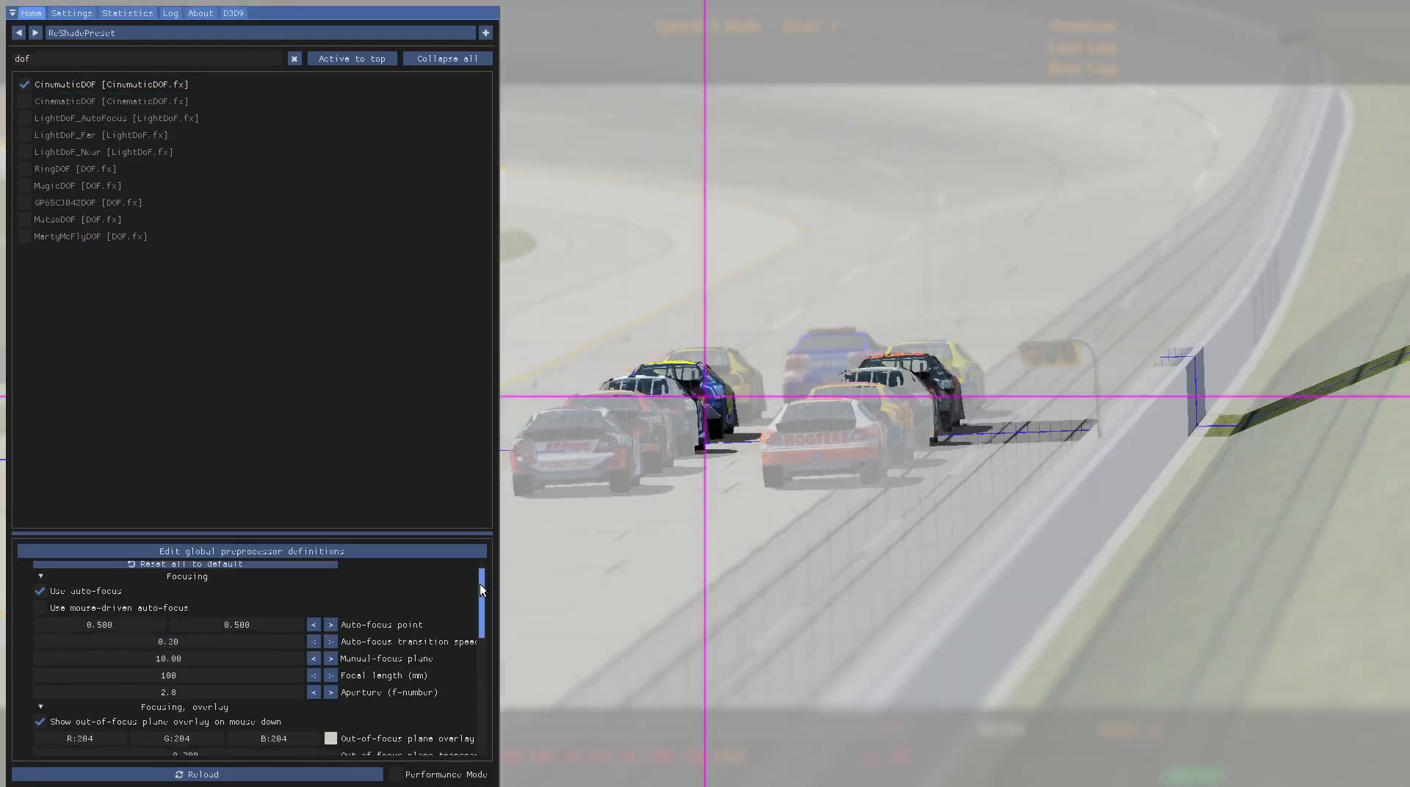
pyautogui.scroll(-3)
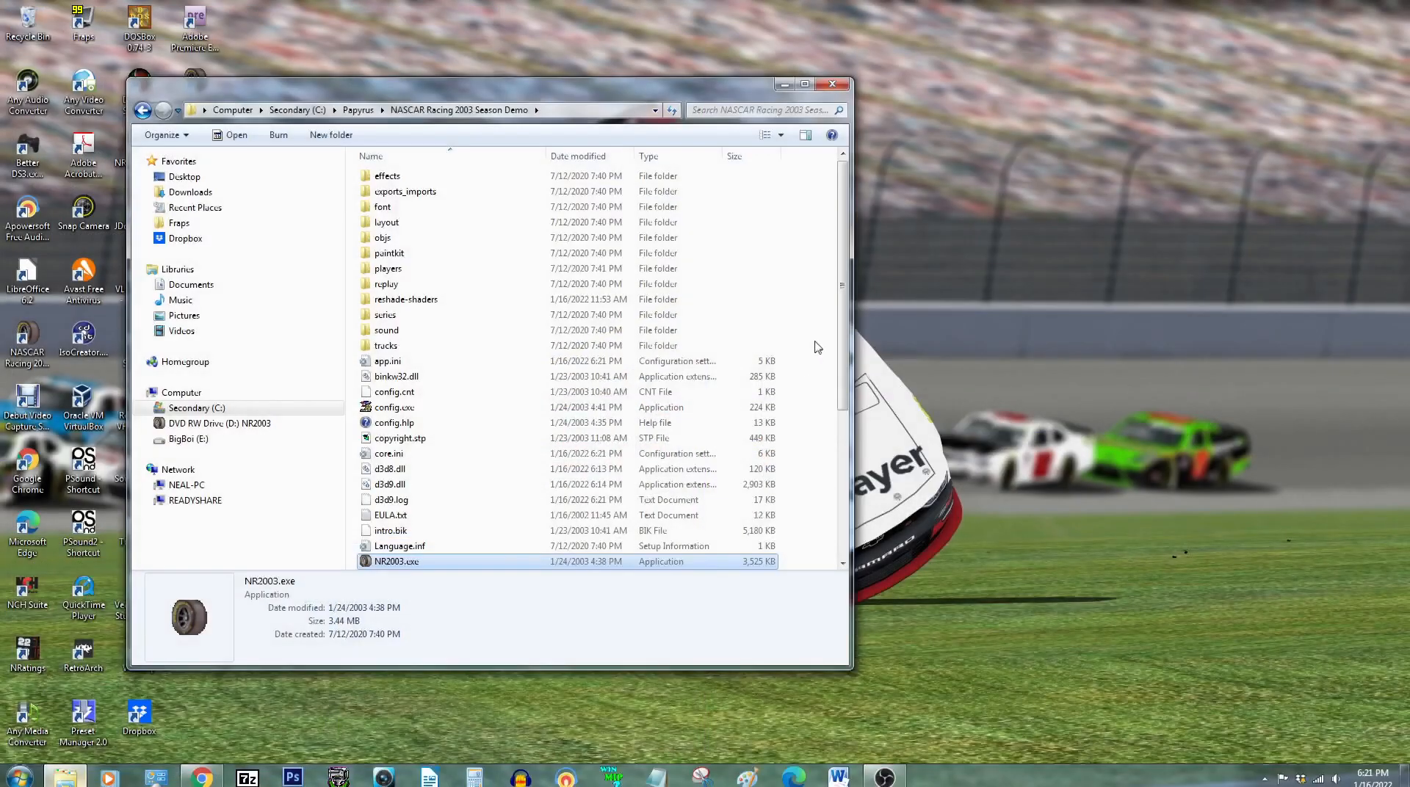
# Select d3d8.dll, d3d9.dll, d3d9.log, ReShade.ini and ReShadePreset.ini in the game folder
pyautogui.scroll(-3)
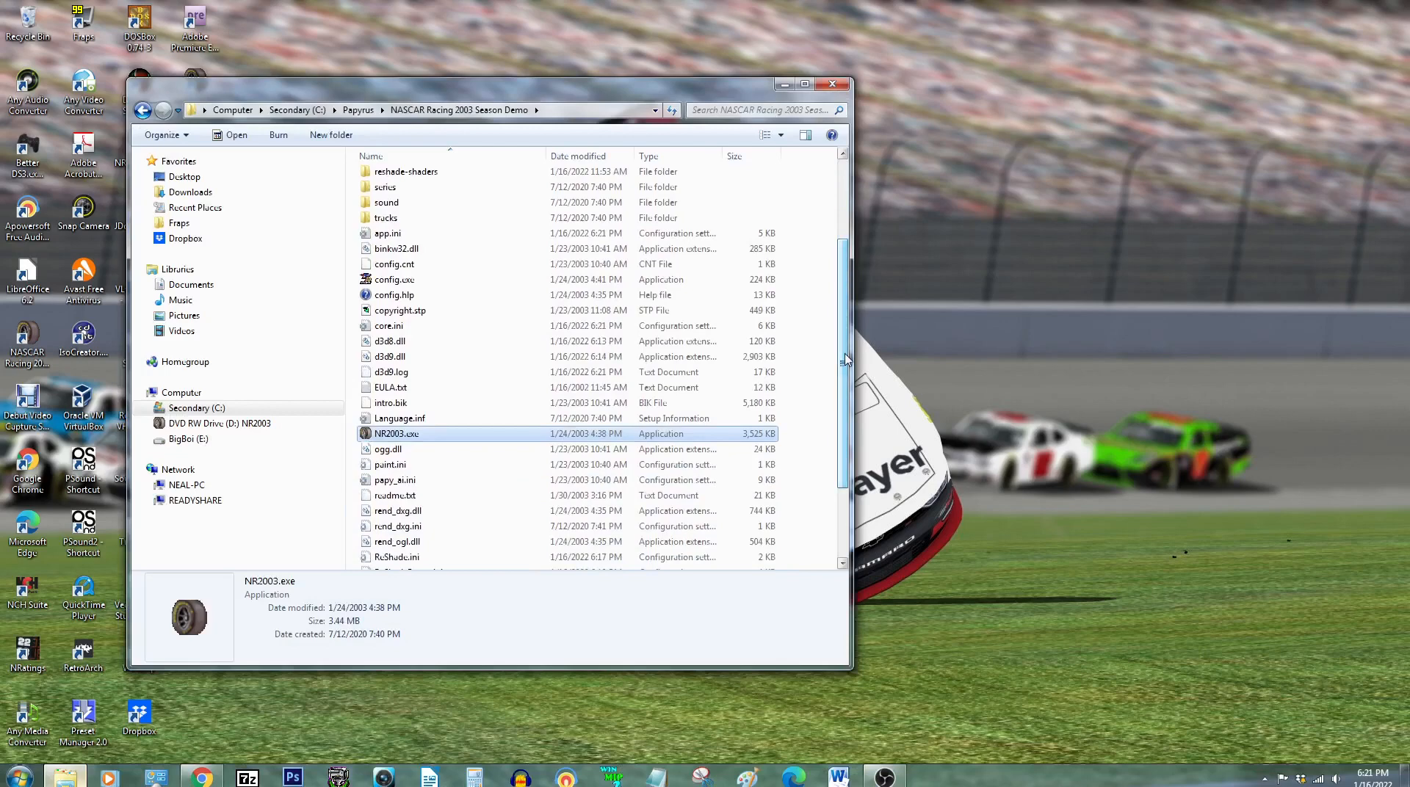
pyautogui.moveTo(427, 342)
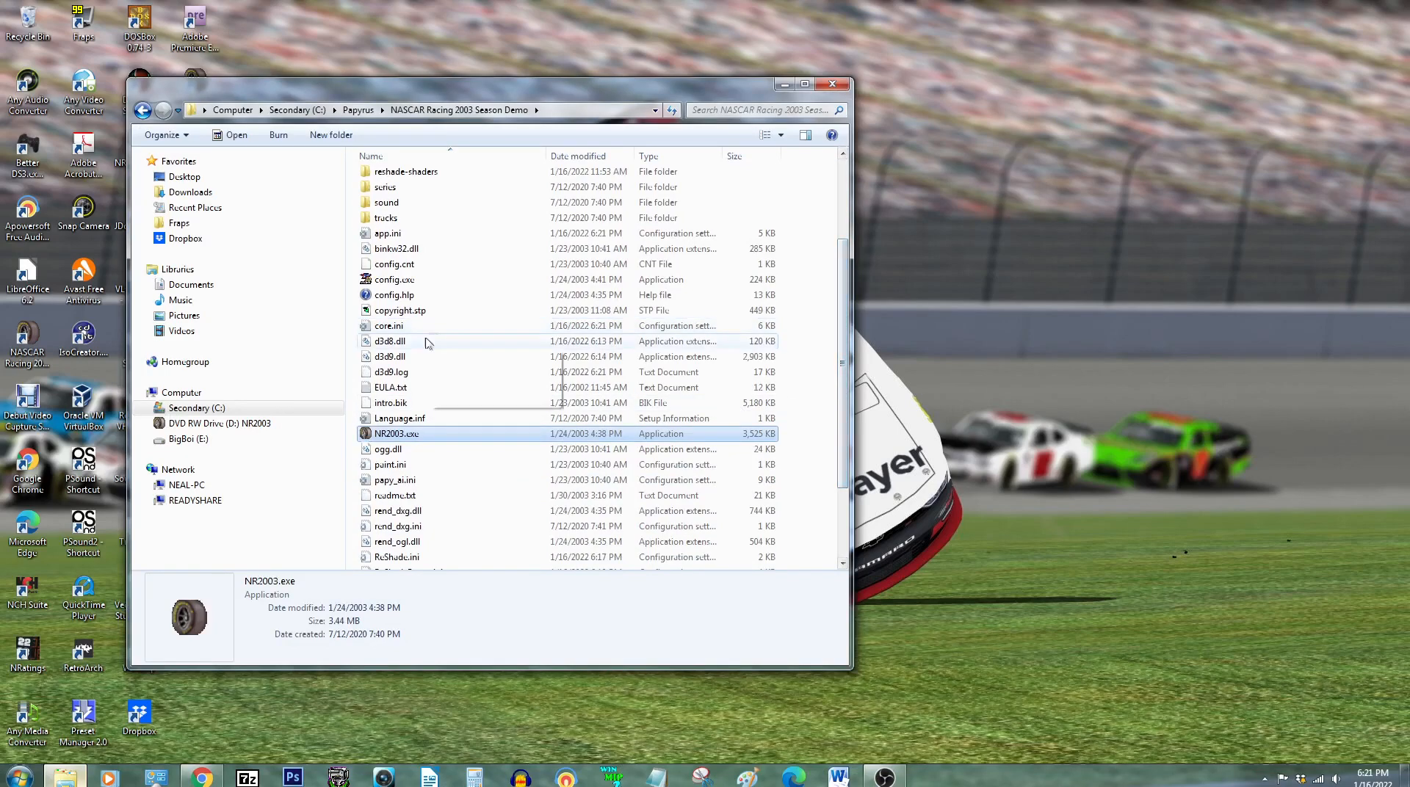
pyautogui.click(389, 340)
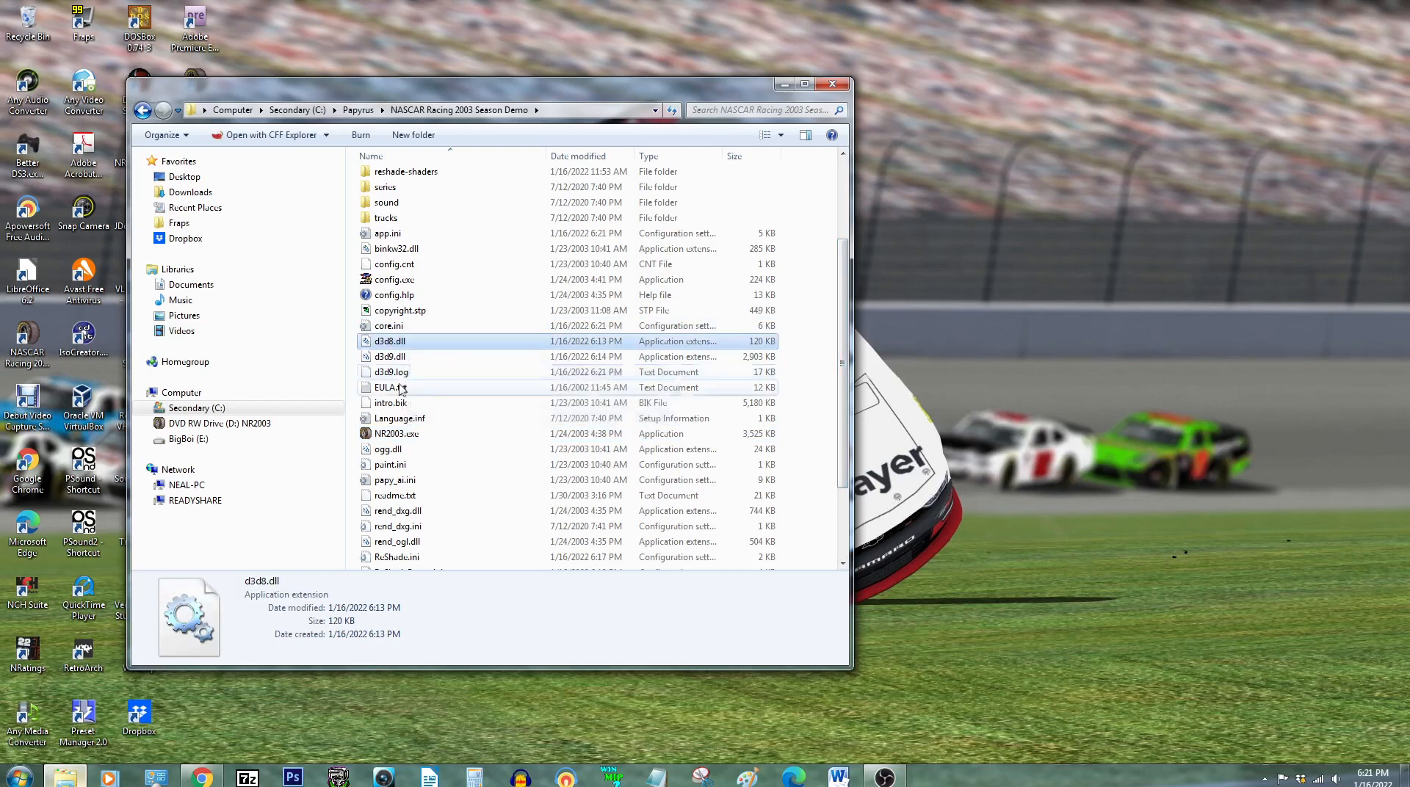
pyautogui.click(390, 372)
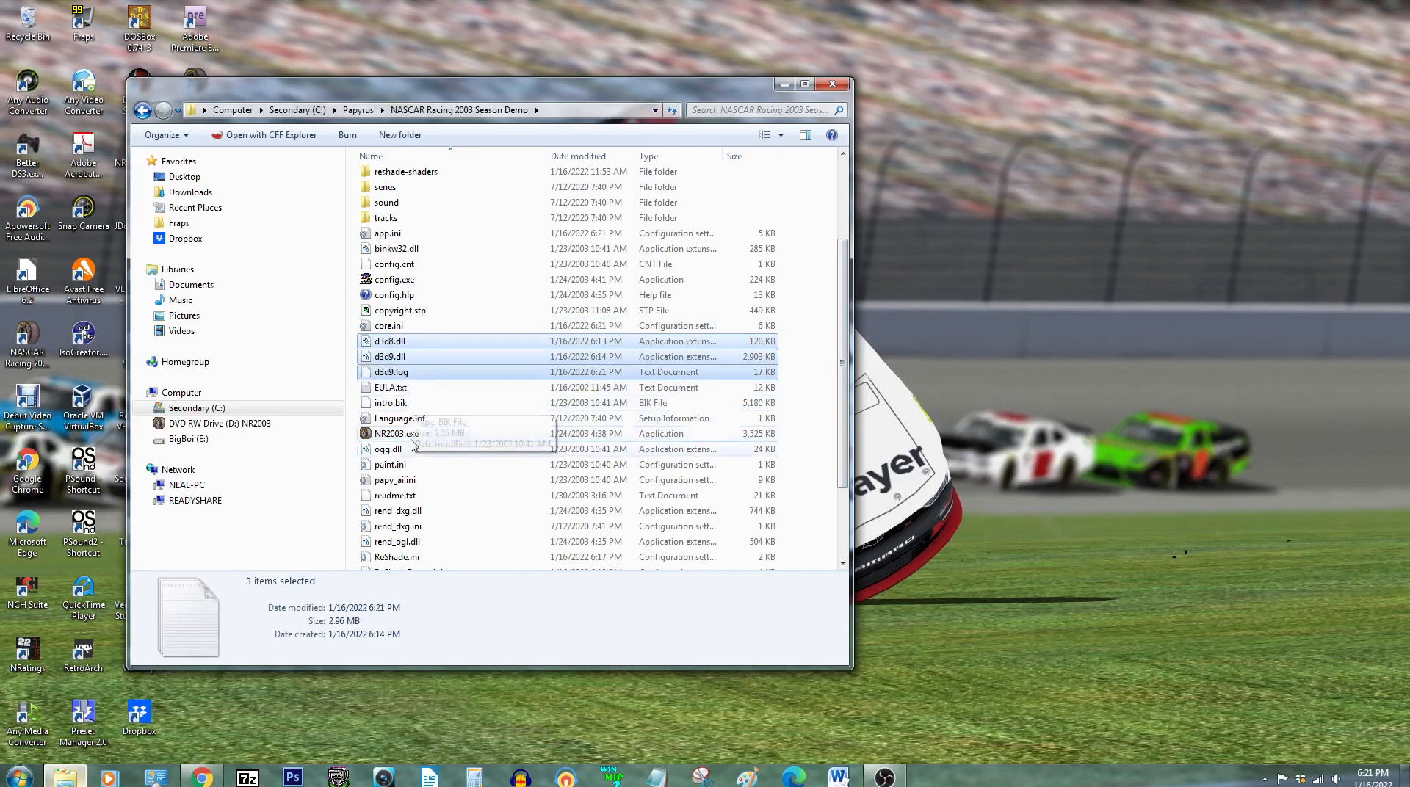
pyautogui.scroll(-3)
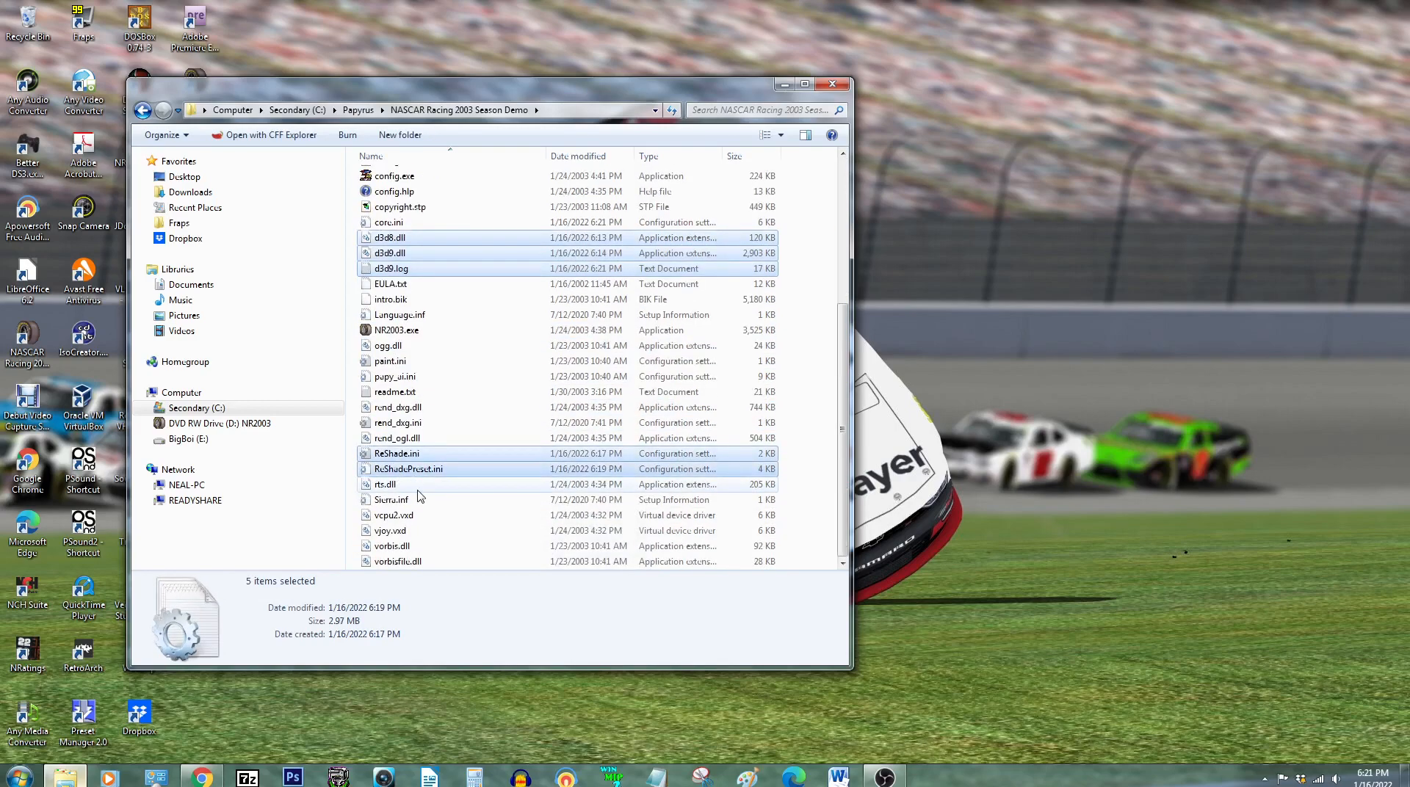
# Delete the five selected ReShade files from the game folder
pyautogui.rightClick(409, 468)
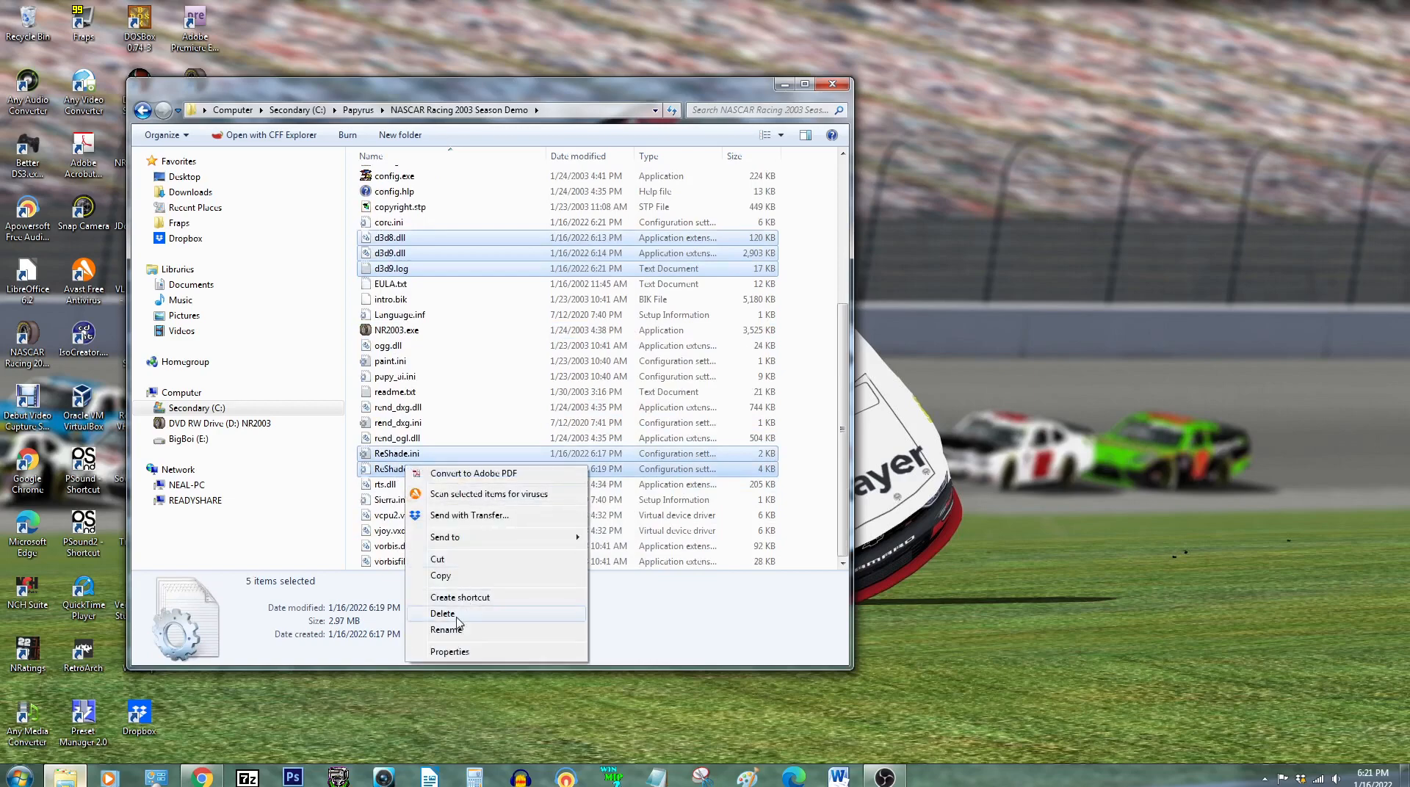
pyautogui.click(442, 614)
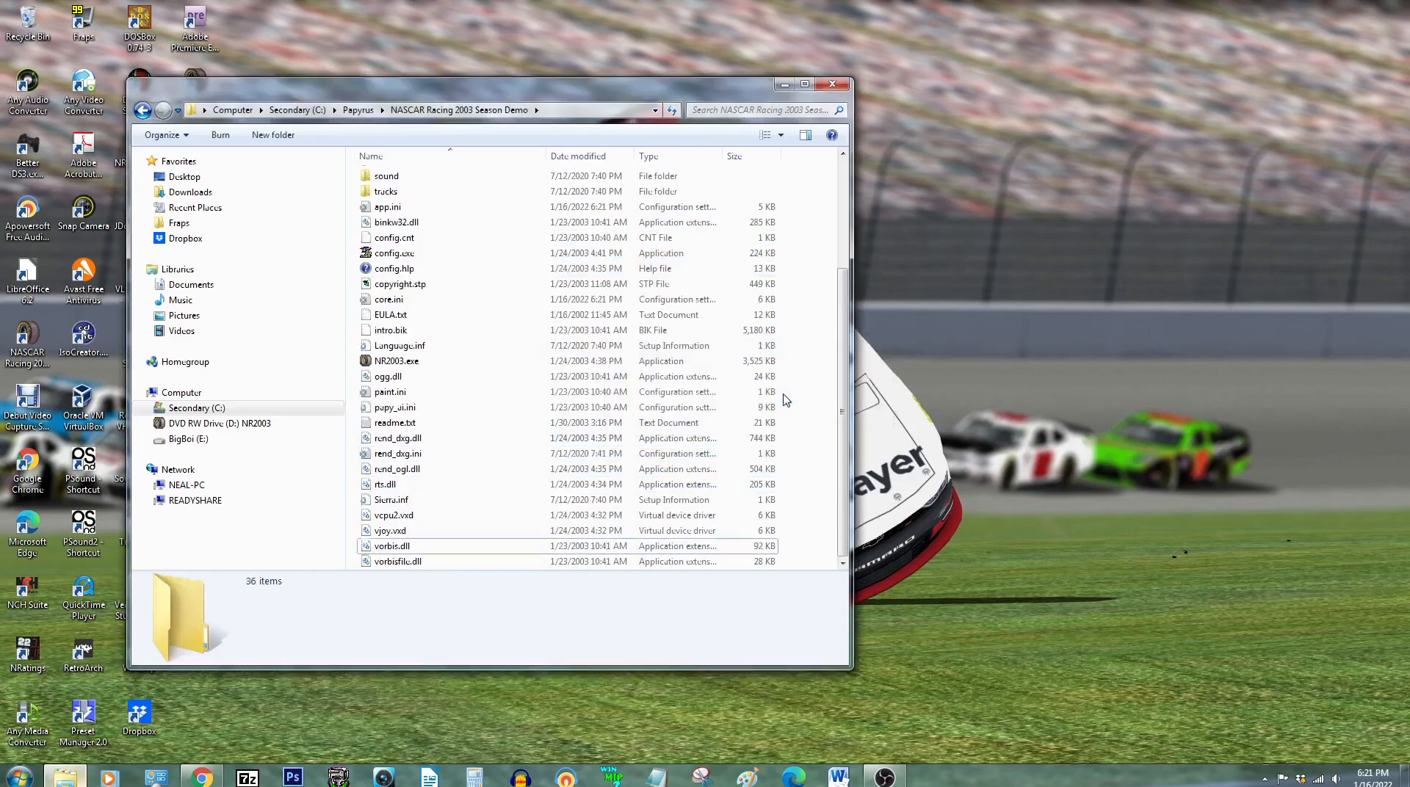
pyautogui.click(396, 376)
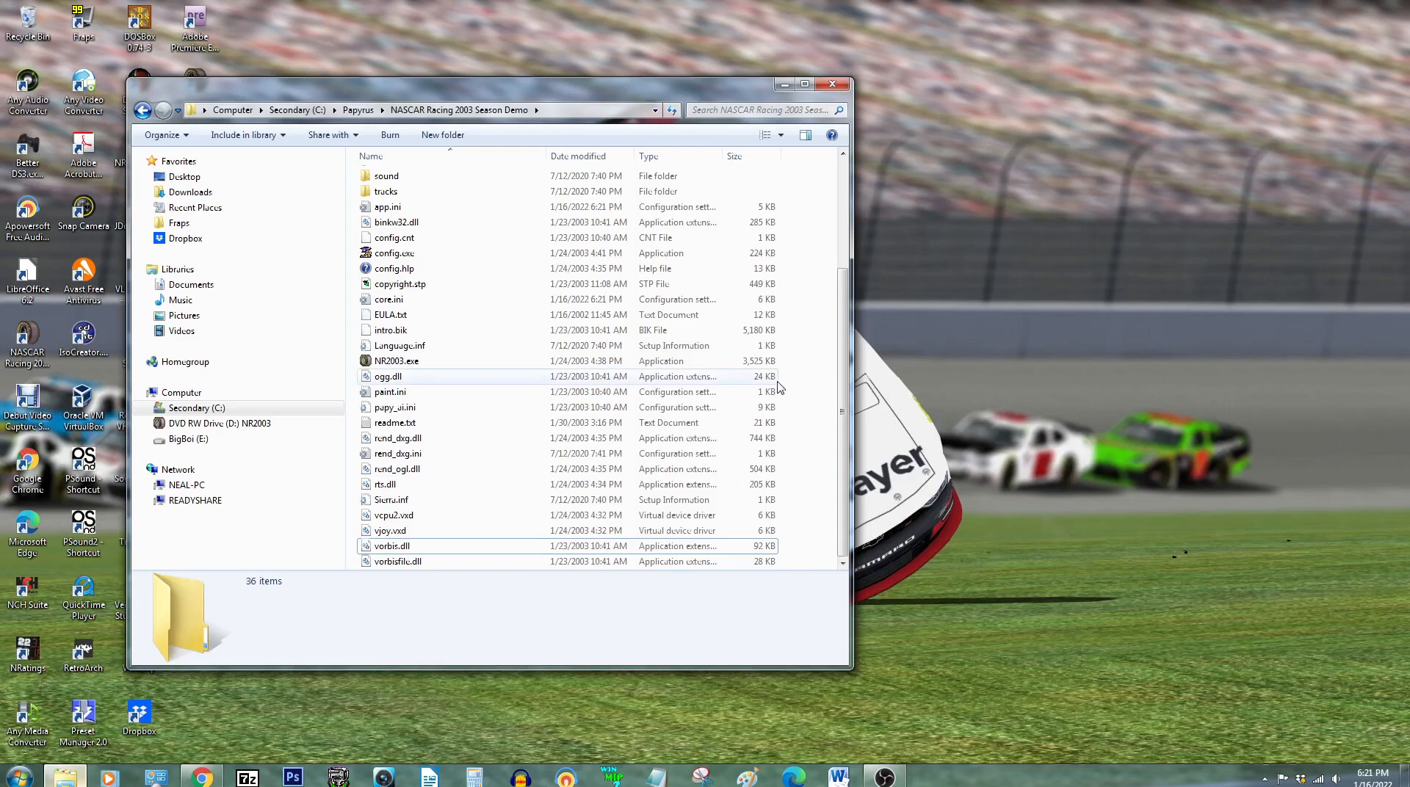
pyautogui.doubleClick(395, 361)
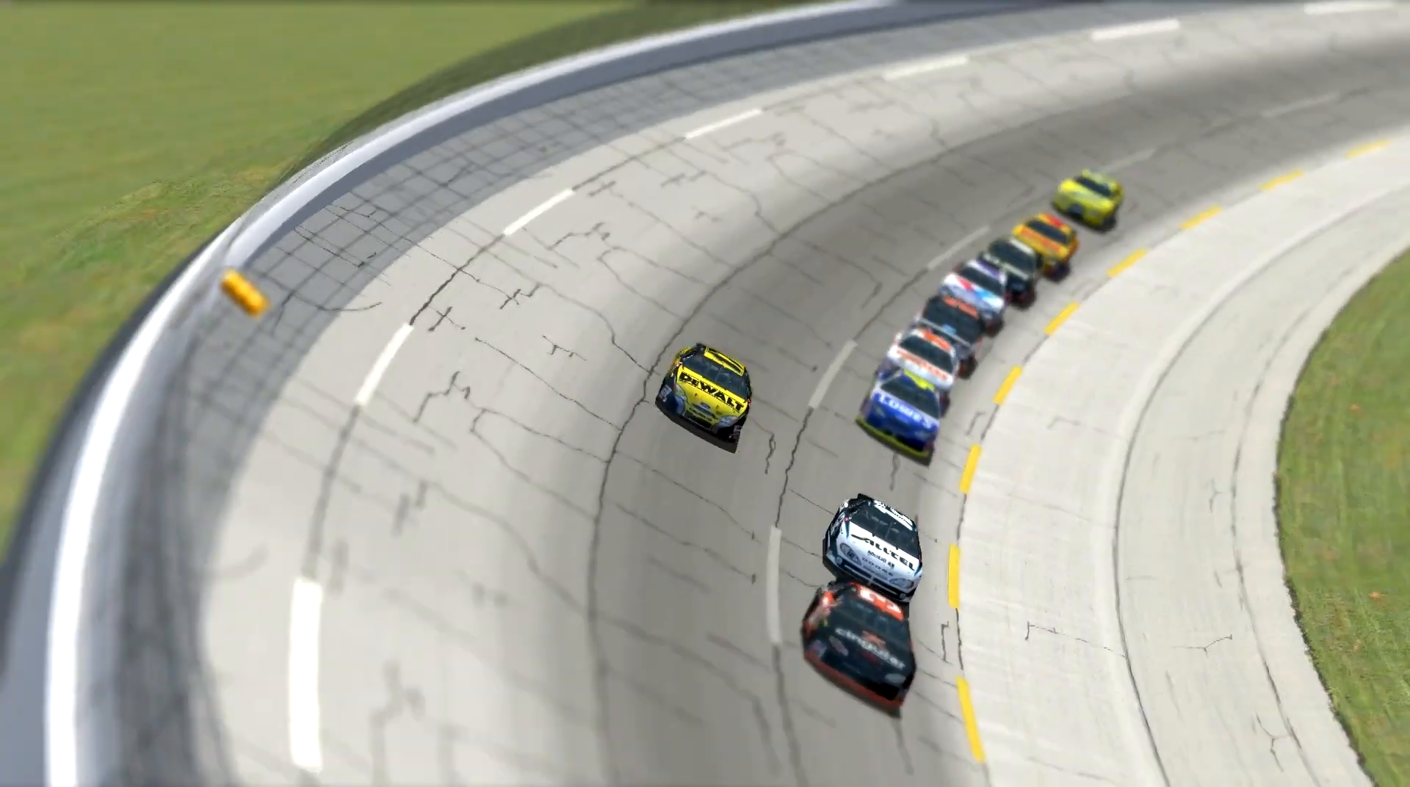